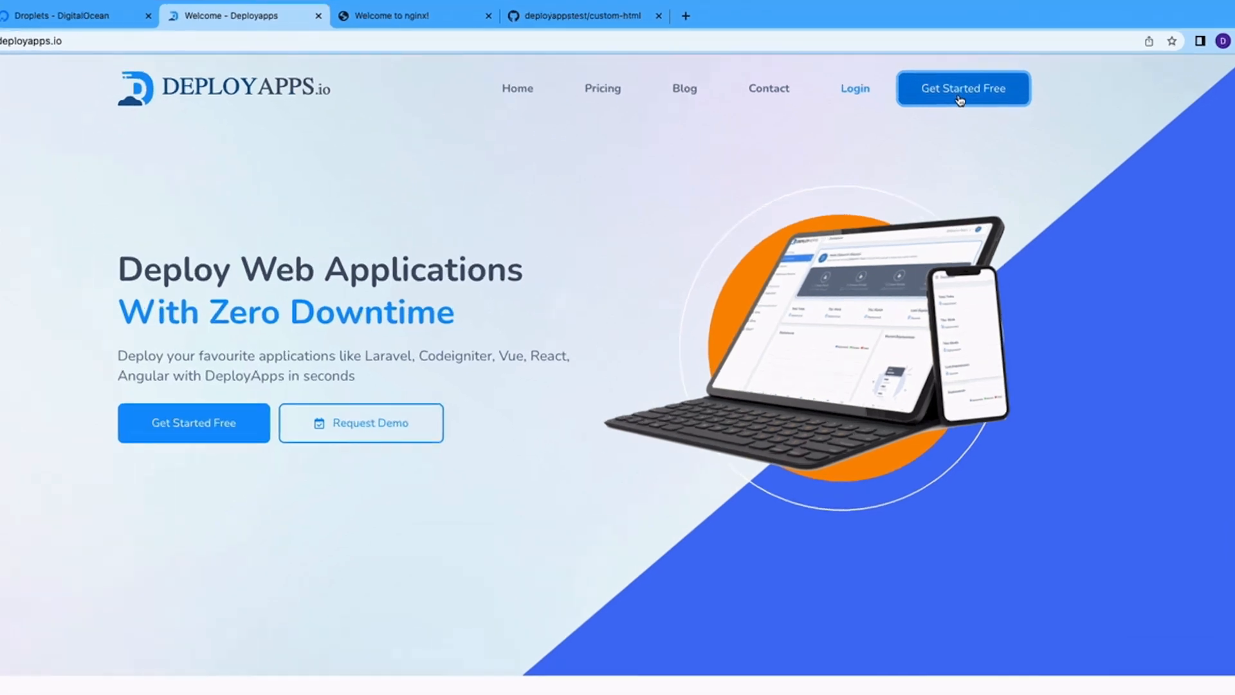
Register a DeployApps.io account with Google, choosing India and accepting the terms.
{"action": "left_click", "coordinate": [962, 89]}
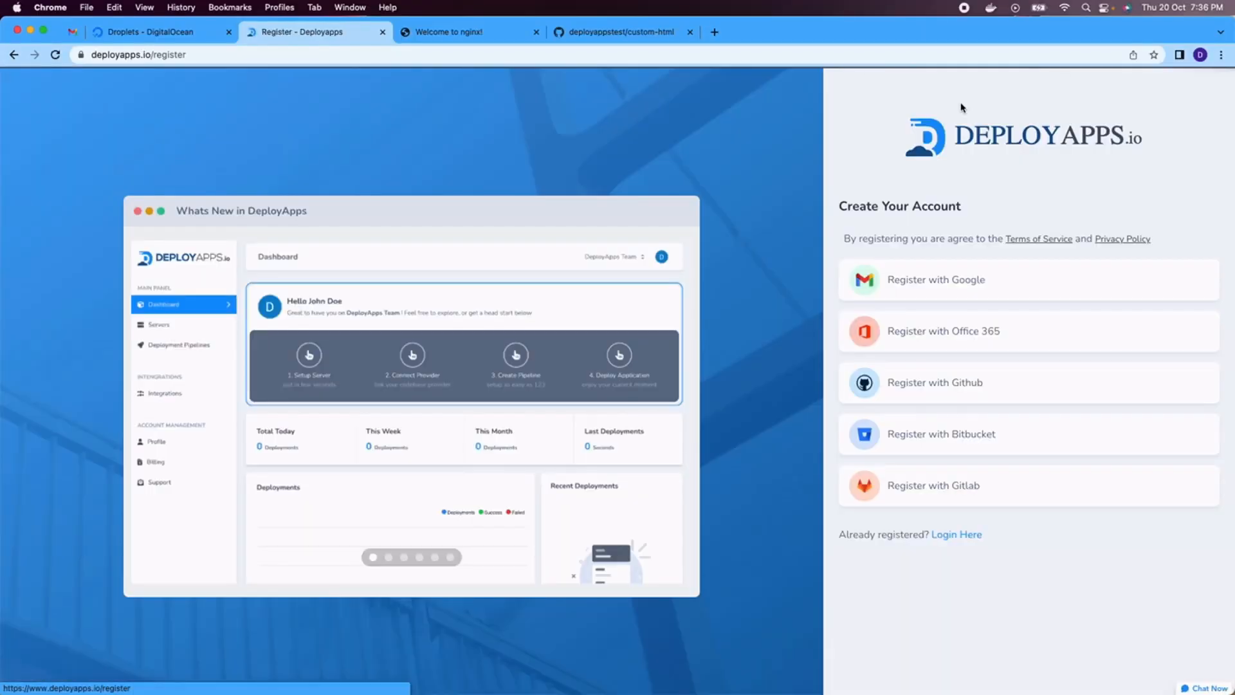
{"action": "left_click", "coordinate": [936, 280]}
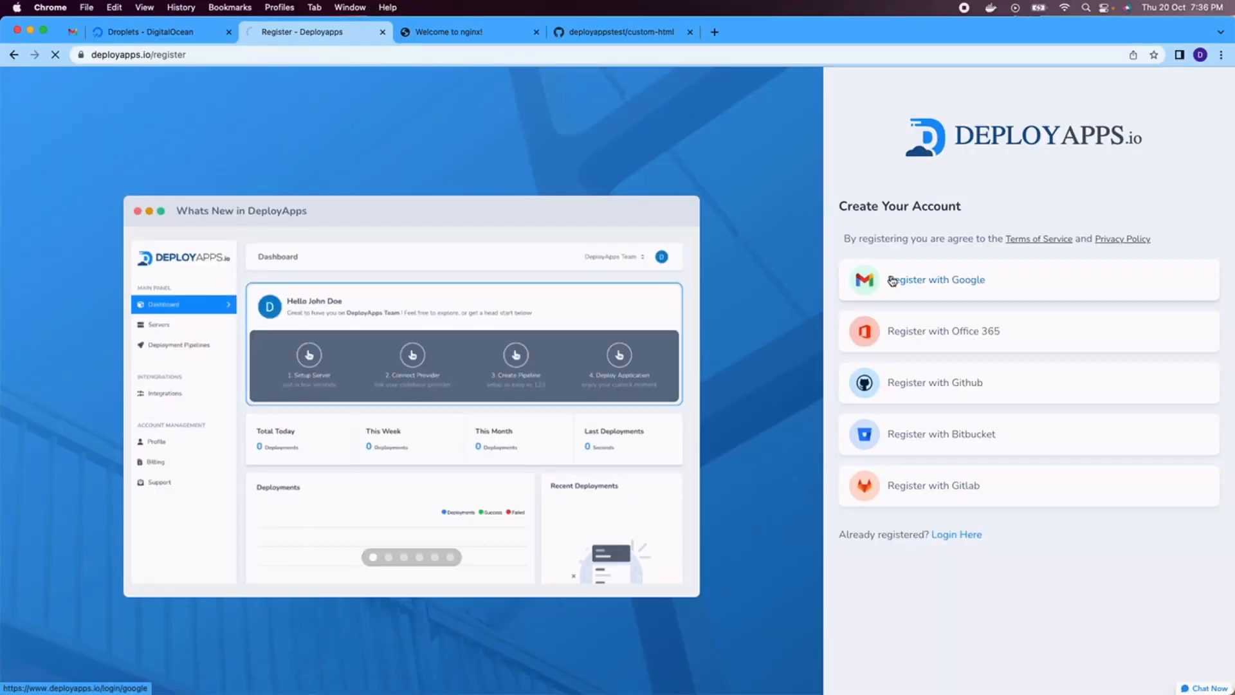
{"action": "left_click", "coordinate": [158, 324]}
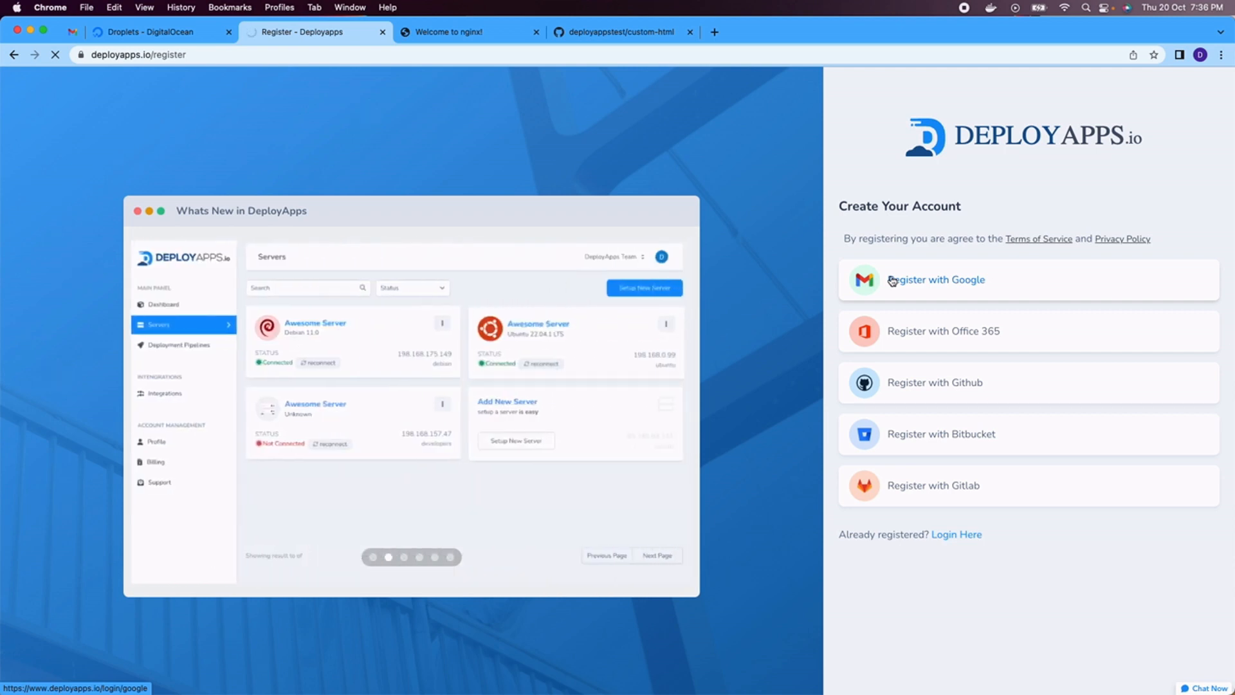
{"action": "left_click", "coordinate": [935, 280]}
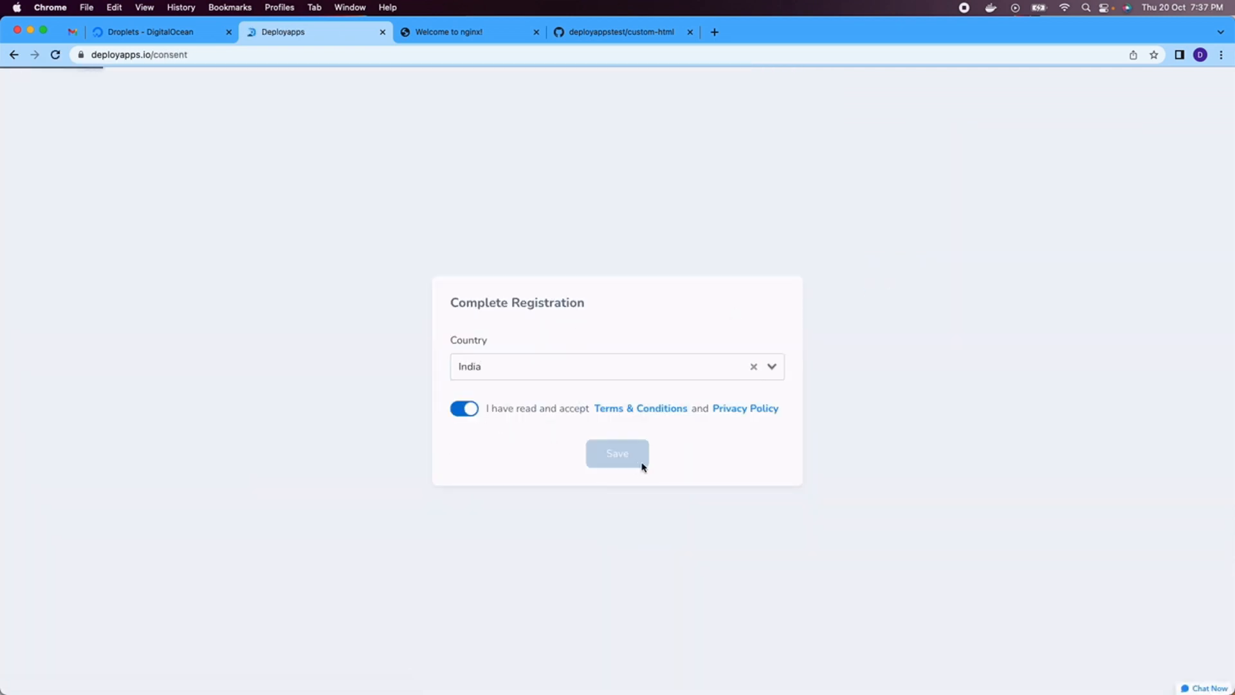
{"action": "left_click", "coordinate": [617, 452]}
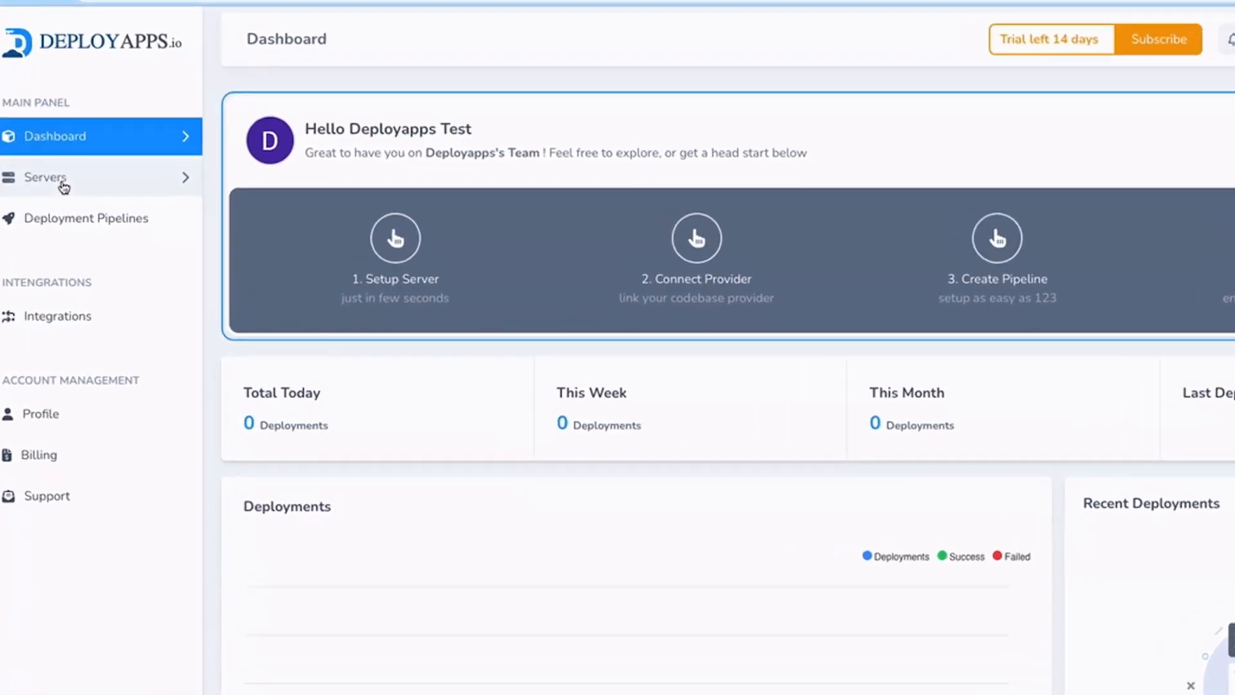
Start a new server entry using the droplet IP from DigitalOcean and the root username.
{"action": "left_click", "coordinate": [44, 177]}
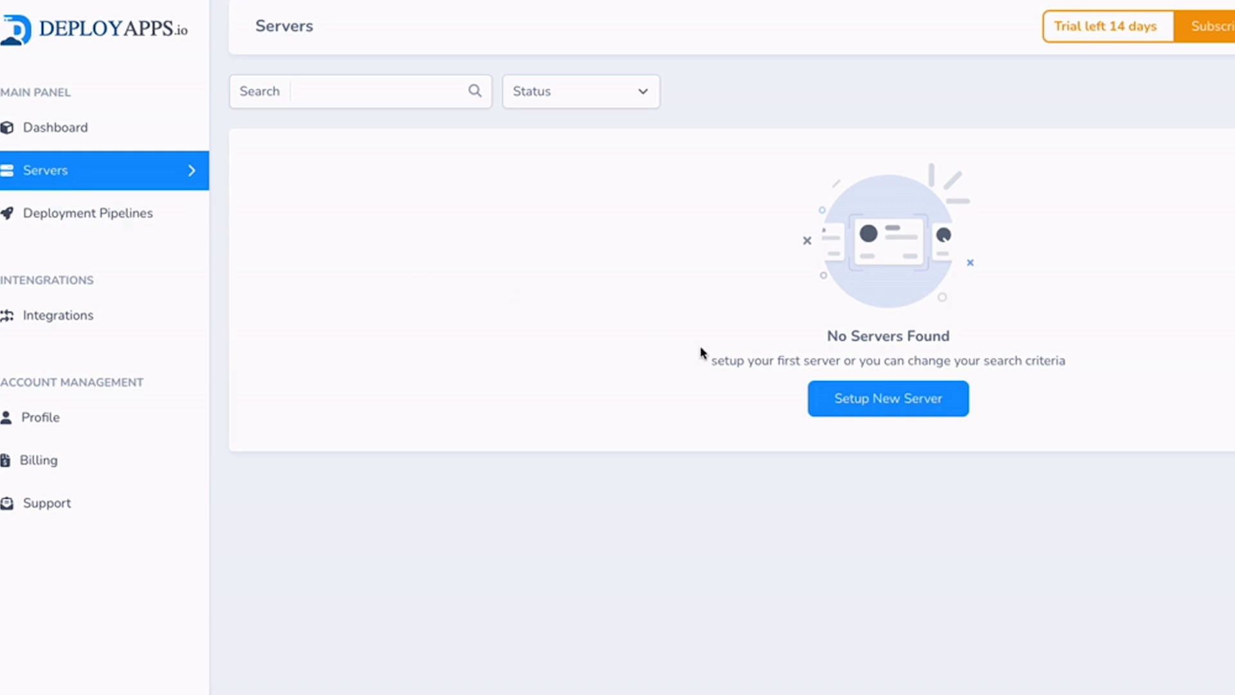
{"action": "left_click", "coordinate": [887, 397]}
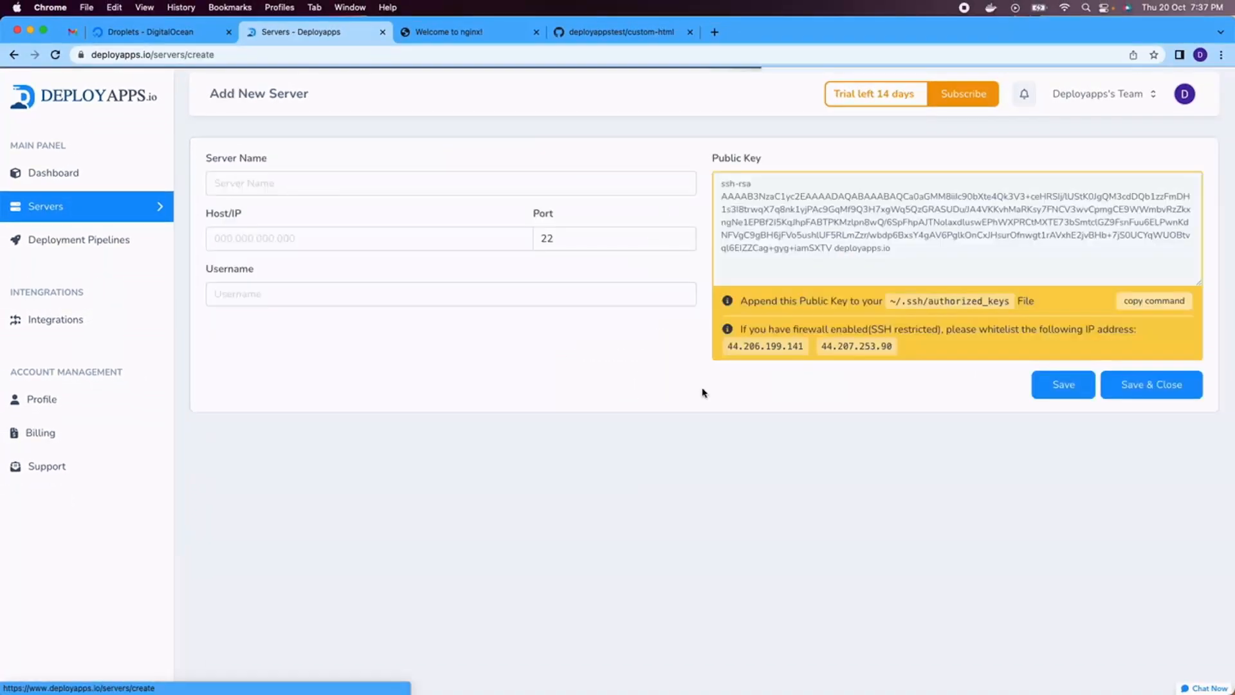
{"action": "left_click", "coordinate": [150, 33]}
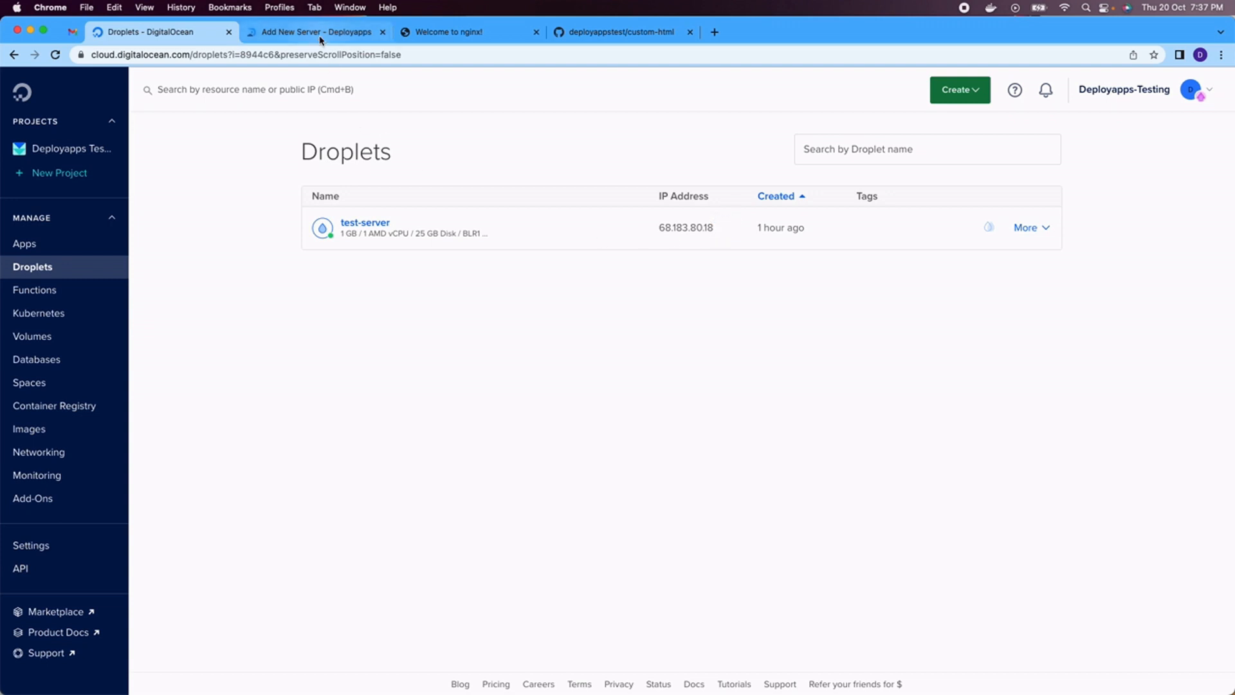
{"action": "left_click", "coordinate": [313, 32]}
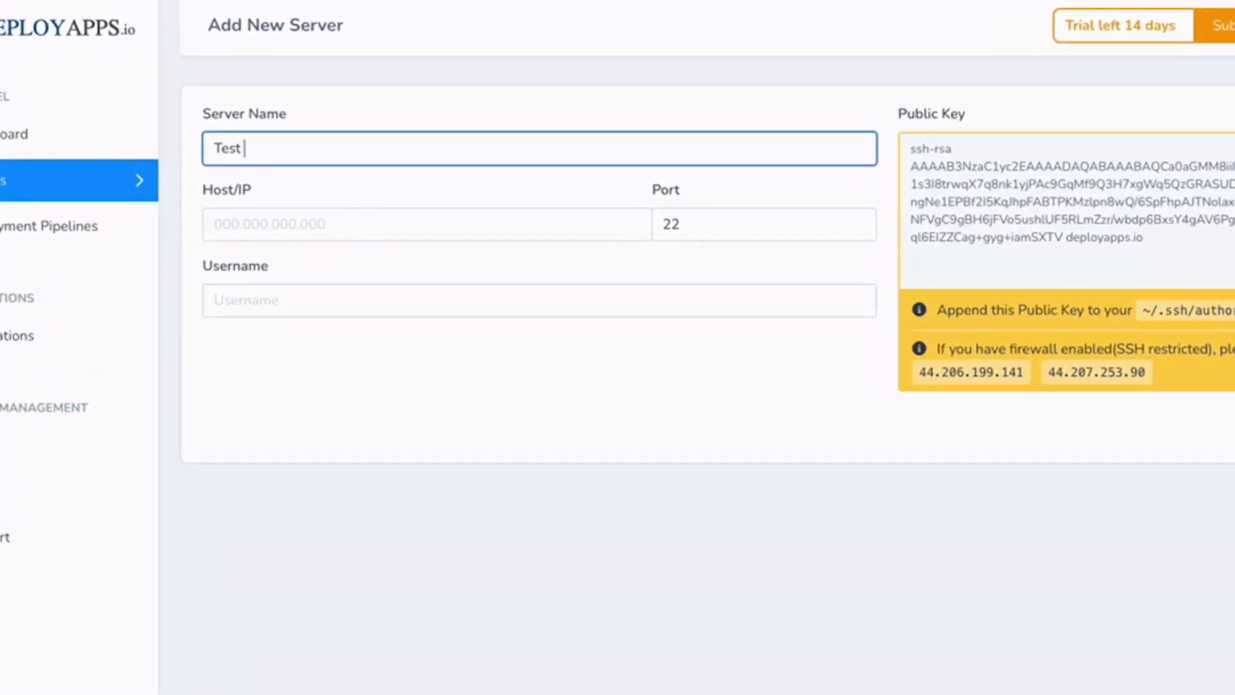
{"action": "type", "text": "root@68.183.80.18"}
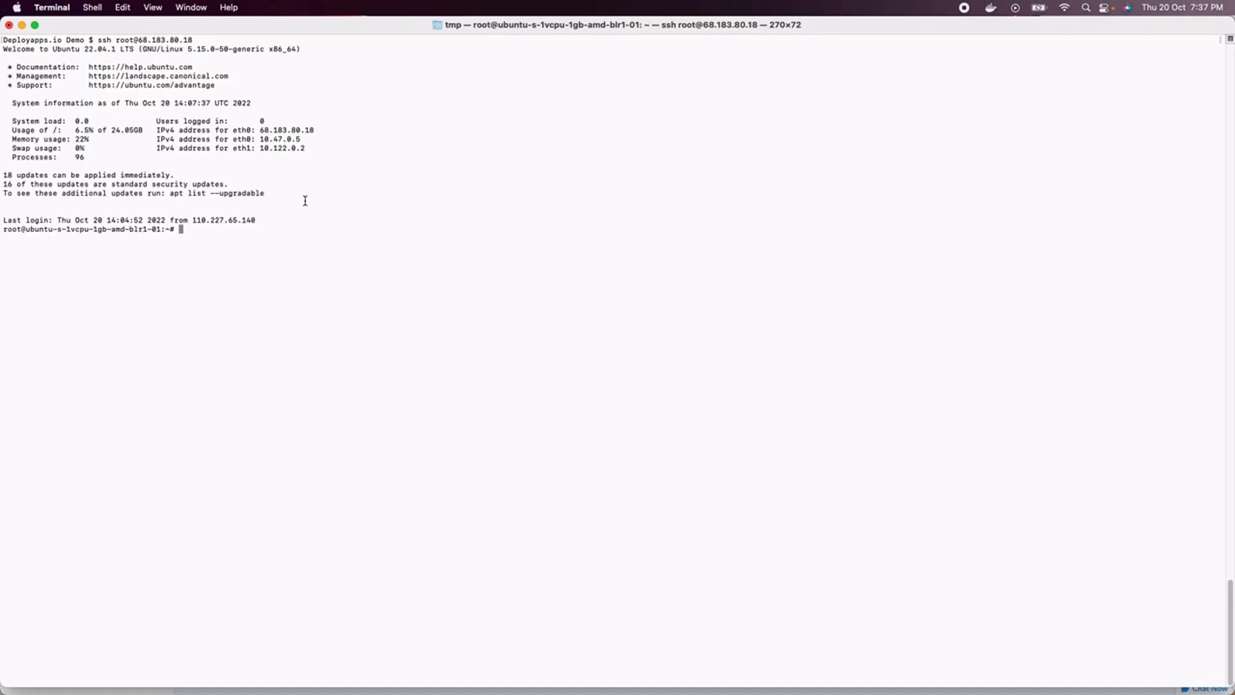
Paste the copied authorized_keys command into the droplet's SSH session.
{"action": "right_click", "coordinate": [305, 200]}
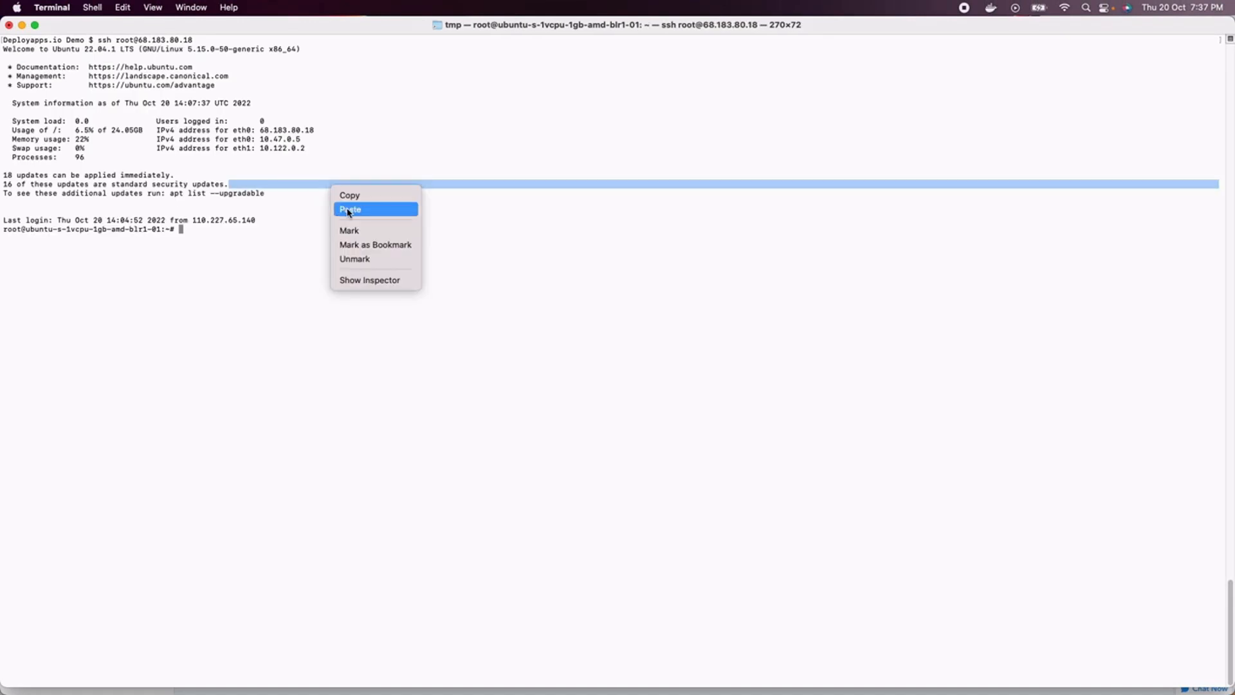
{"action": "left_click", "coordinate": [350, 208]}
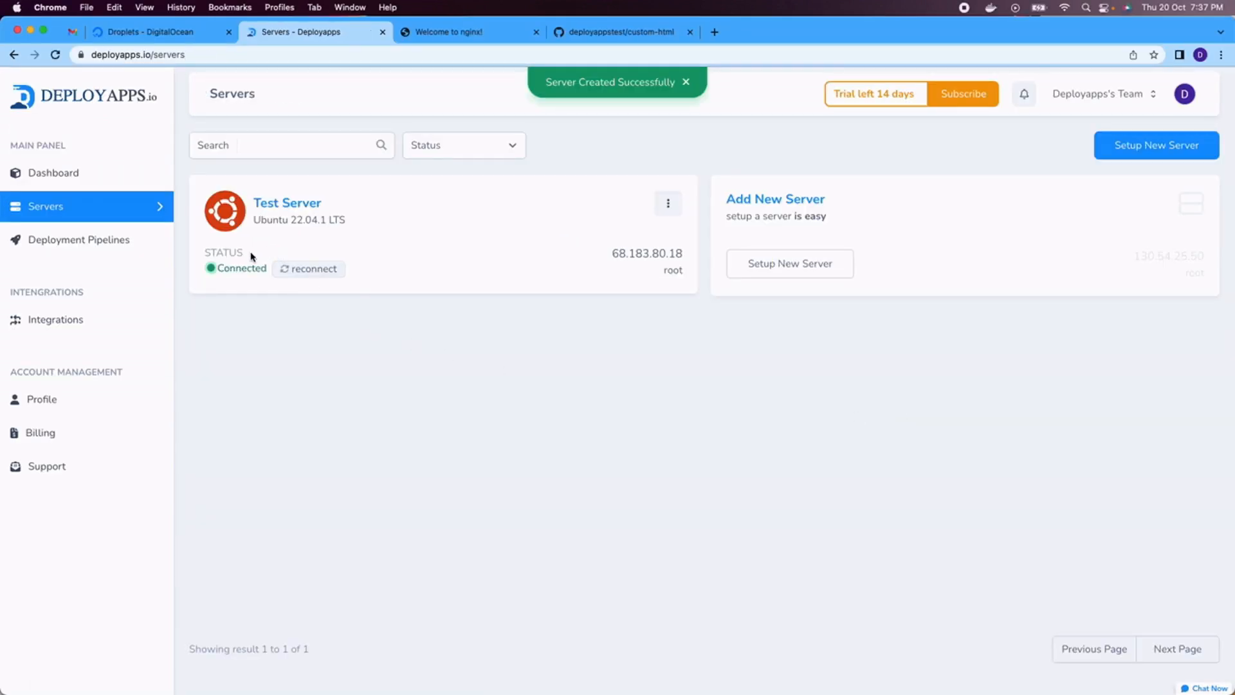
Connect the GitHub integration, then go to the Deployment Pipelines page.
{"action": "left_click", "coordinate": [56, 319]}
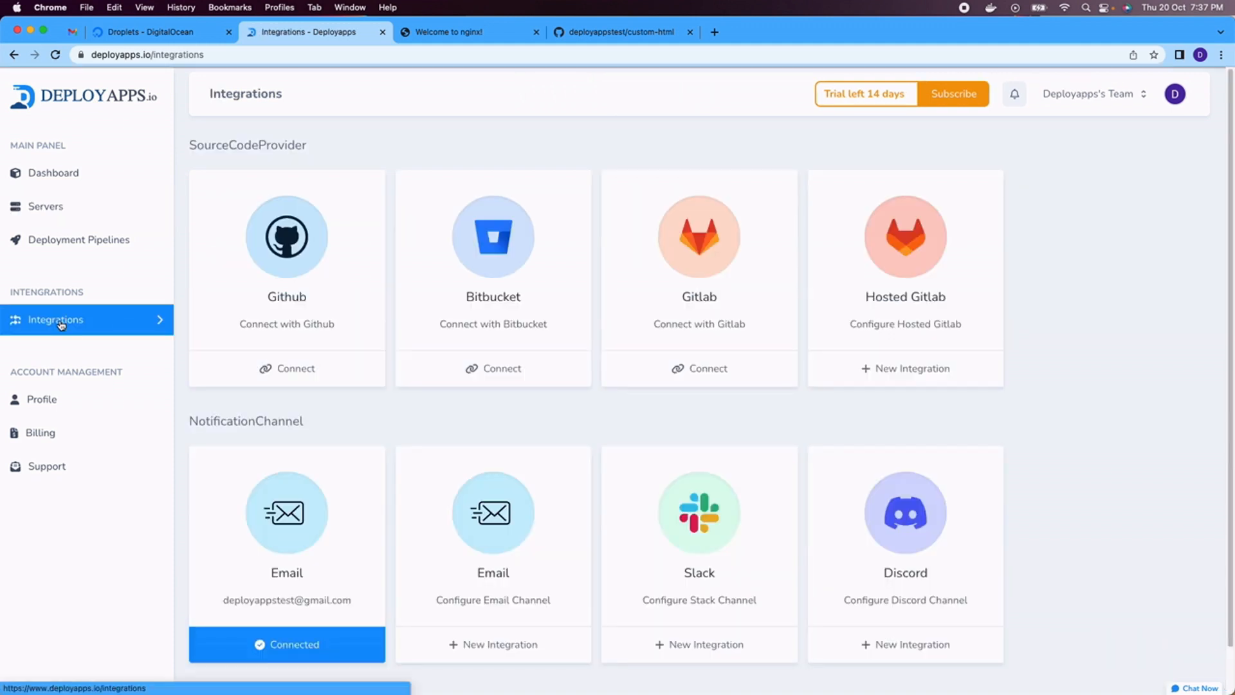
{"action": "left_click", "coordinate": [287, 368]}
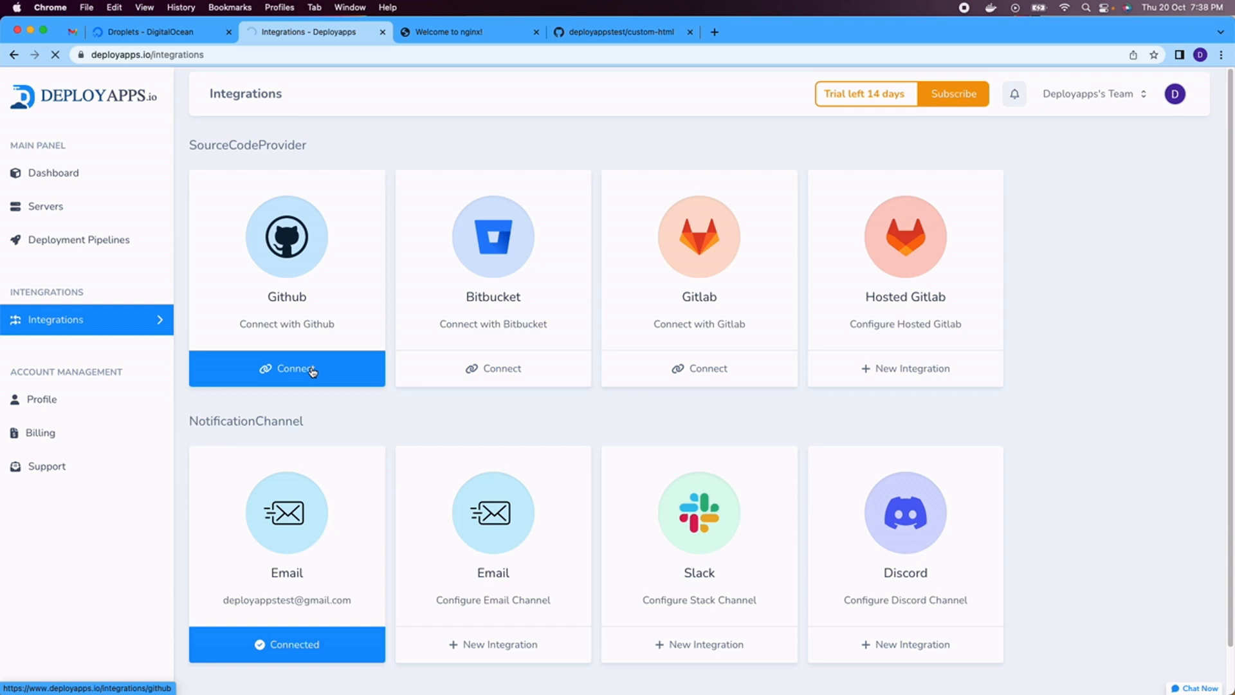
{"action": "left_click", "coordinate": [287, 368]}
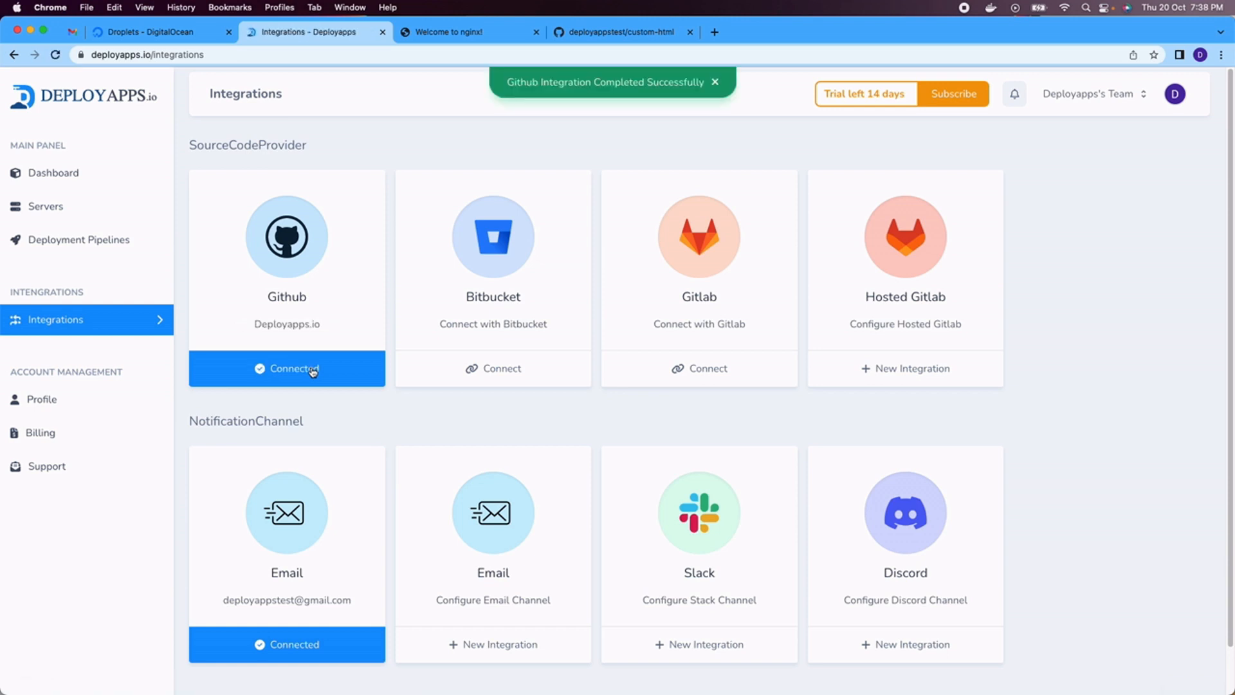
{"action": "mouse_move", "coordinate": [78, 239]}
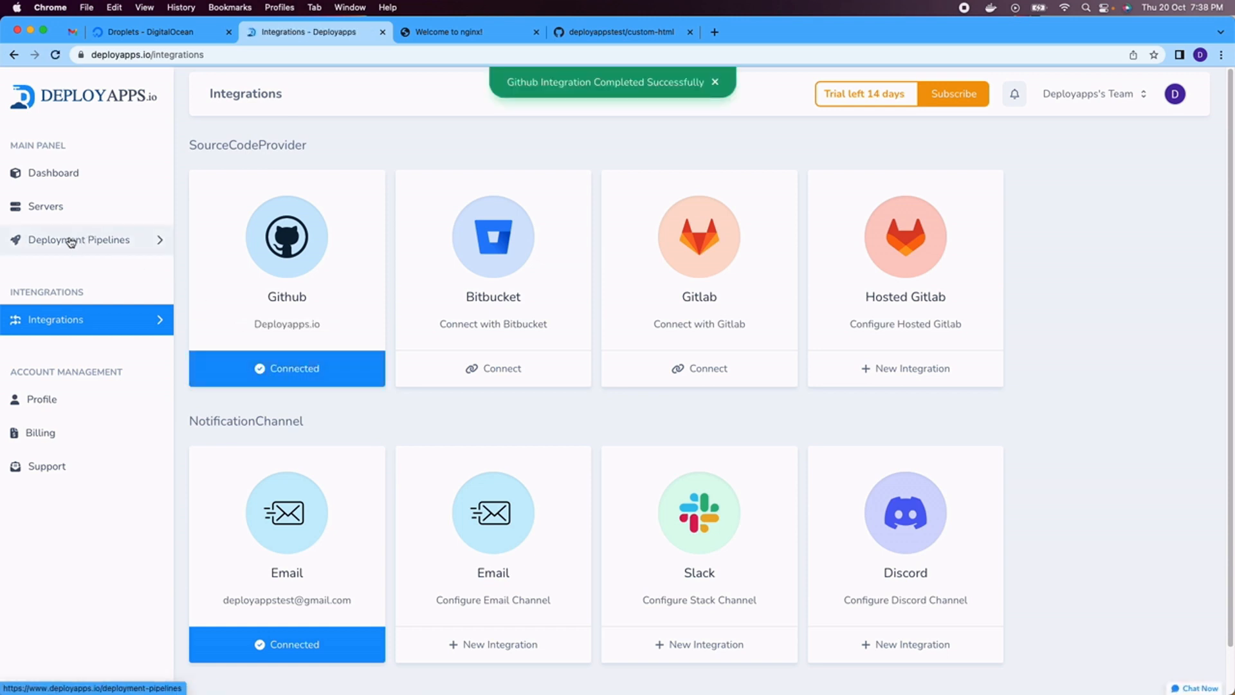
{"action": "left_click", "coordinate": [78, 239]}
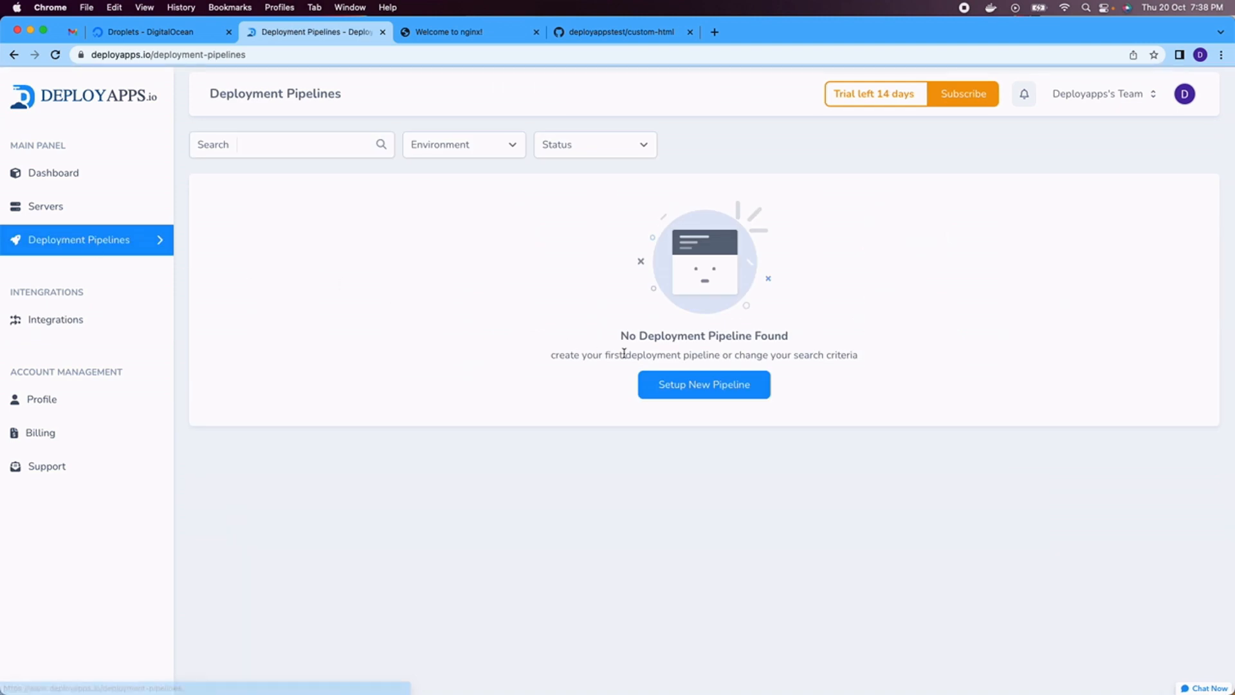
Start a new pipeline from a template named 'Test project'.
{"action": "left_click", "coordinate": [702, 385]}
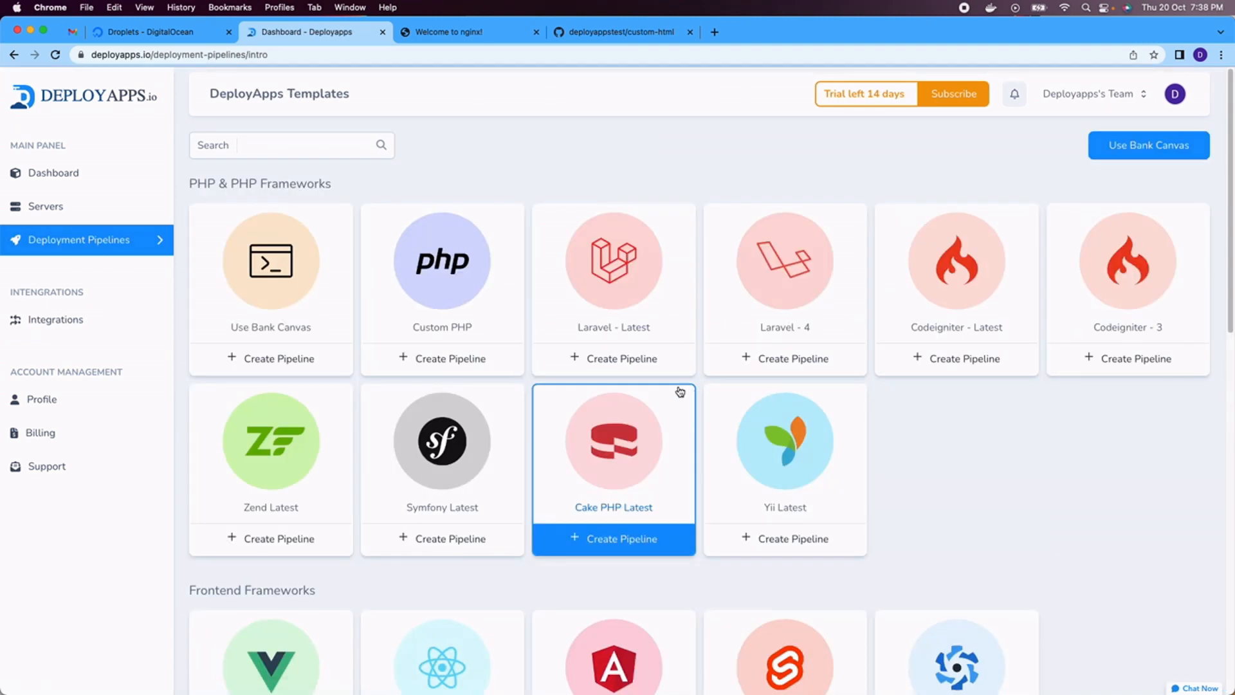
{"action": "left_click", "coordinate": [621, 539]}
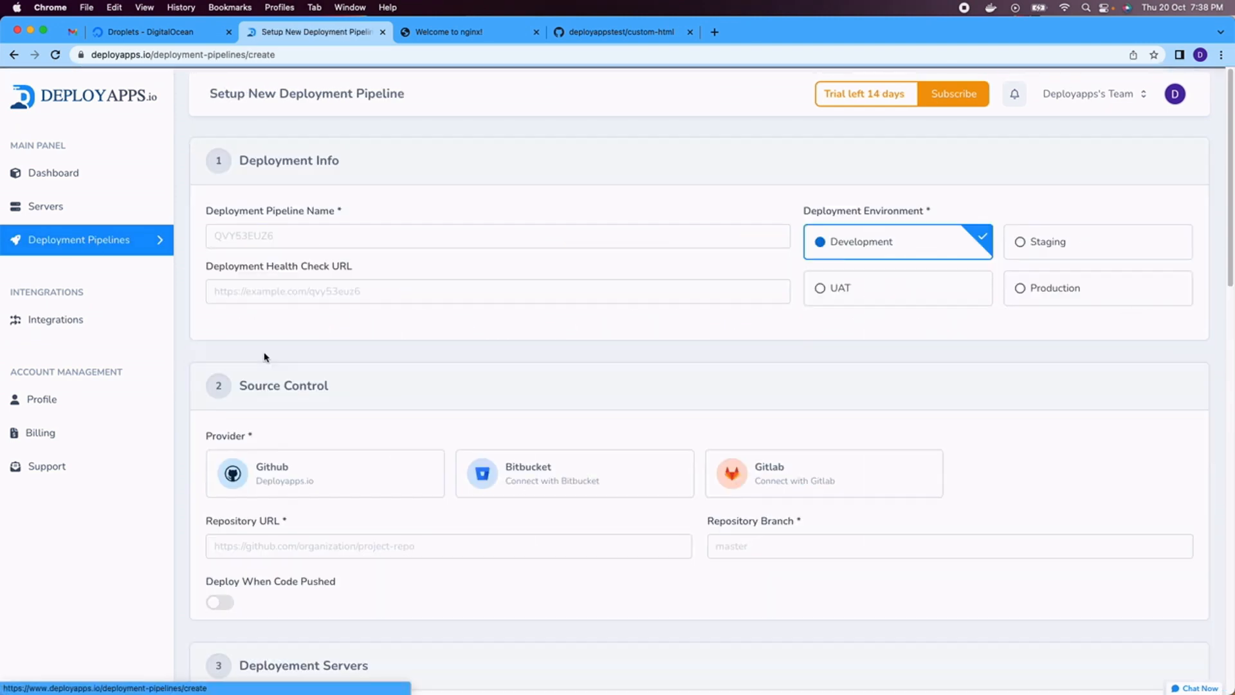
{"action": "type", "text": "Tst"}
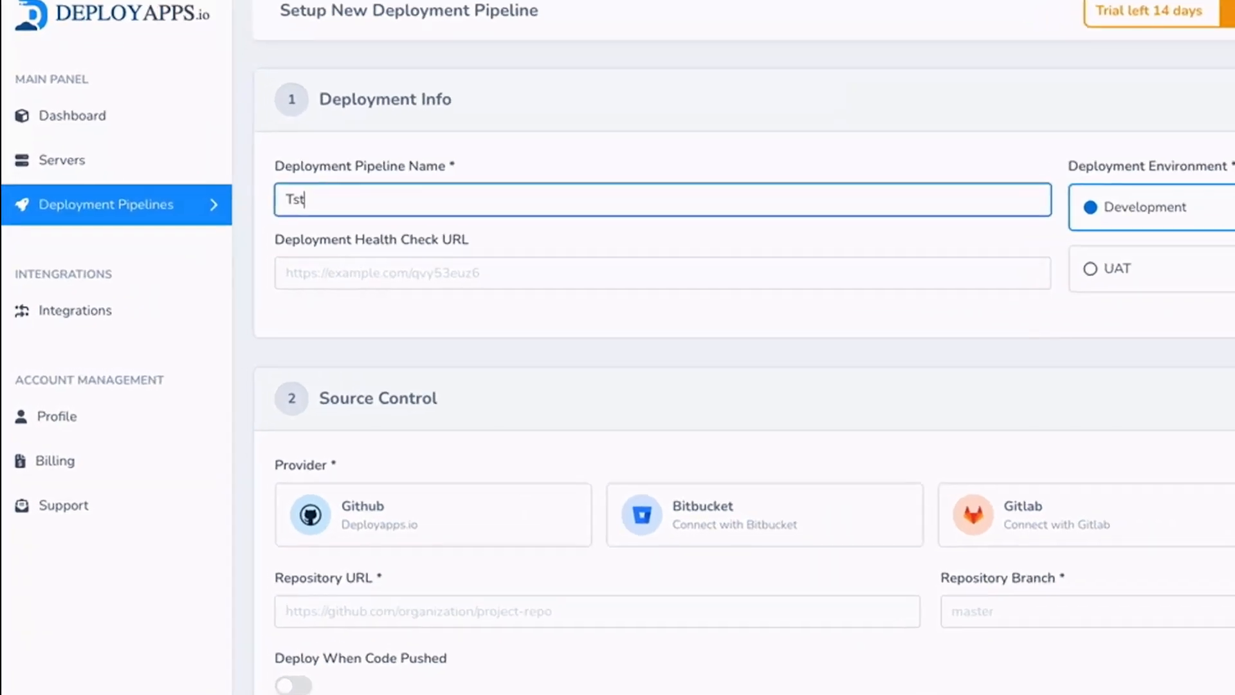
{"action": "type", "text": "Test"}
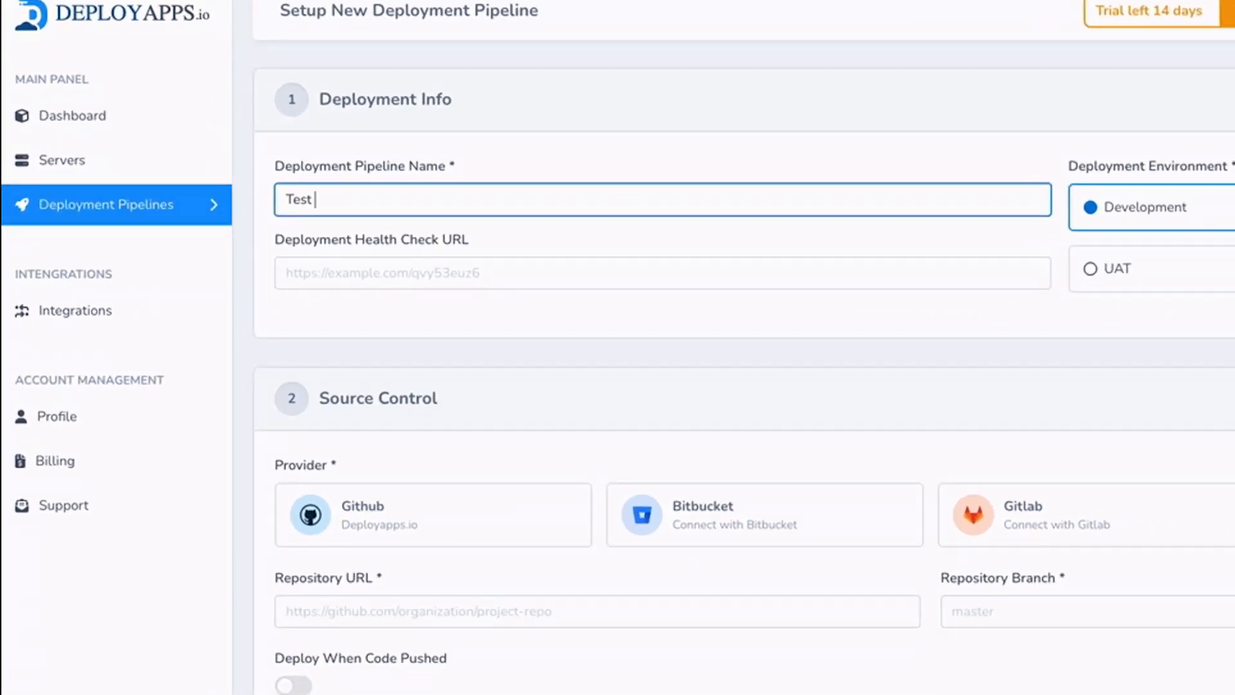
{"action": "type", "text": "project"}
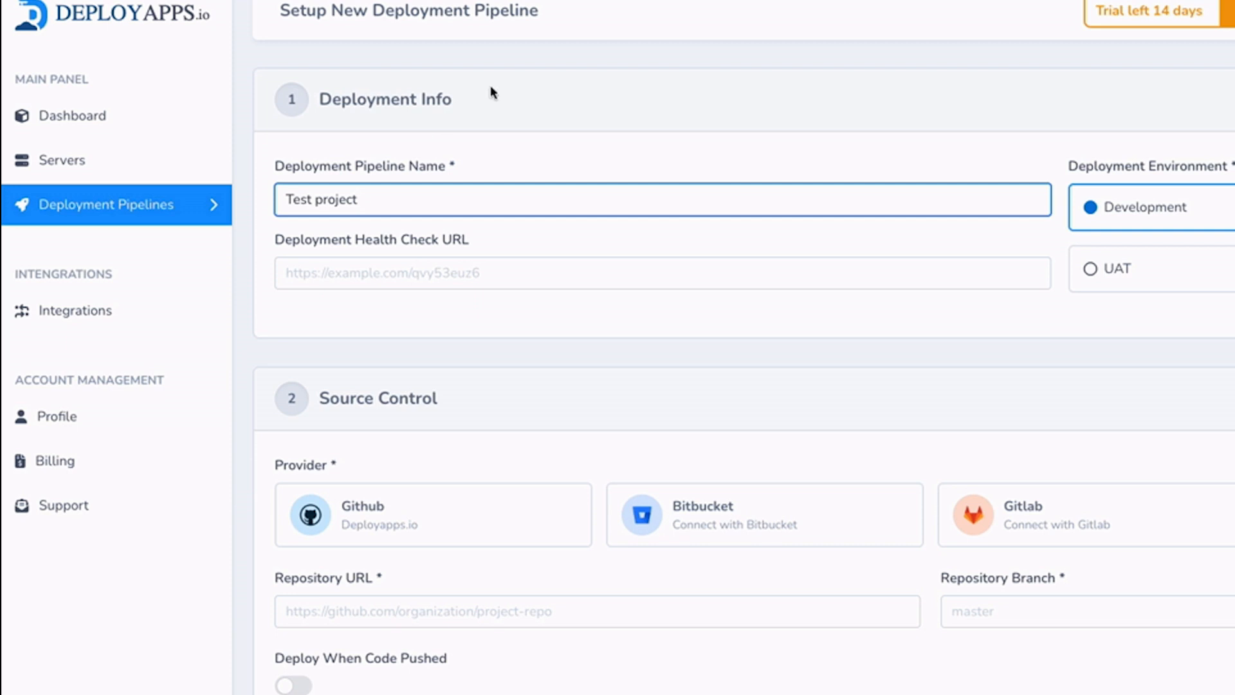
Enter the droplet's nginx health check URL and the GitHub repository on master branch.
{"action": "left_click", "coordinate": [157, 32]}
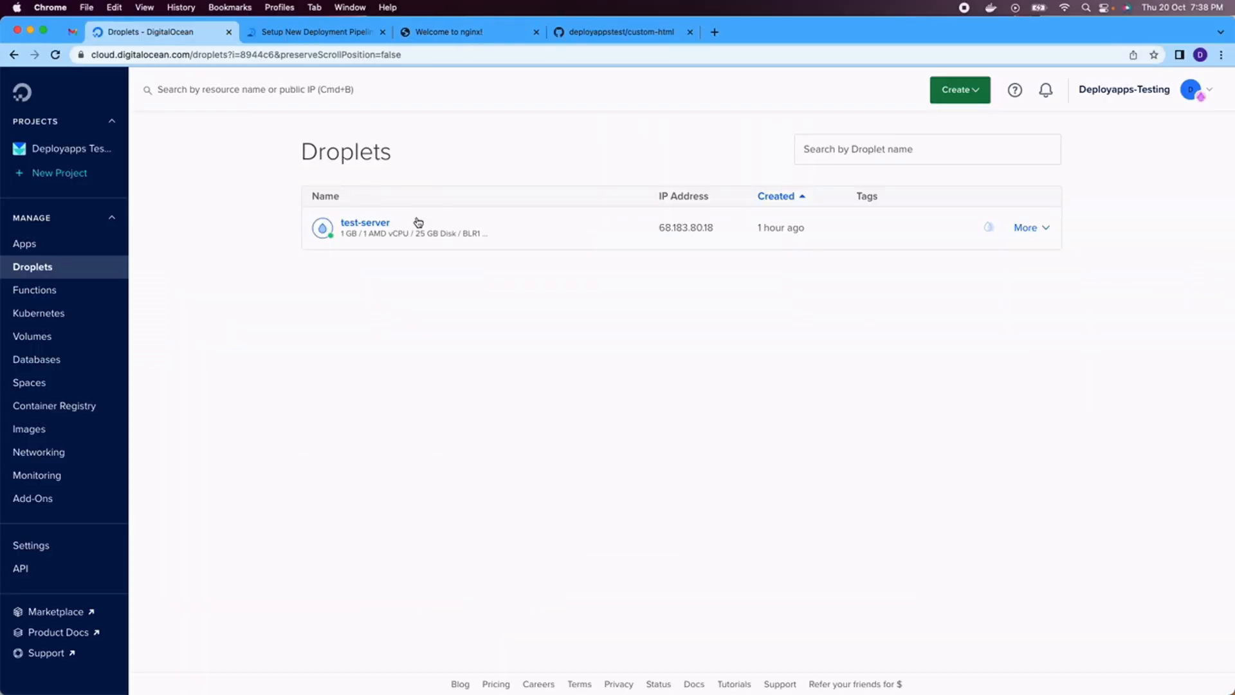
{"action": "left_click", "coordinate": [469, 32]}
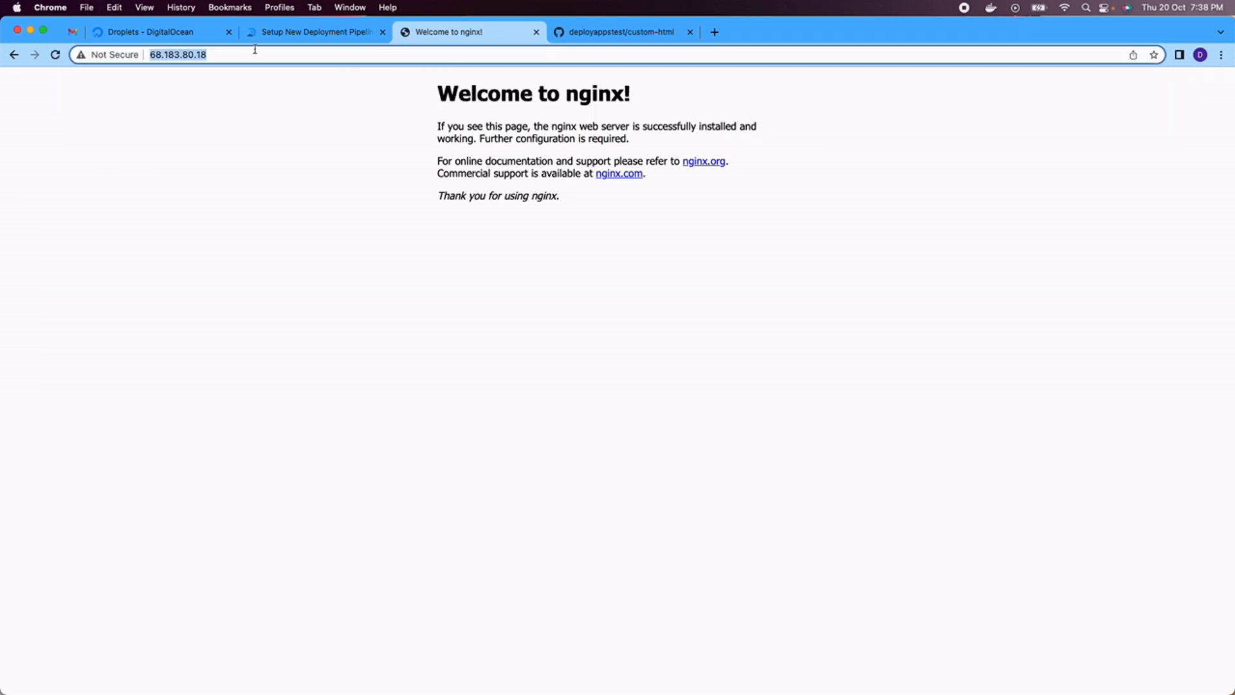
{"action": "left_click", "coordinate": [315, 32]}
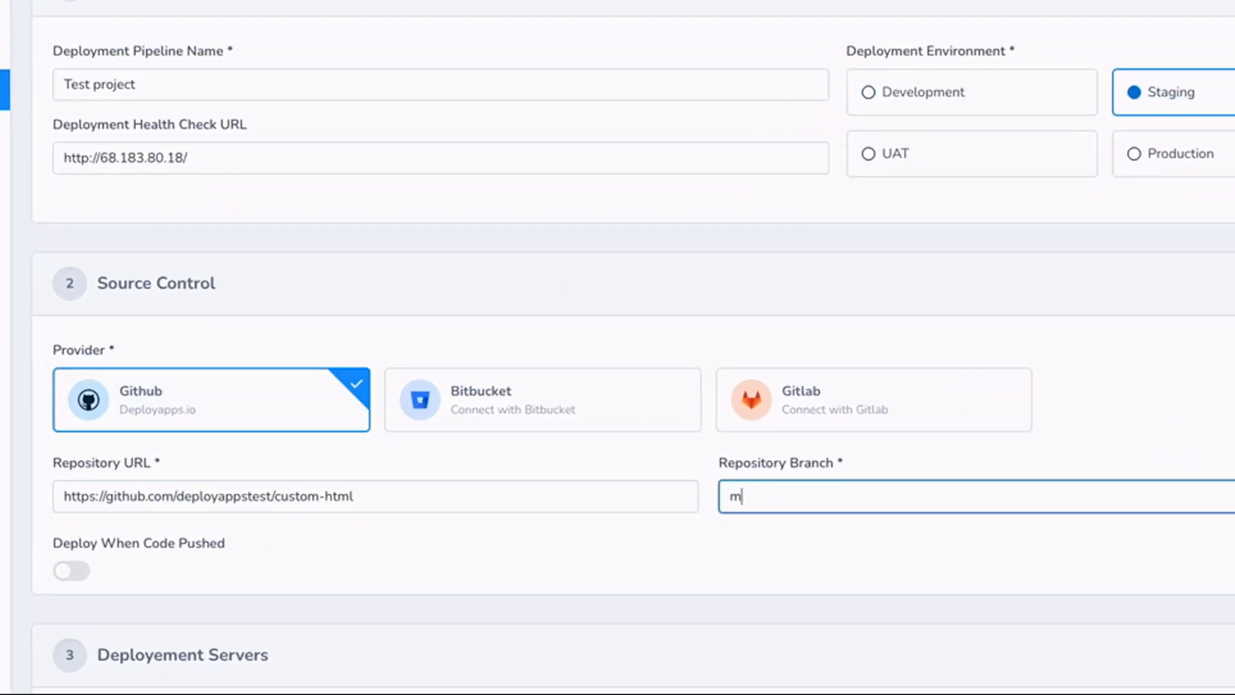
{"action": "type", "text": "aster"}
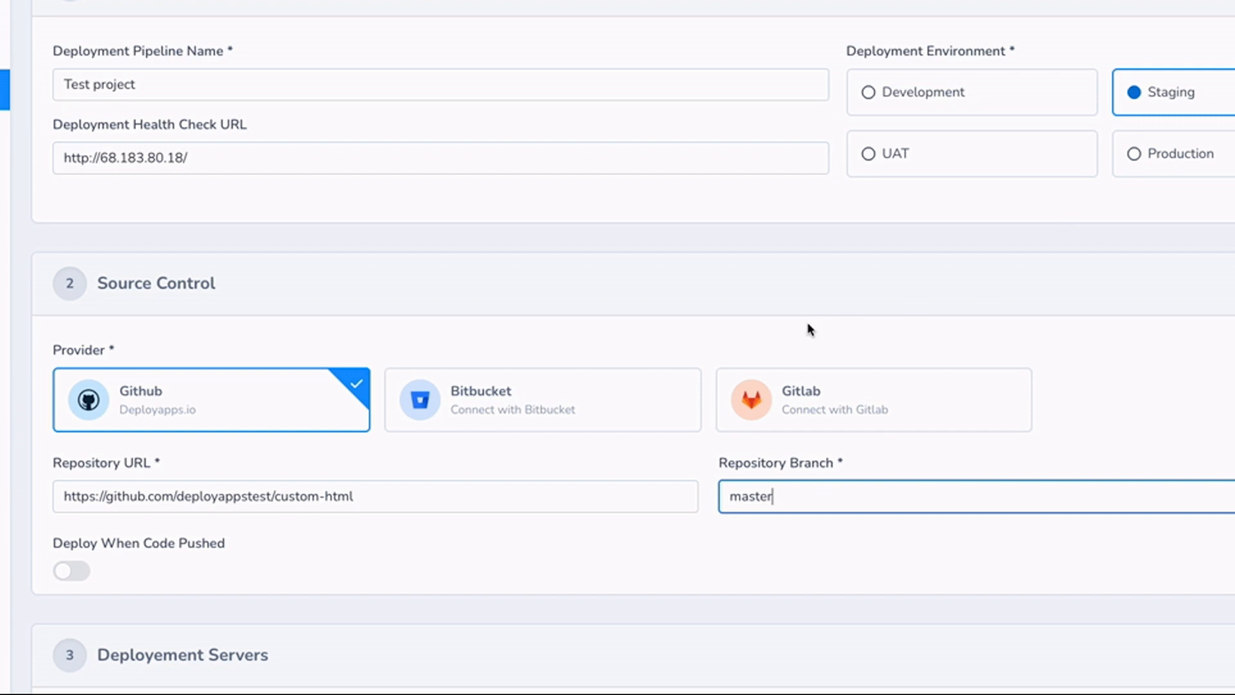
{"action": "scroll", "scroll_direction": "down", "scroll_amount": 3}
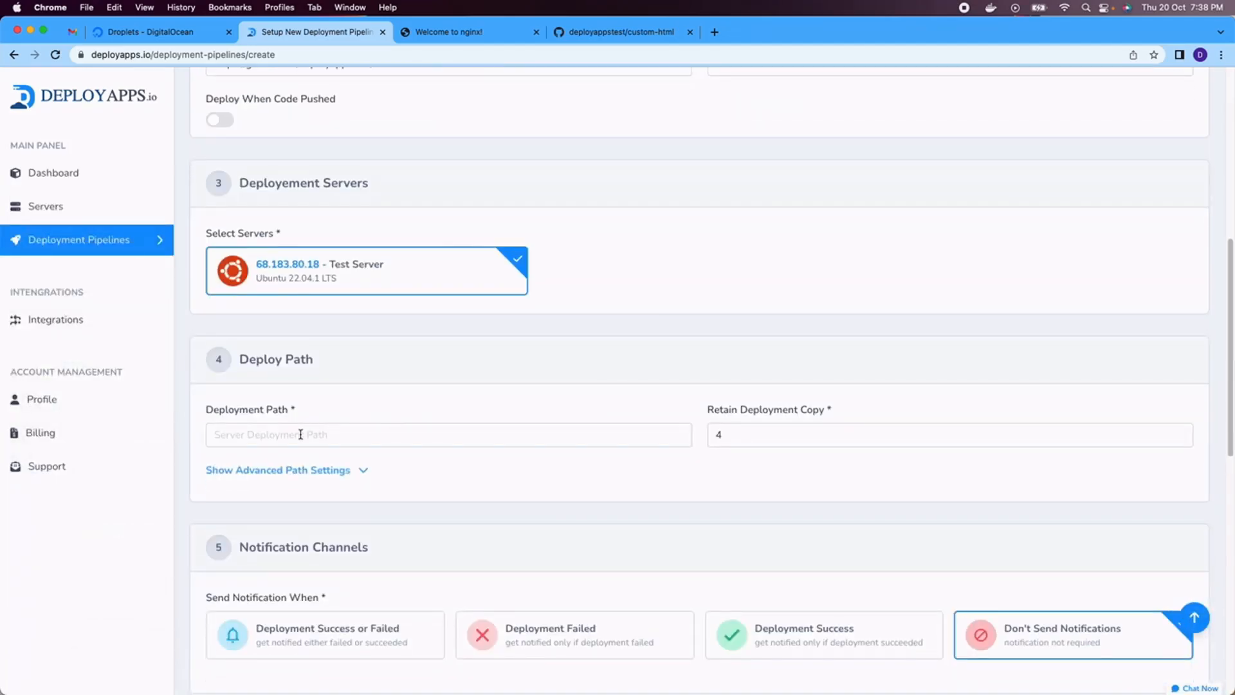
Set path /var/www/testproject, email on success or failure, save, and list the server directory.
{"action": "type", "text": "/var"}
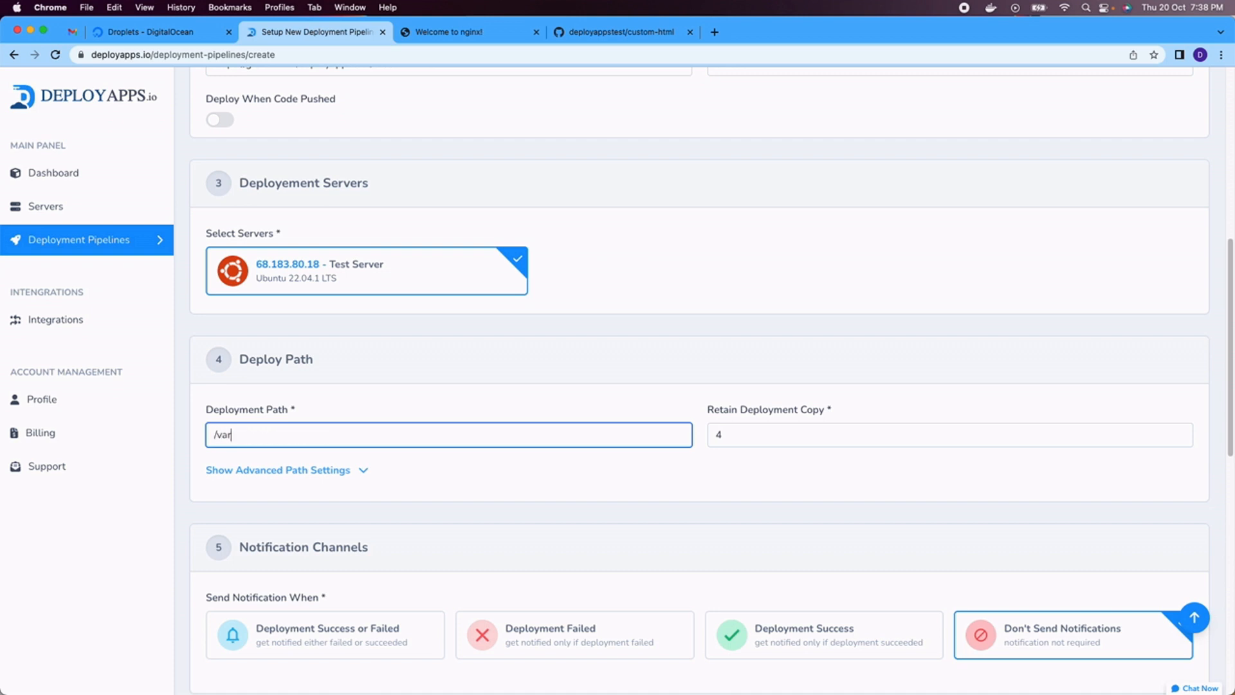
{"action": "type", "text": "/www/"}
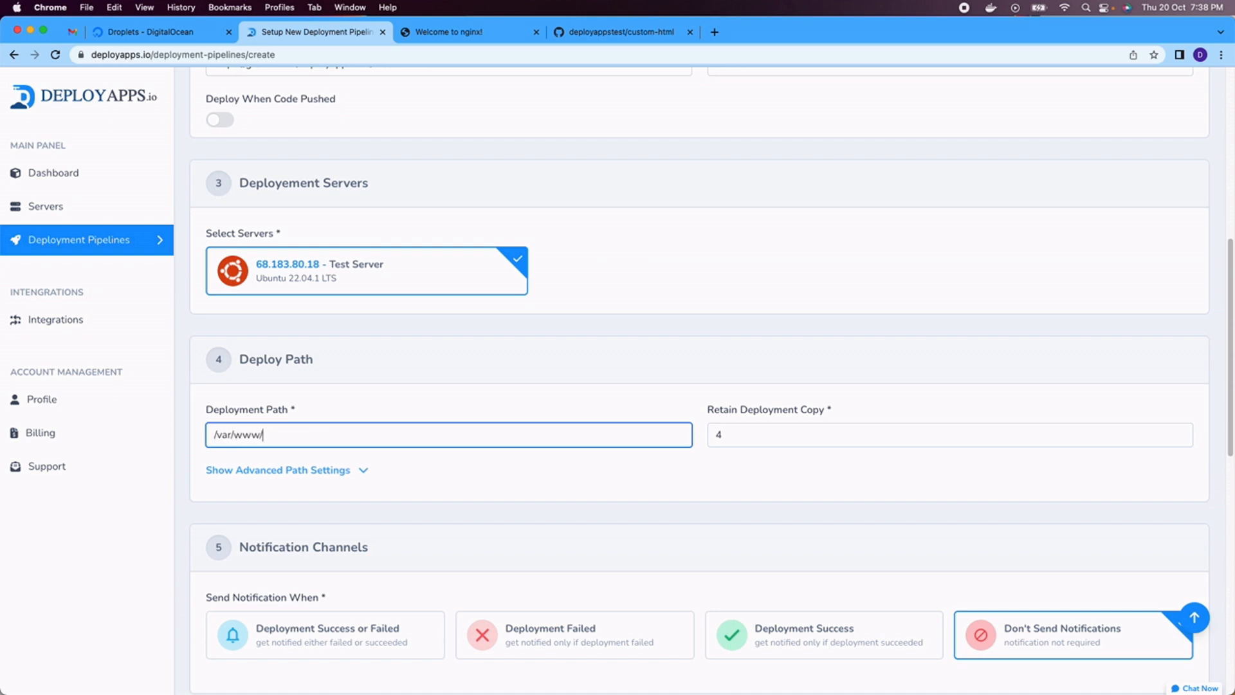
{"action": "type", "text": "testproject"}
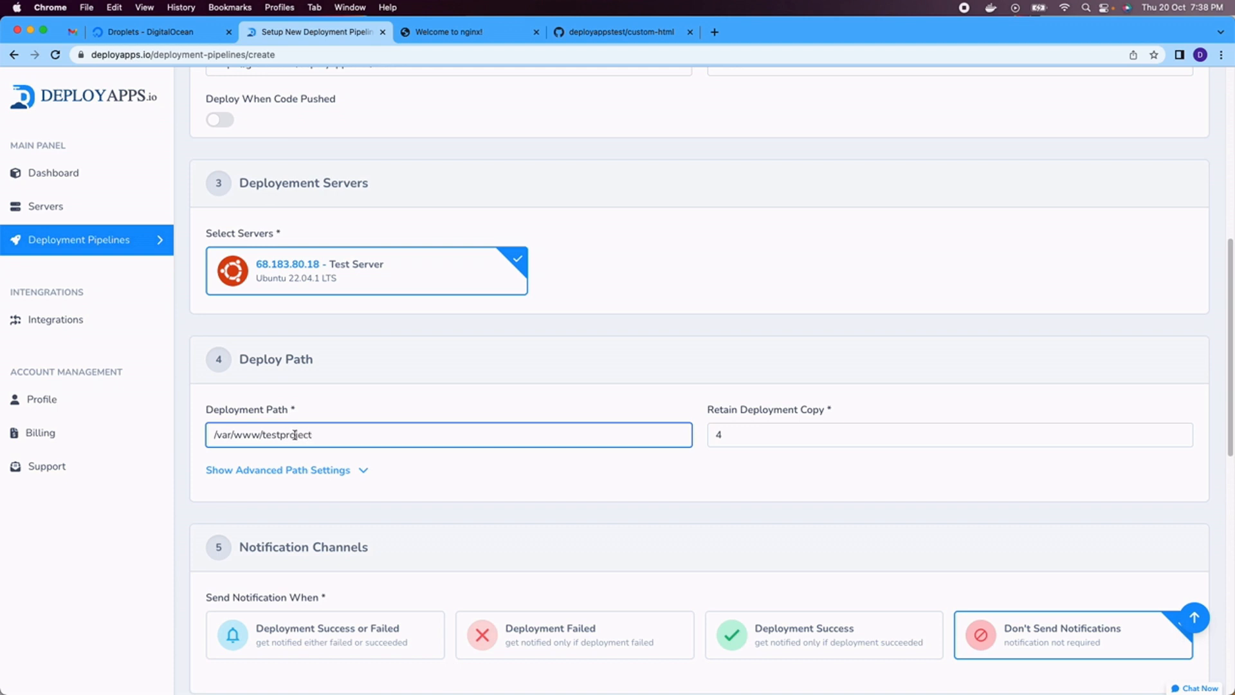
{"action": "double_click", "coordinate": [292, 434]}
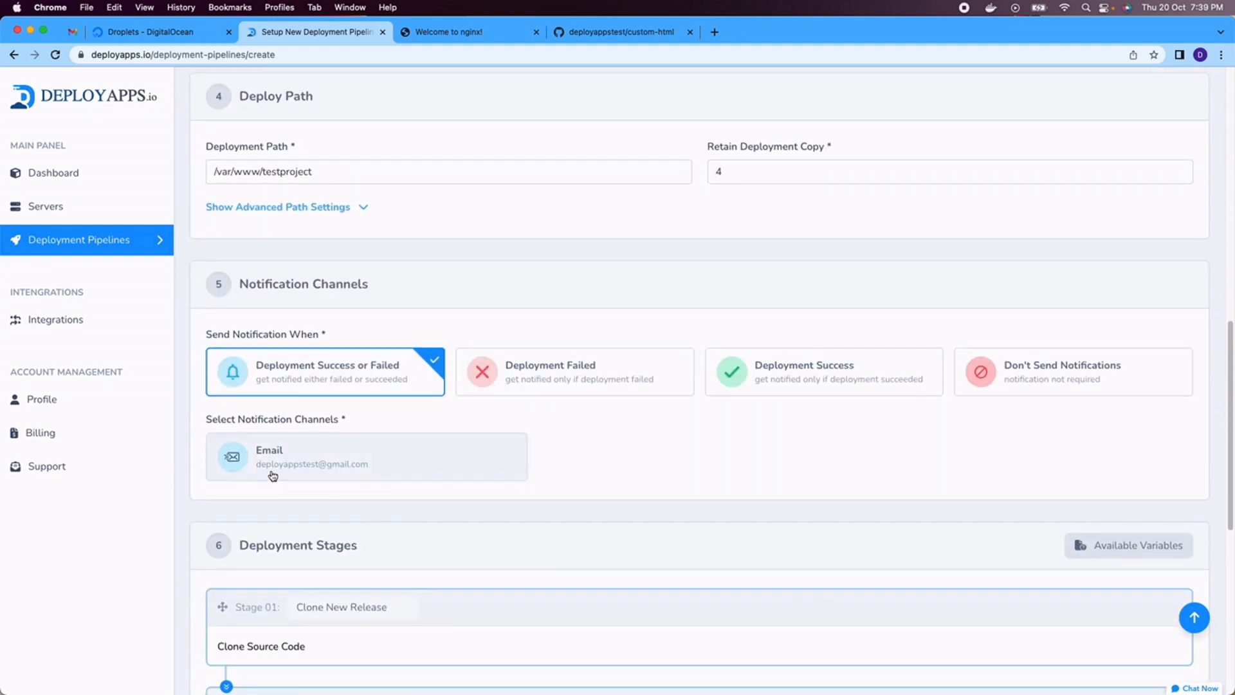
{"action": "scroll", "scroll_direction": "down", "scroll_amount": 3}
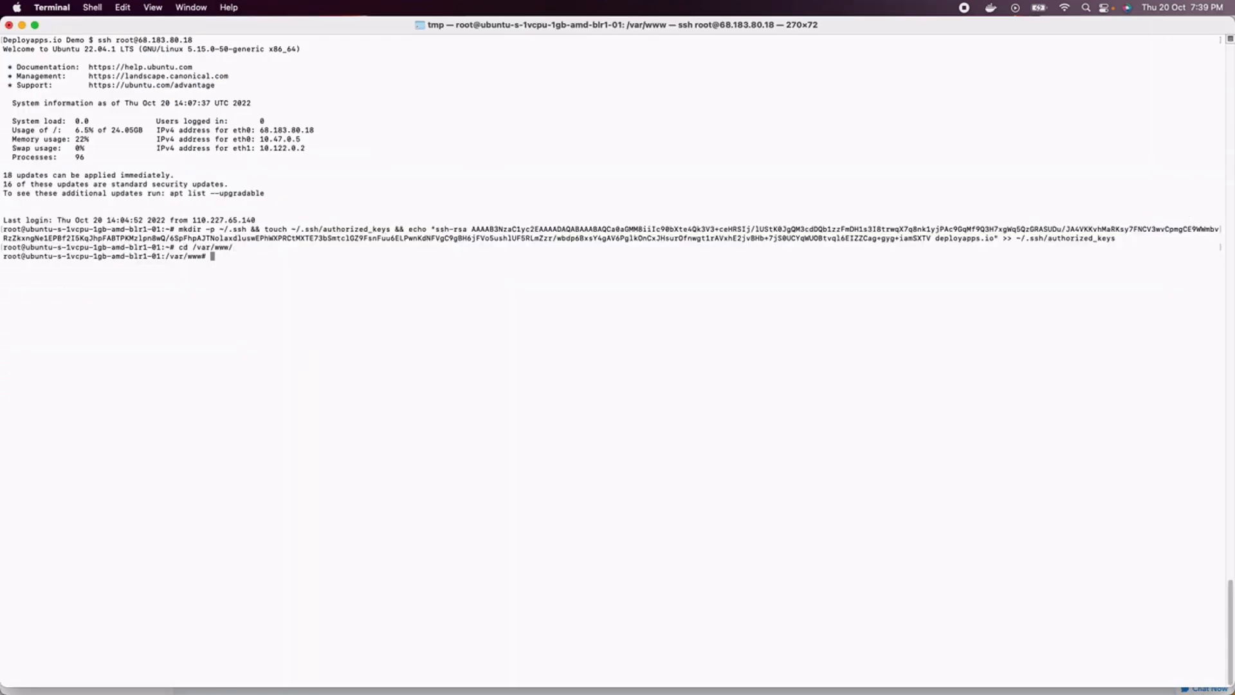
{"action": "type", "text": "ls -la"}
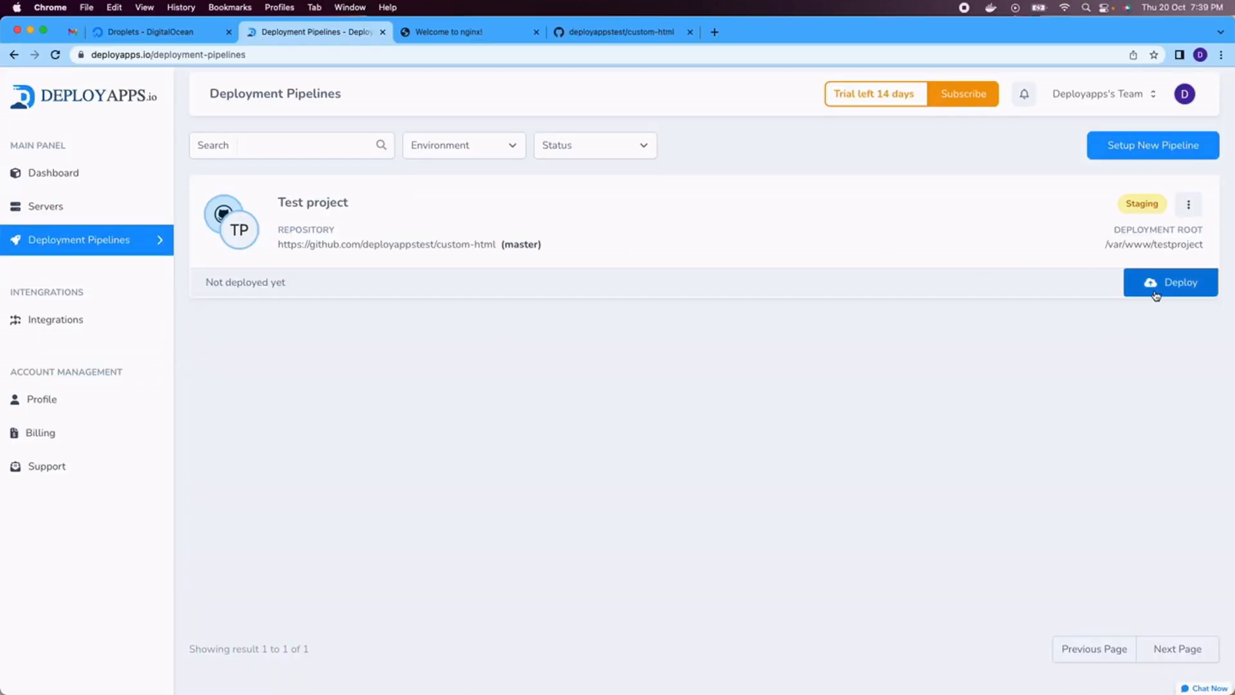
Deploy the Test project pipeline for the first time.
{"action": "left_click", "coordinate": [1171, 282]}
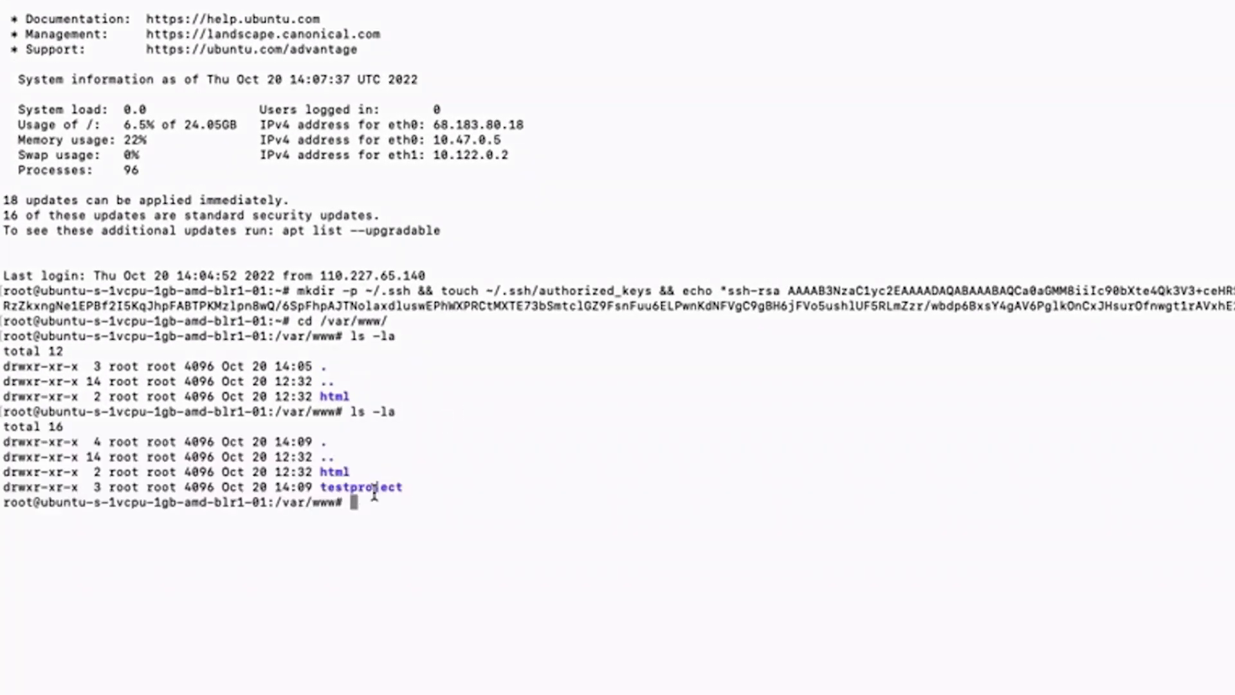
Point the nginx default site root to /var/www/testproject/current and restart nginx.
{"action": "type", "text": "cd testproject/"}
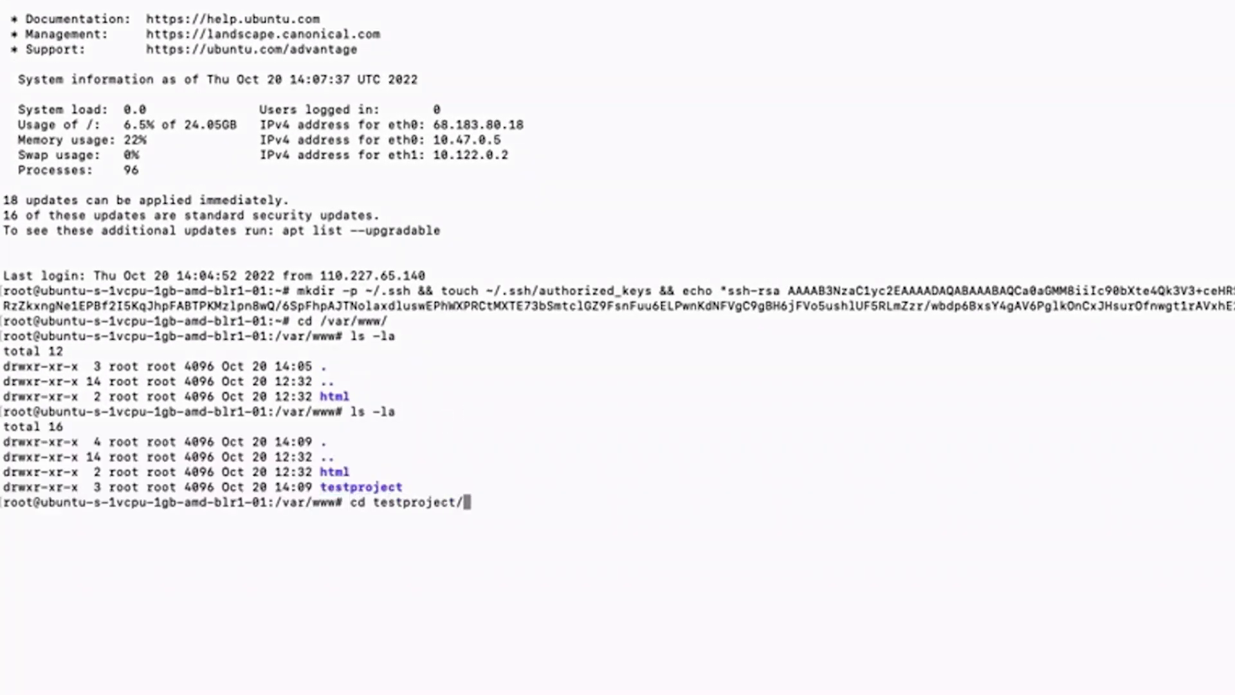
{"action": "type", "text": "cd current"}
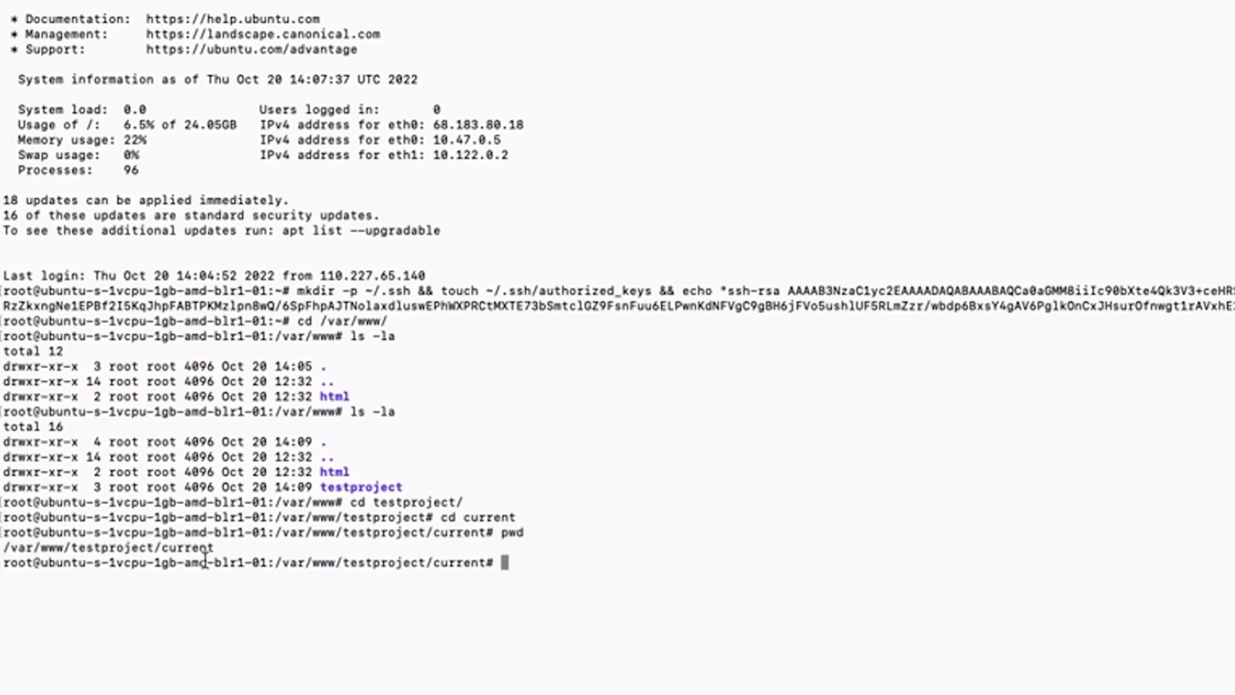
{"action": "type", "text": "vi"}
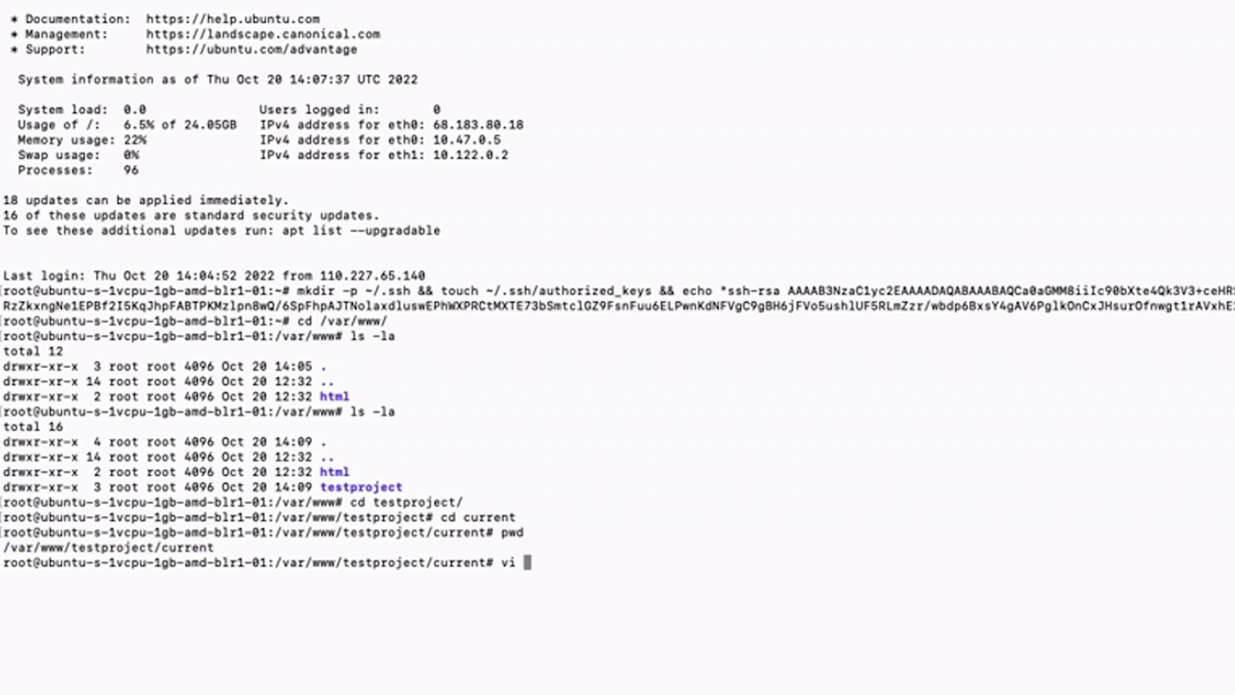
{"action": "type", "text": "/etc/ngi"}
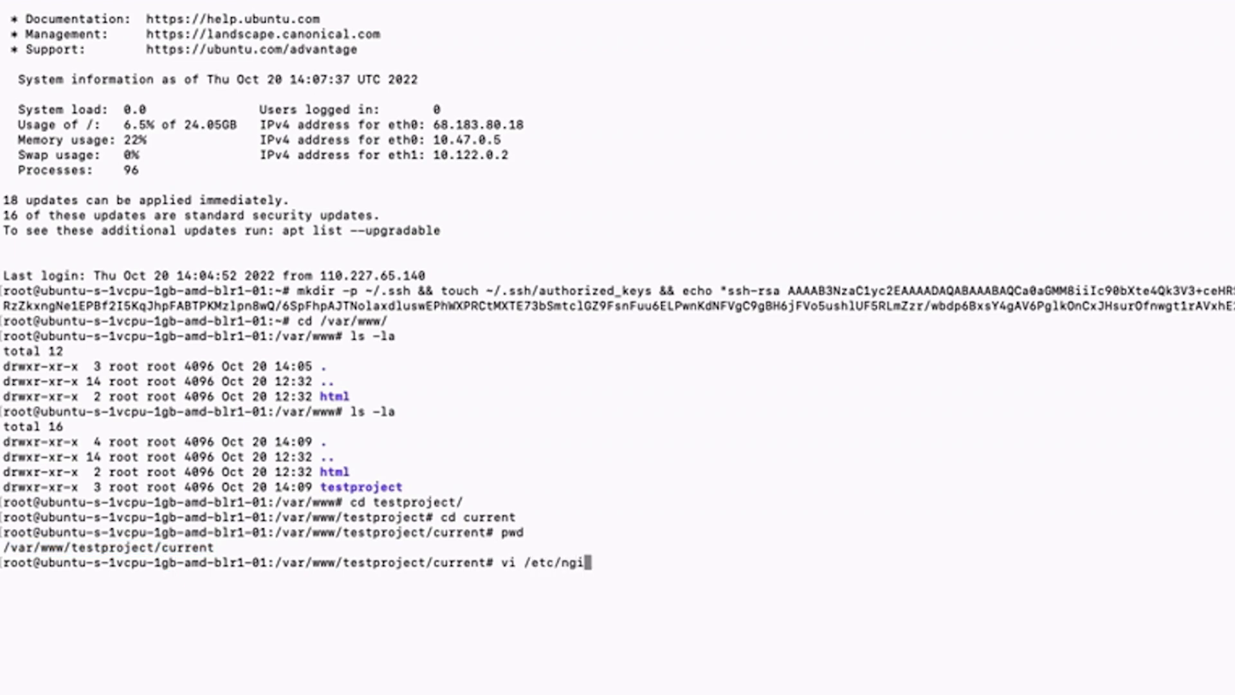
{"action": "type", "text": "nx/sites-available/d"}
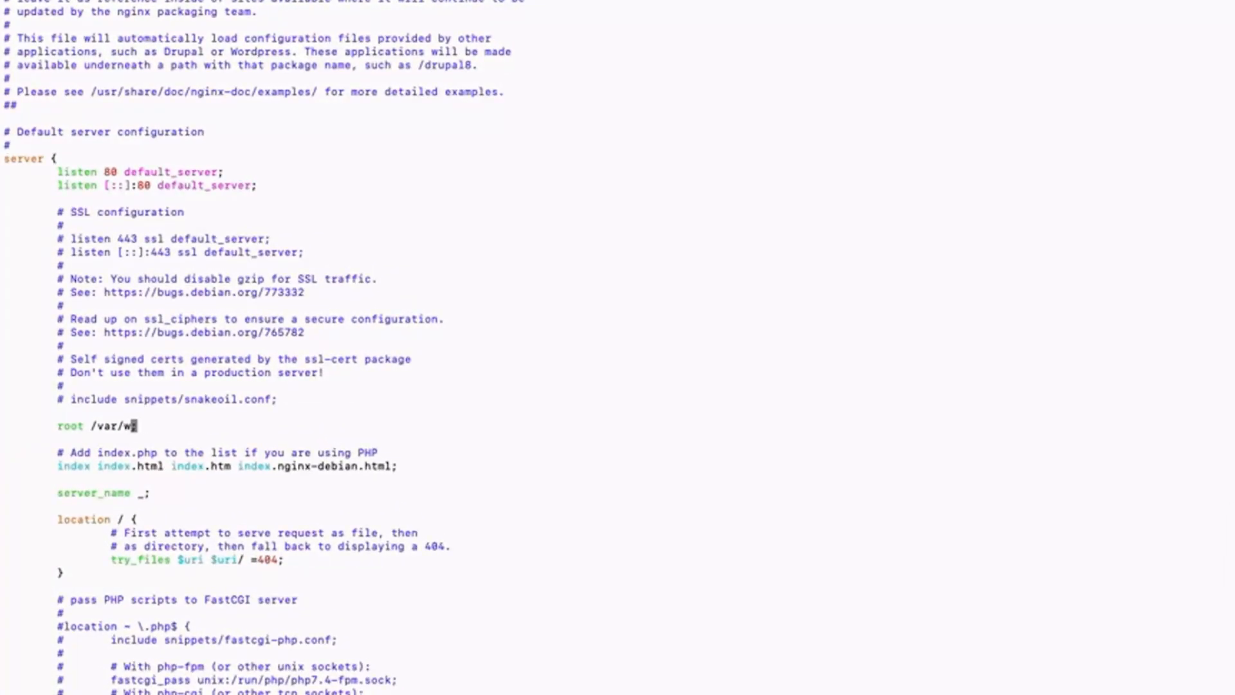
{"action": "type", "text": "www/testproject/current"}
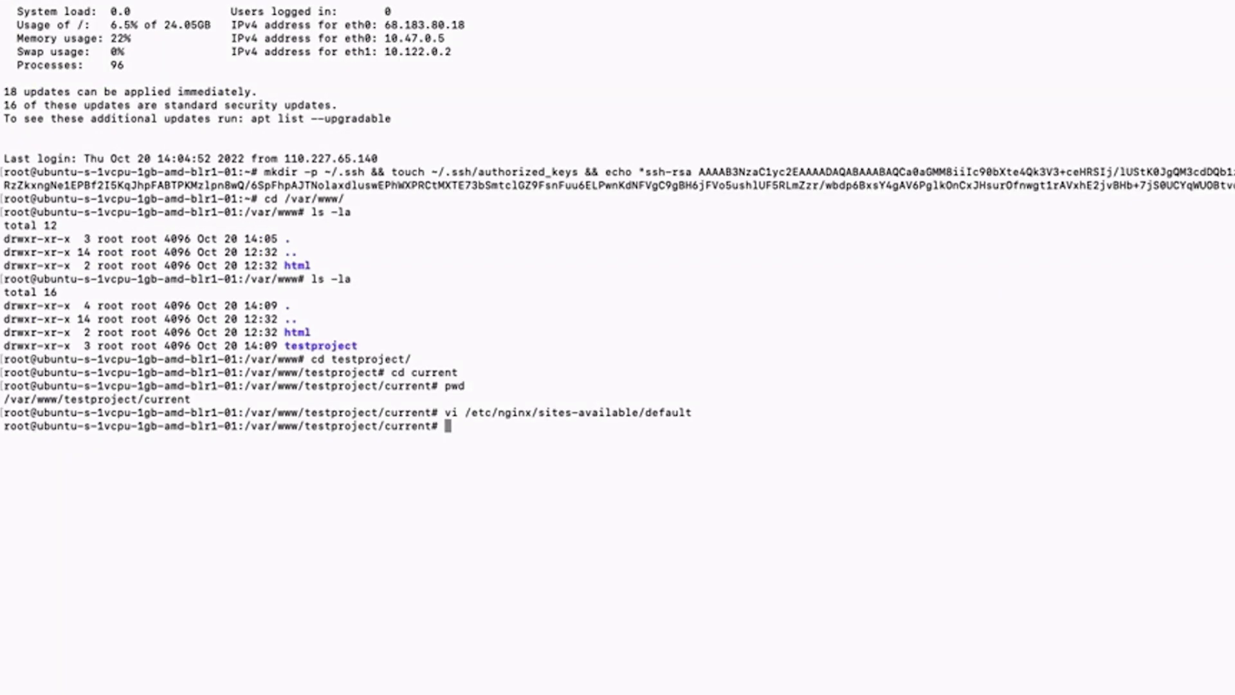
{"action": "type", "text": "system"}
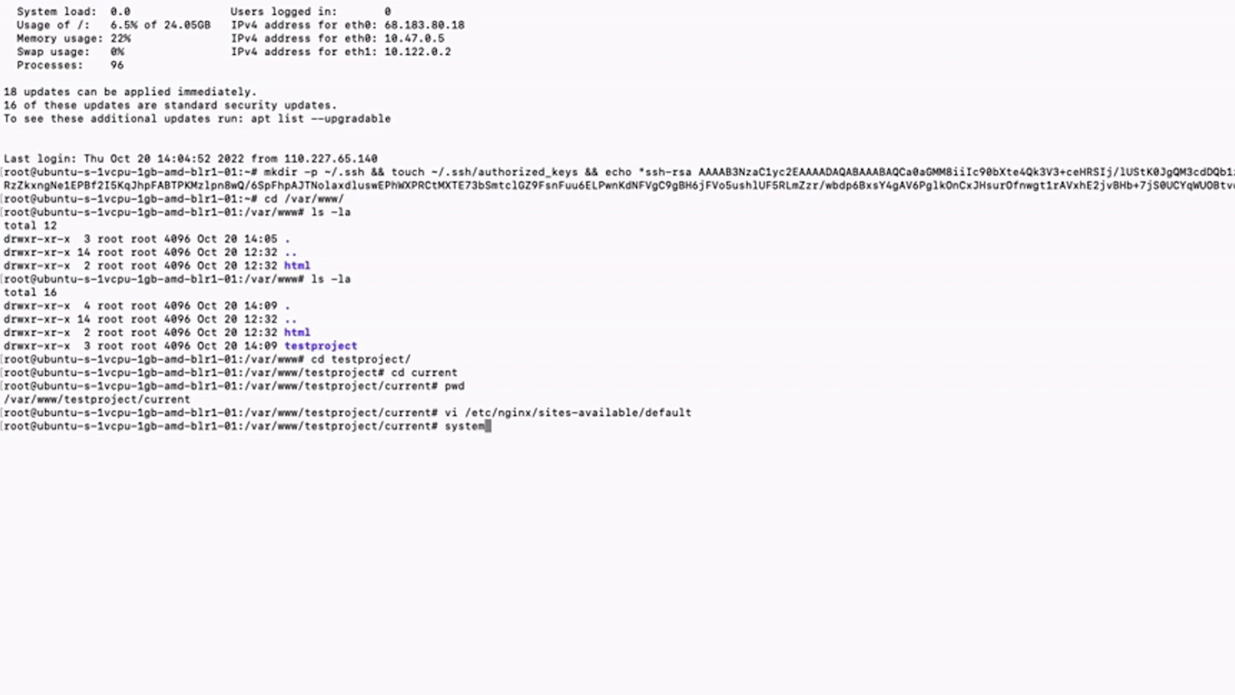
{"action": "type", "text": "ctl restar"}
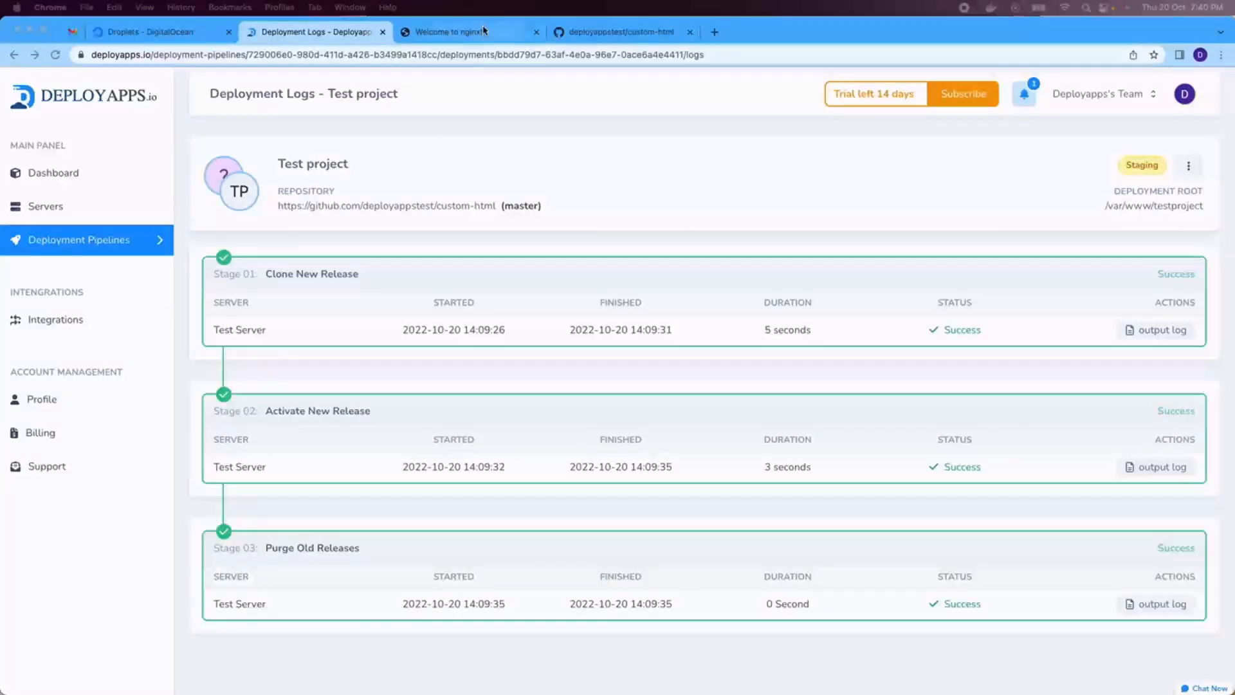
{"action": "left_click", "coordinate": [465, 33]}
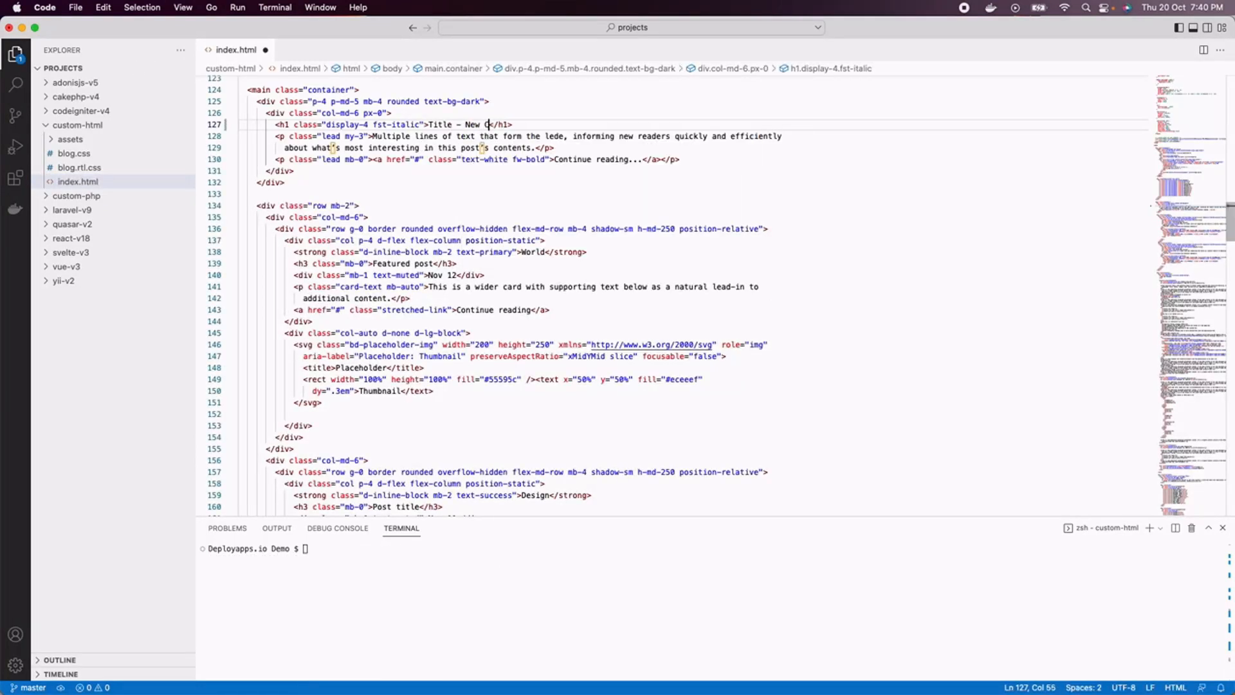
Change the h1 to 'Title - New Changes Deployapps Demo' and commit with message "Test".
{"action": "type", "text": "hanges Deployapps Demo"}
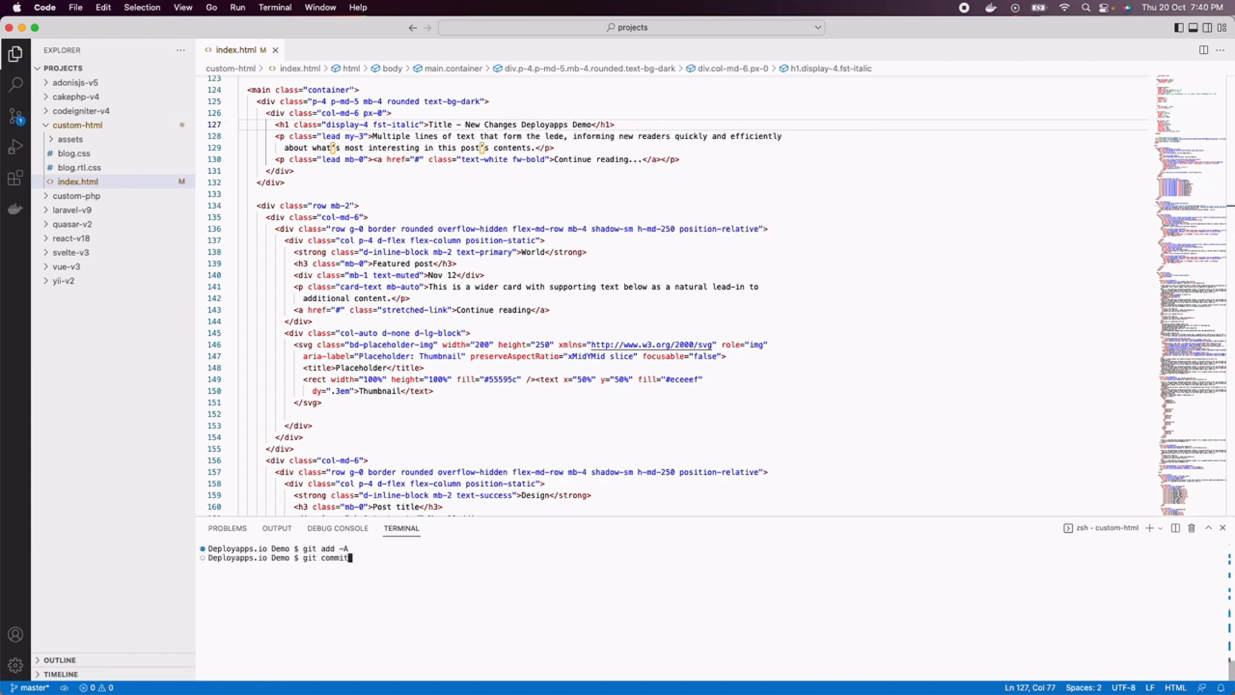
{"action": "type", "text": "-m \"Test"}
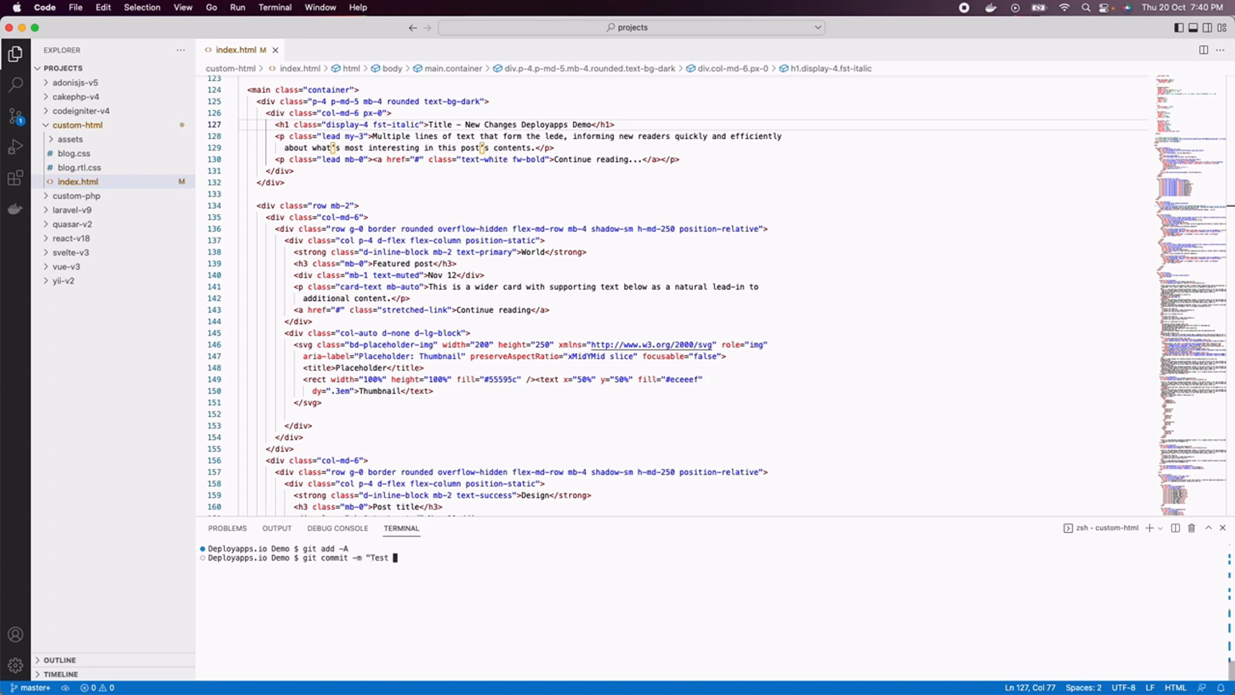
{"action": "type", "text": "Changes added for D"}
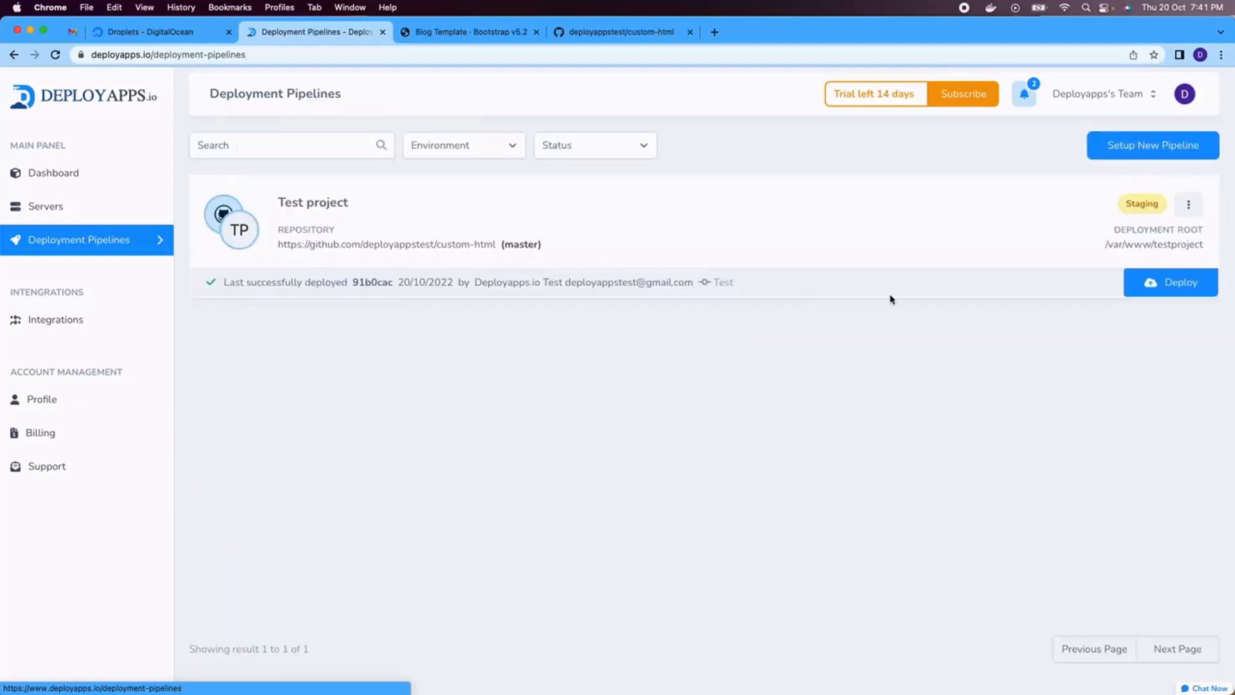
Redeploy Test project from master, follow the logs, and confirm the live site's new heading.
{"action": "left_click", "coordinate": [1171, 282]}
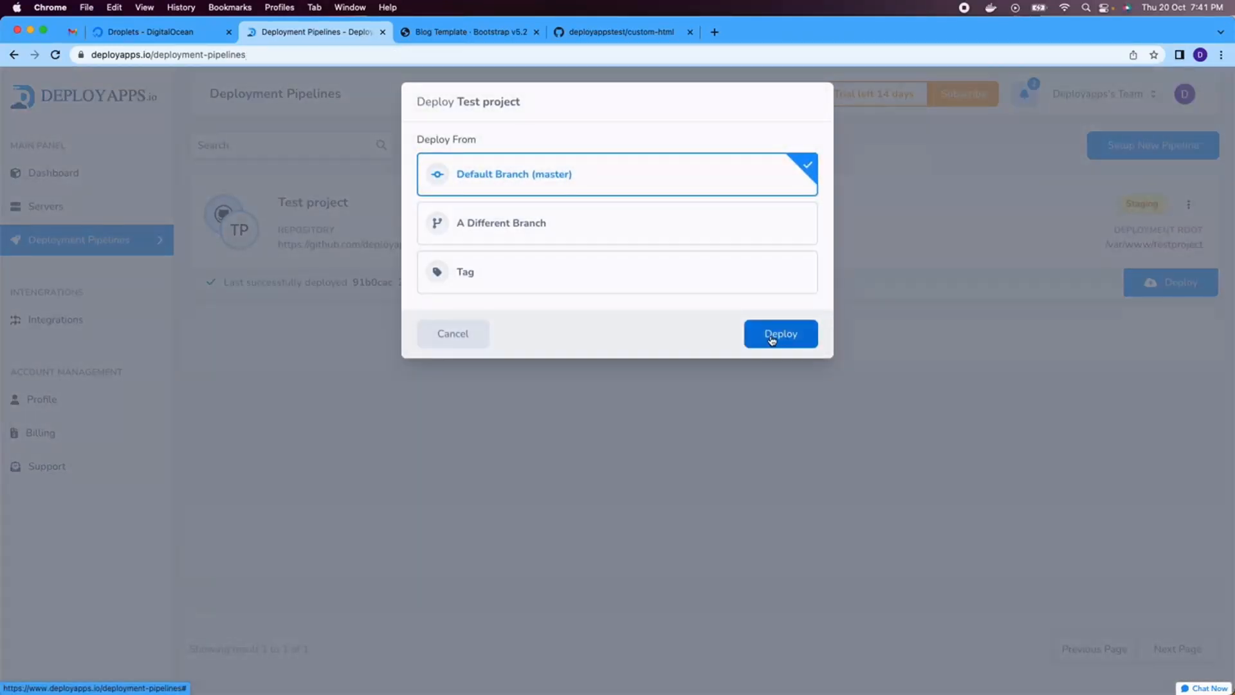
{"action": "left_click", "coordinate": [780, 334]}
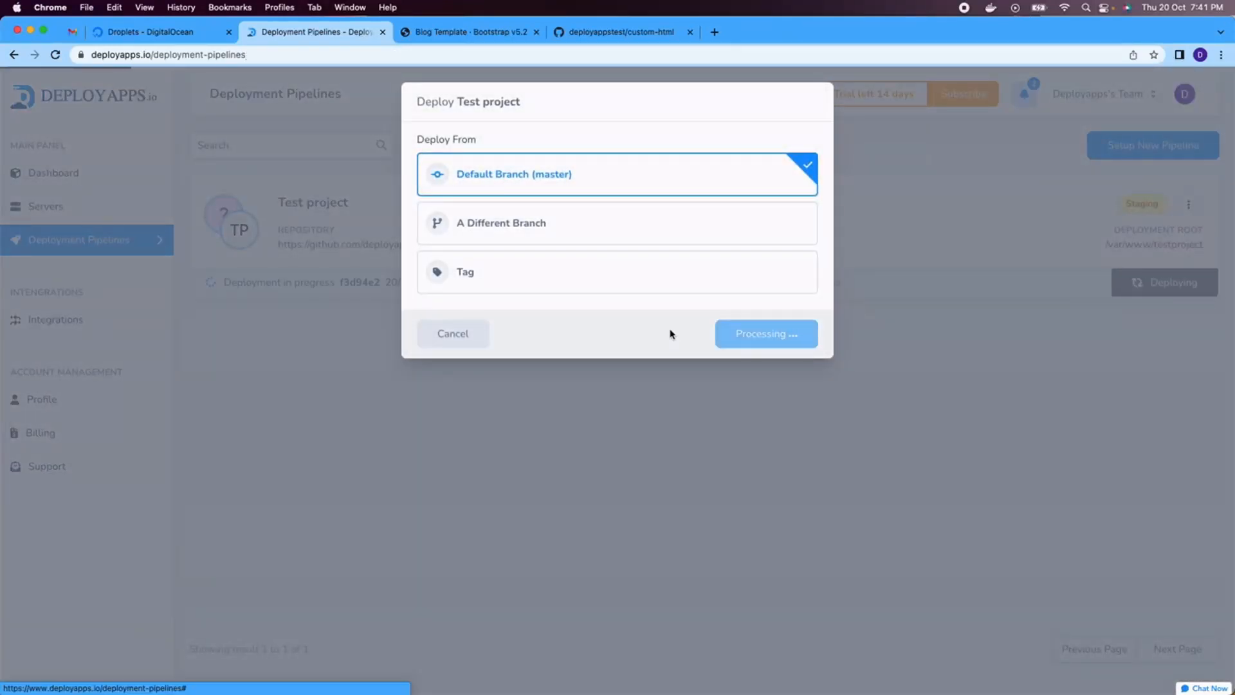
{"action": "left_click", "coordinate": [765, 333]}
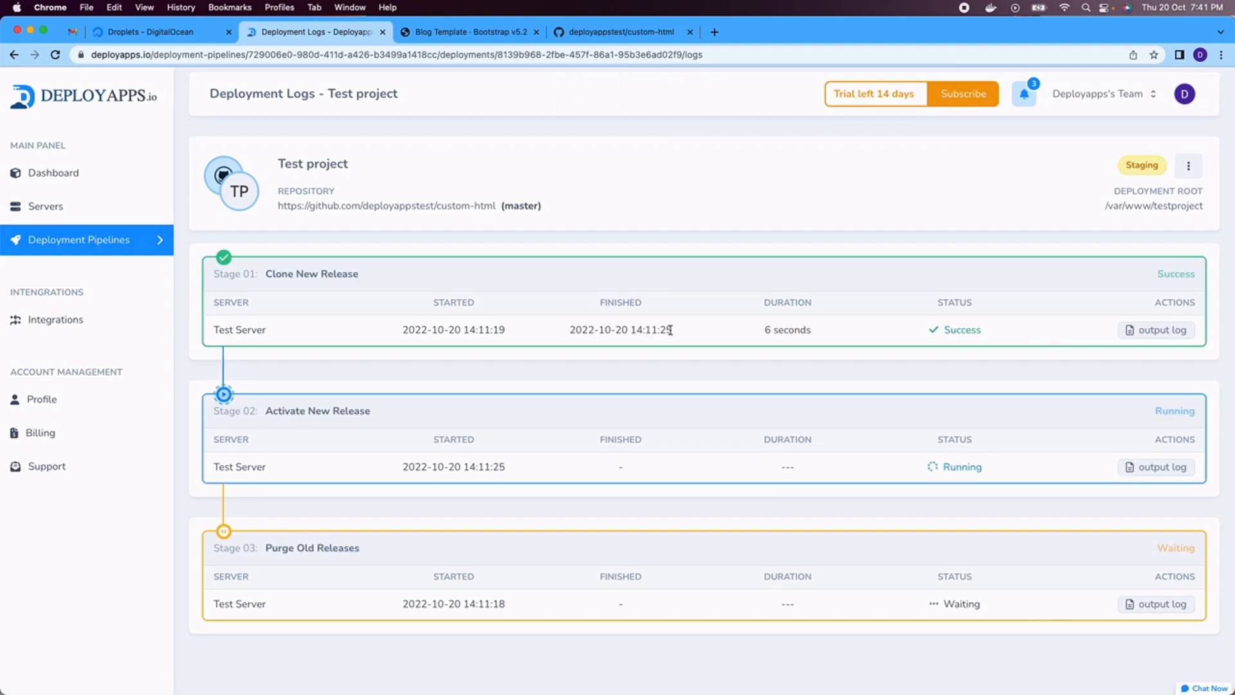
{"action": "left_click", "coordinate": [469, 32]}
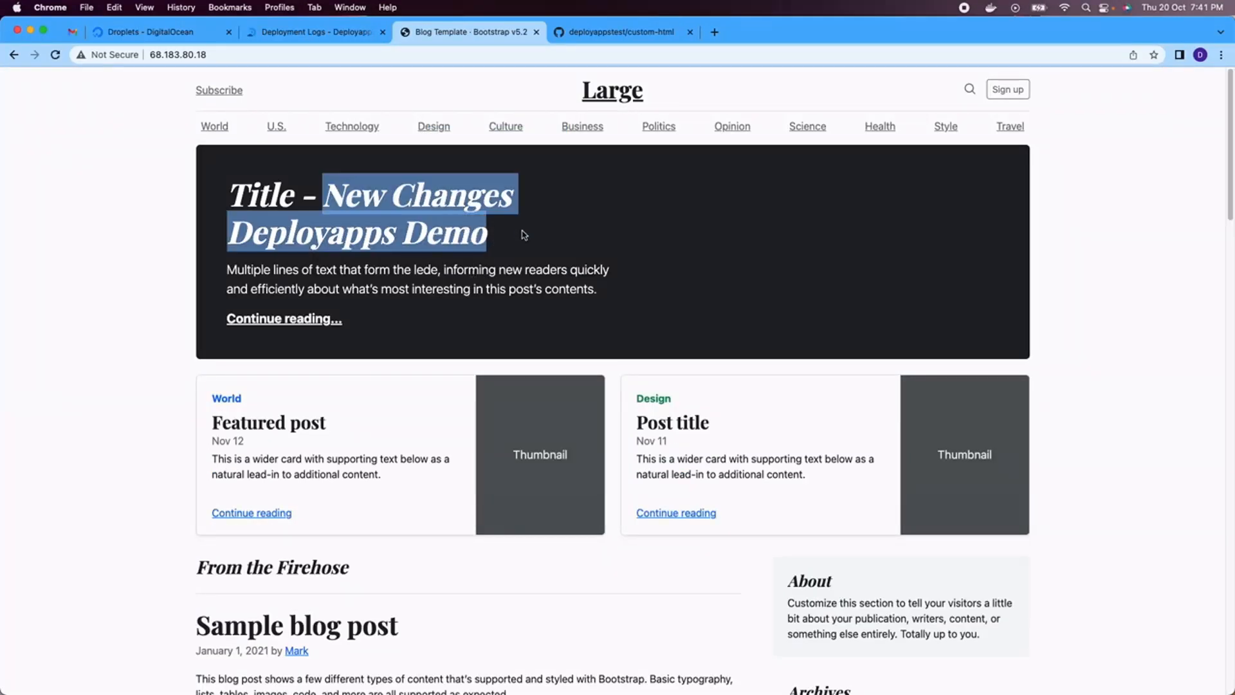
{"action": "left_click", "coordinate": [313, 32]}
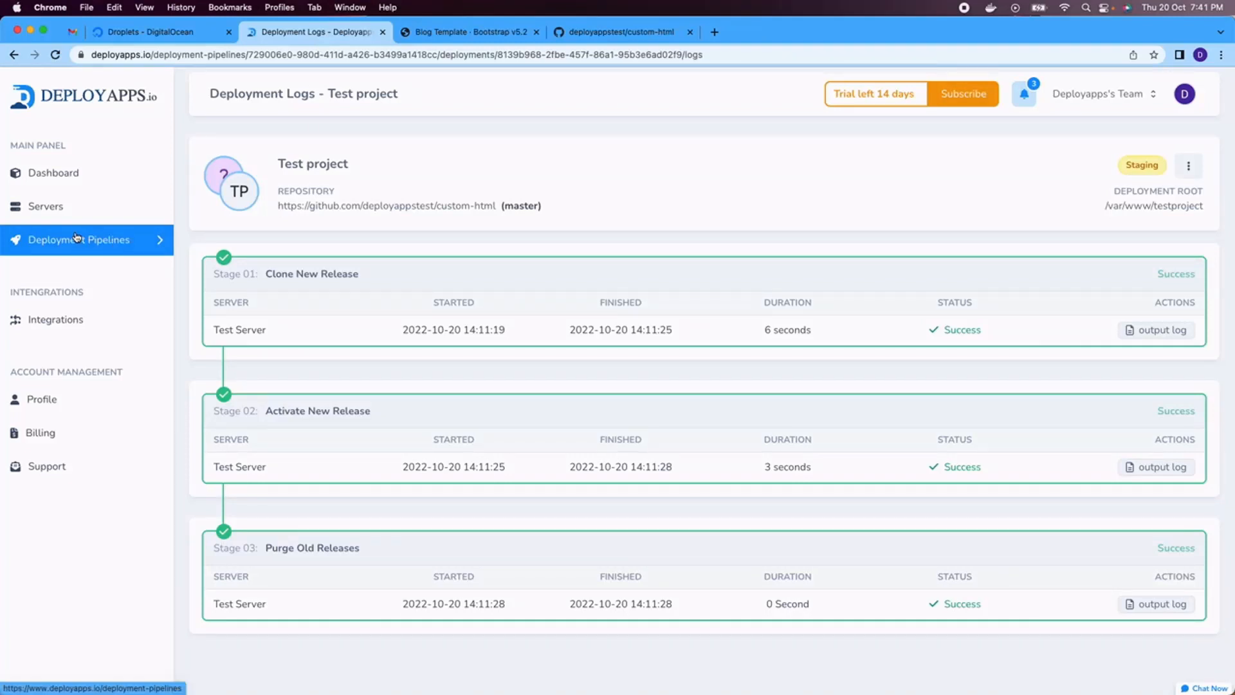
Open the Test project pipeline's edit page and scroll down to Source Control.
{"action": "left_click", "coordinate": [78, 239]}
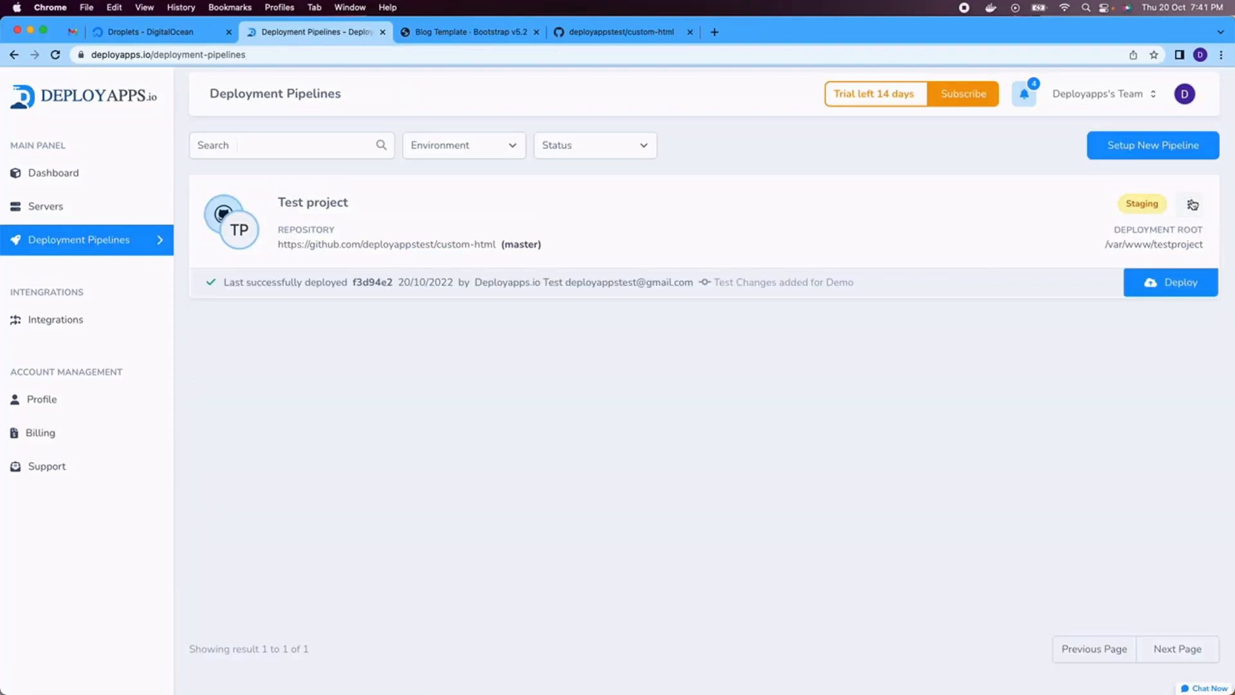
{"action": "left_click", "coordinate": [1193, 204]}
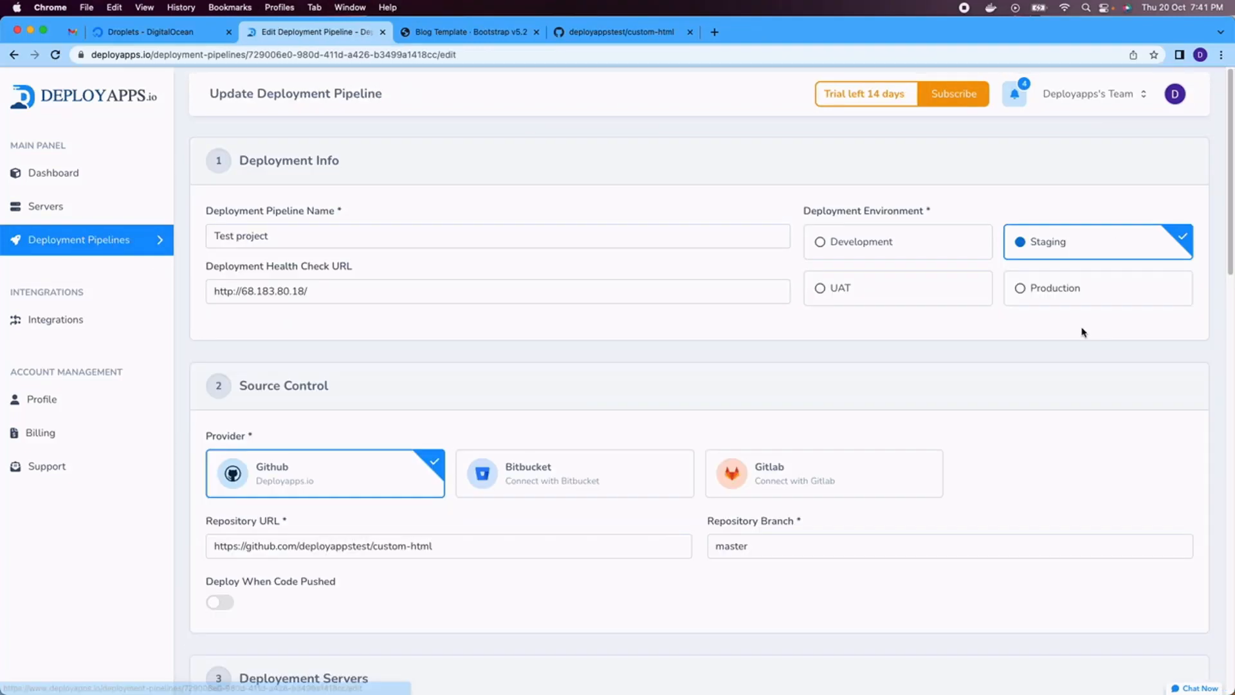
{"action": "scroll", "scroll_direction": "down", "scroll_amount": 3}
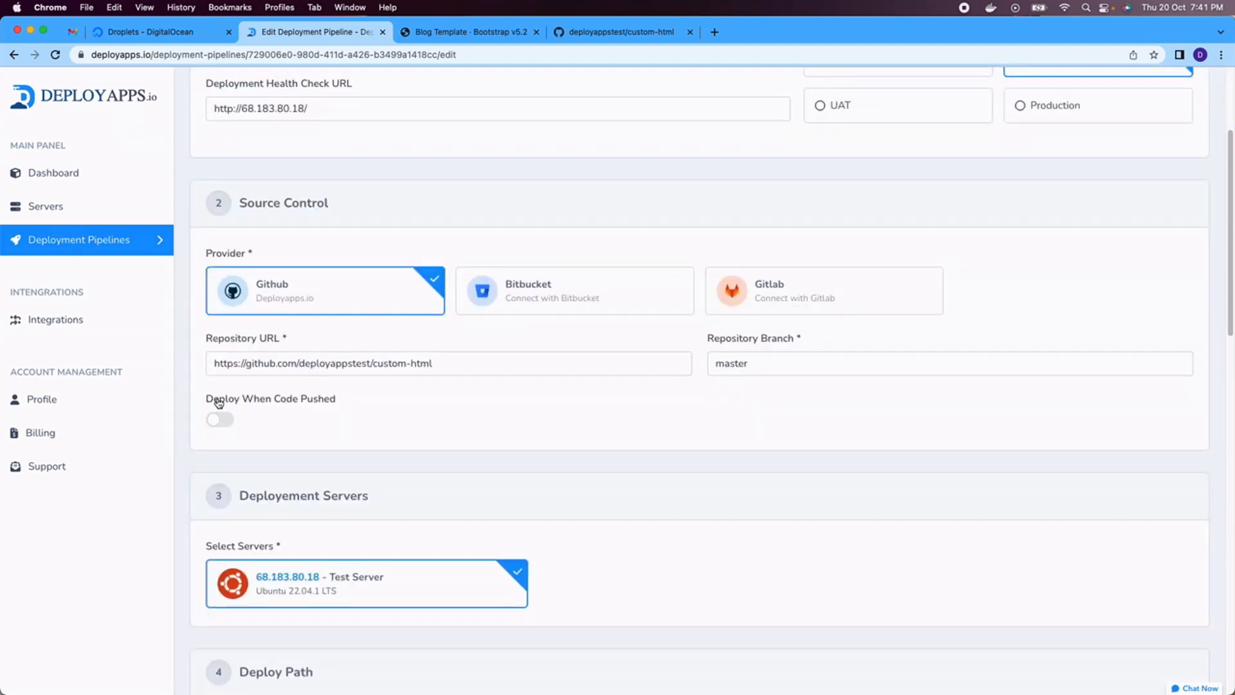
{"action": "scroll", "scroll_direction": "down", "scroll_amount": 3}
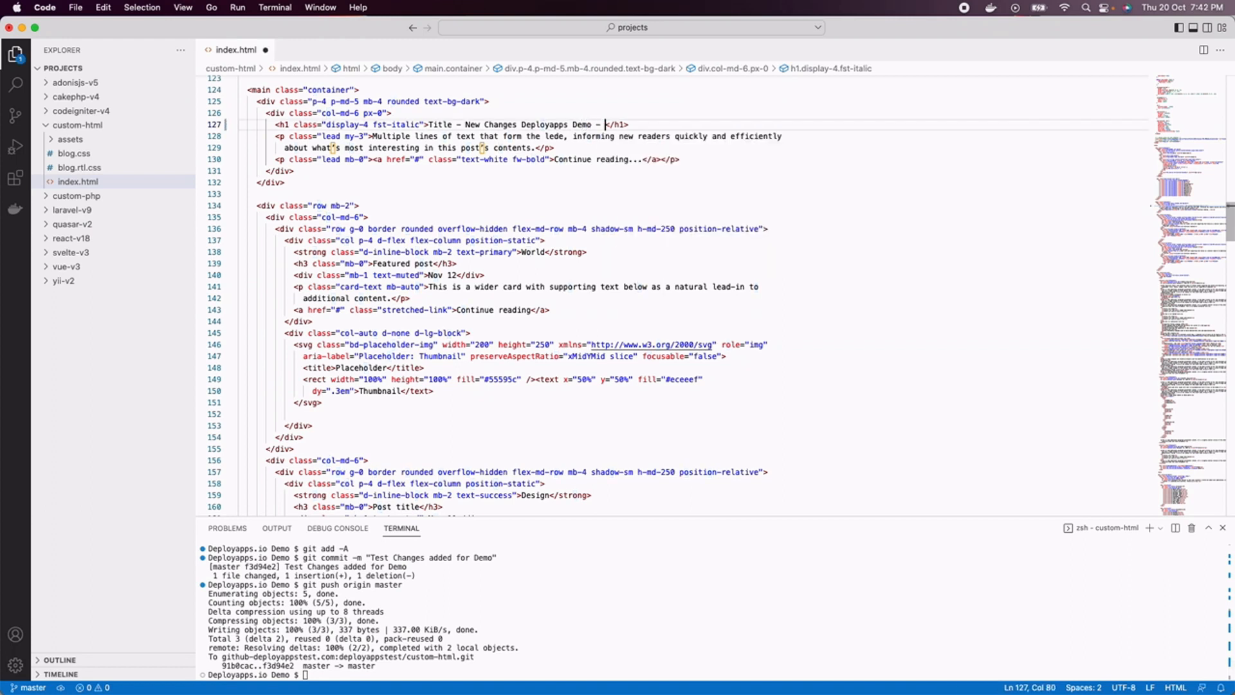
Append 'Test Automatic Deployment' to the index.html h1 heading.
{"action": "type", "text": "Test Auton"}
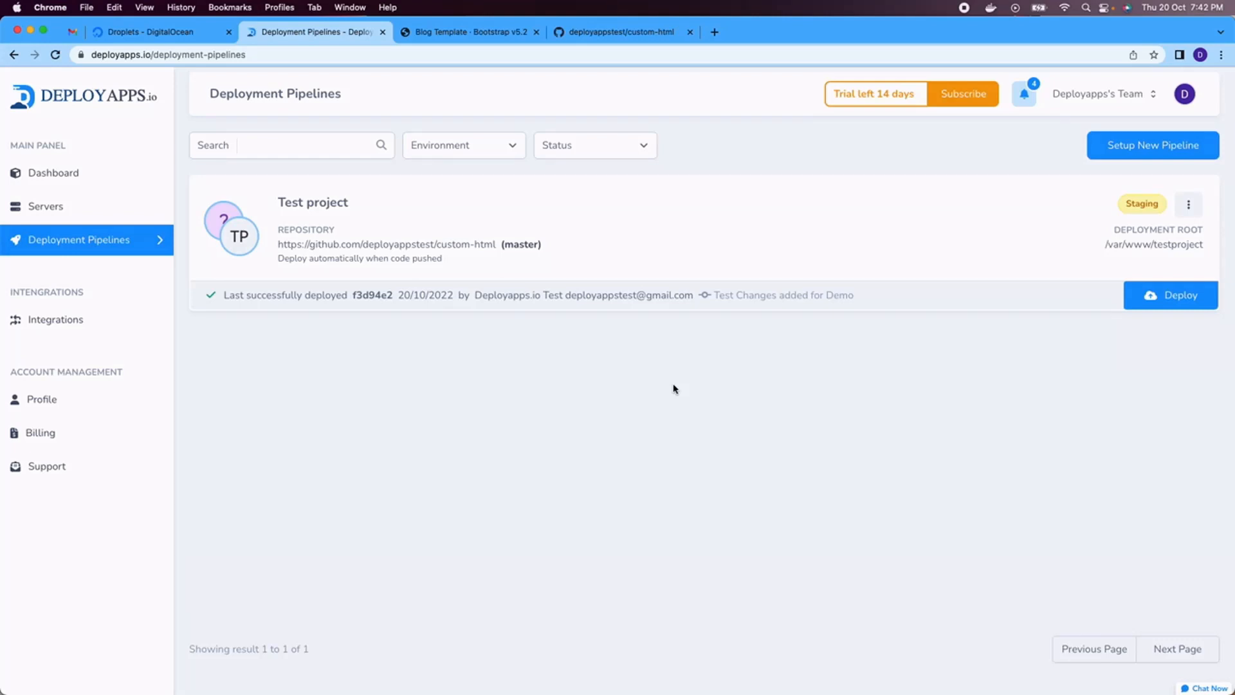
View the log of the push-triggered deployment of commit 1d864e4, then return to the pipelines list.
{"action": "left_click", "coordinate": [1170, 294]}
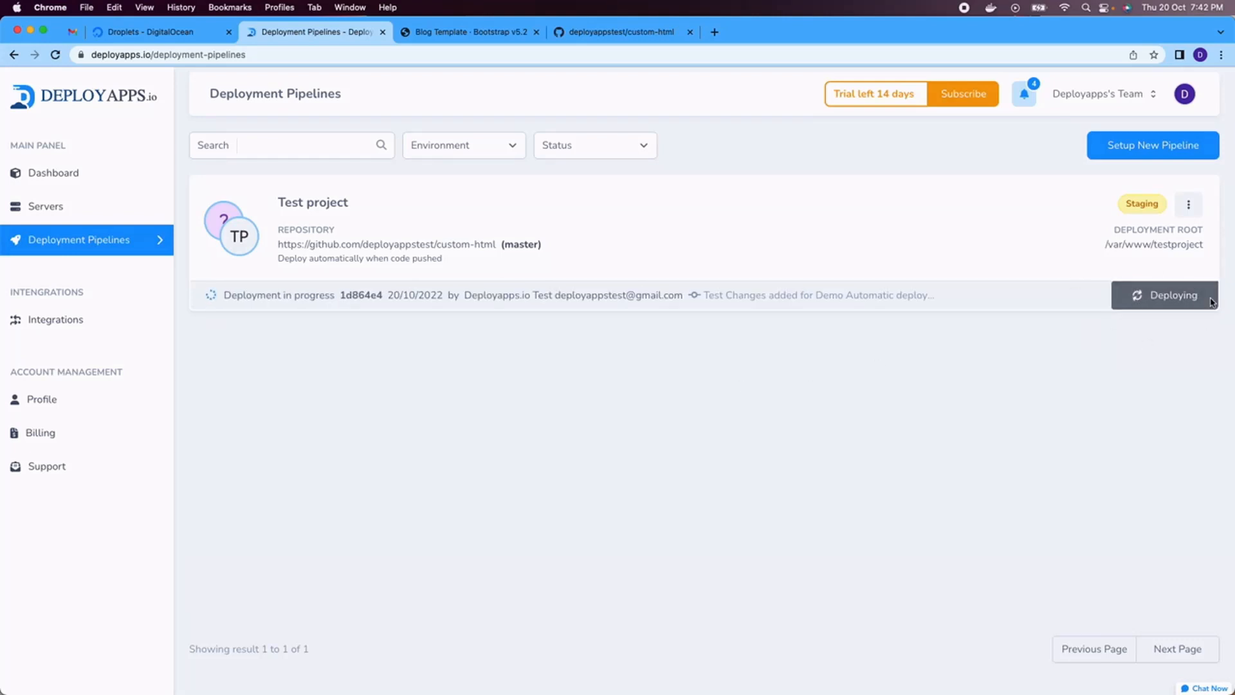
{"action": "left_click", "coordinate": [1188, 204]}
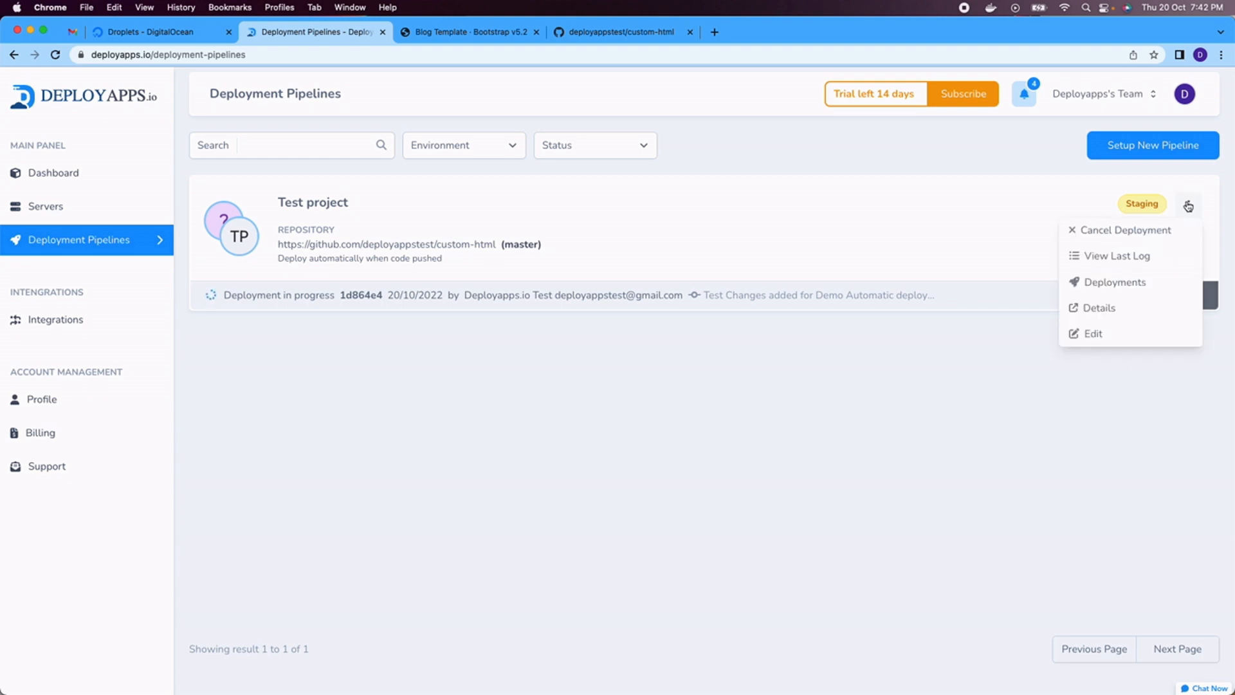
{"action": "left_click", "coordinate": [467, 31]}
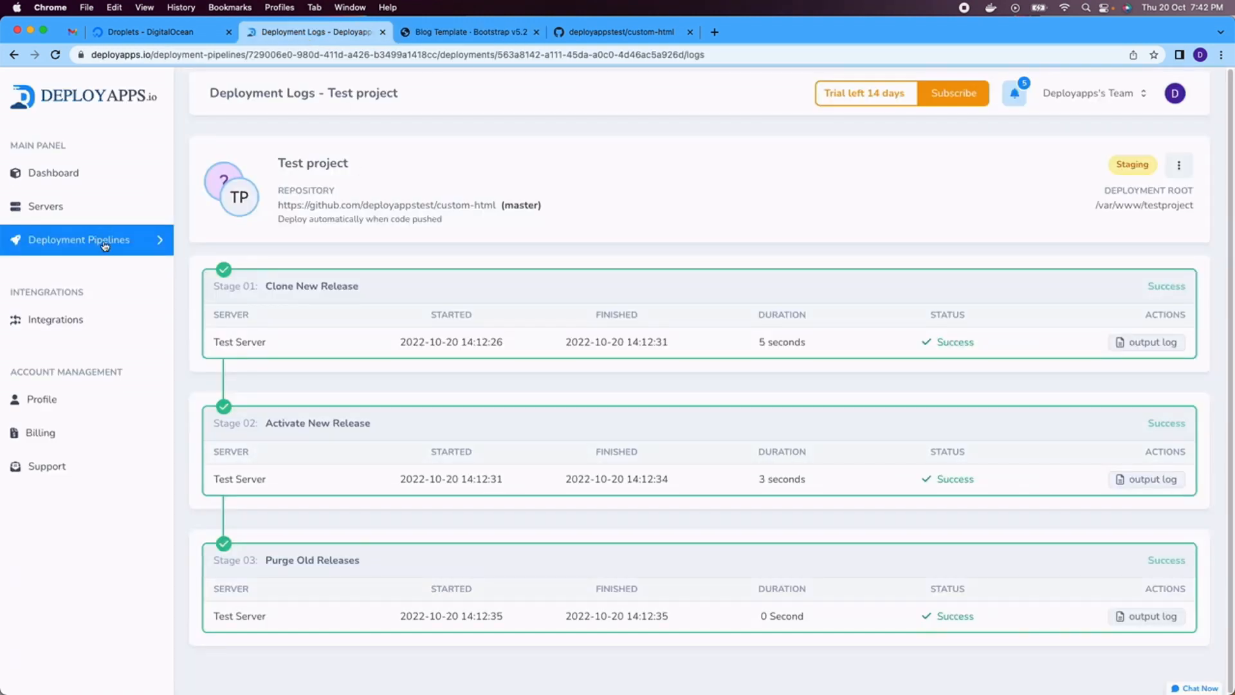
{"action": "left_click", "coordinate": [79, 239]}
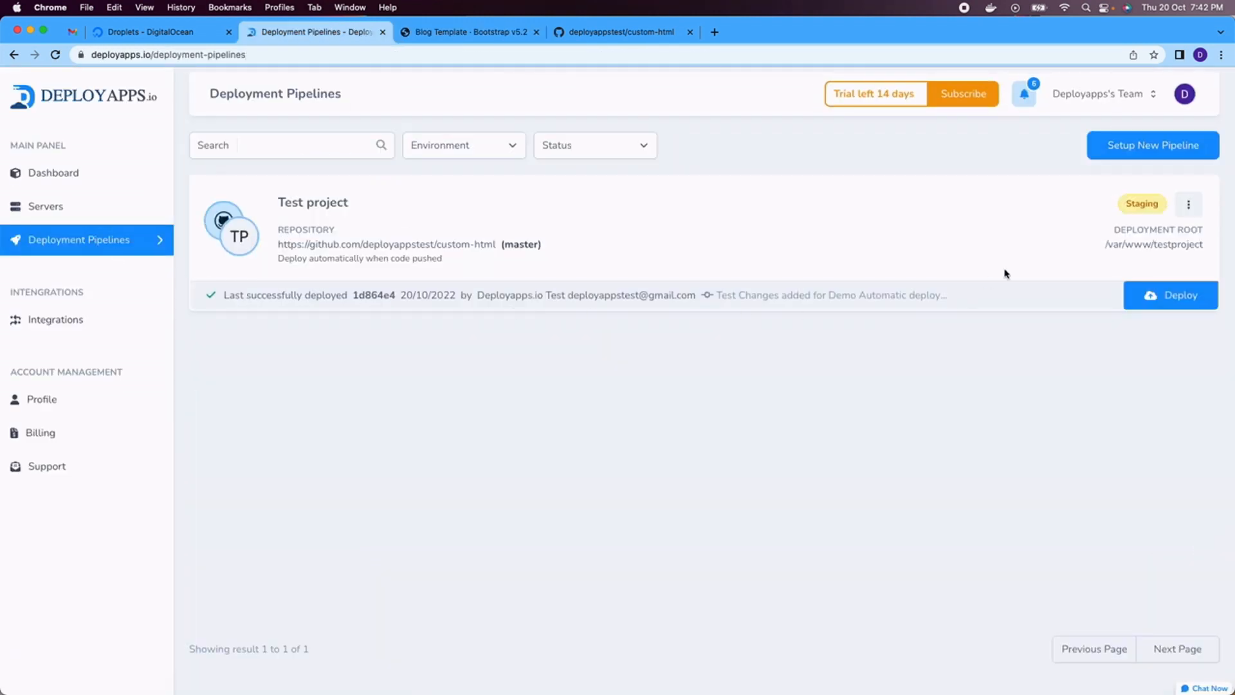
{"action": "left_click", "coordinate": [1188, 203]}
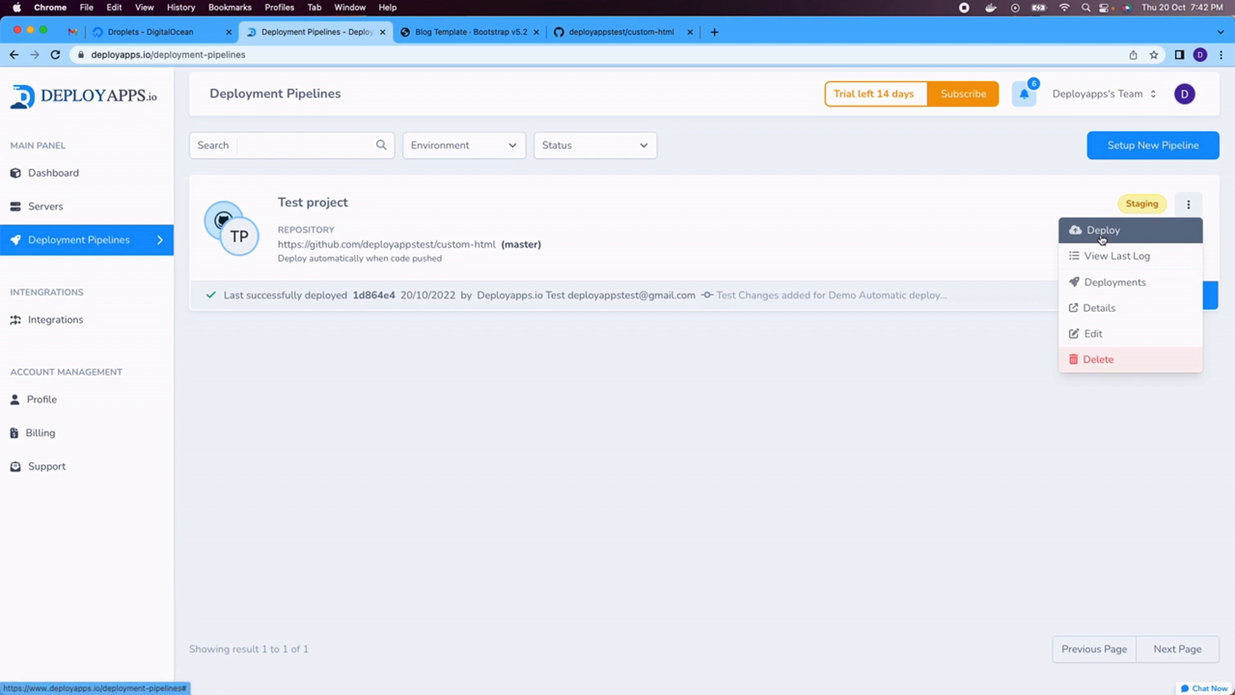
Roll back to the original Test deployment with command ls and reason 'Trying to rollback', then check the live site.
{"action": "left_click", "coordinate": [1116, 282]}
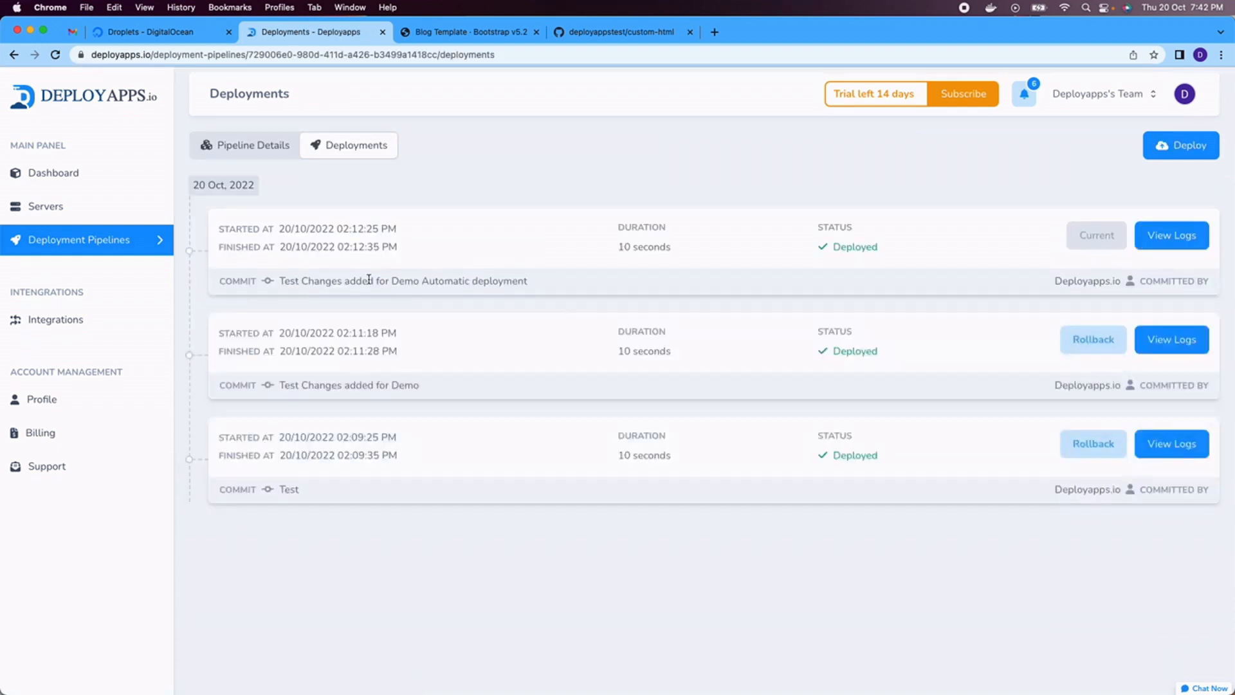
{"action": "mouse_move", "coordinate": [668, 462]}
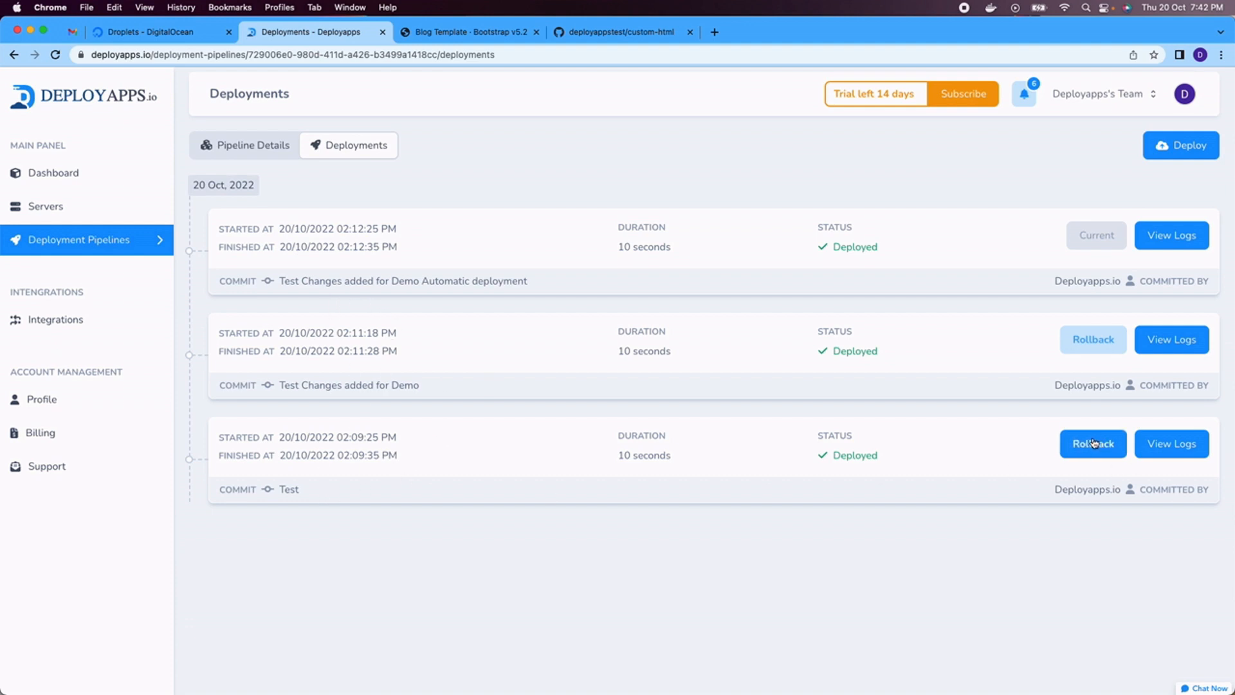
{"action": "left_click", "coordinate": [1092, 443]}
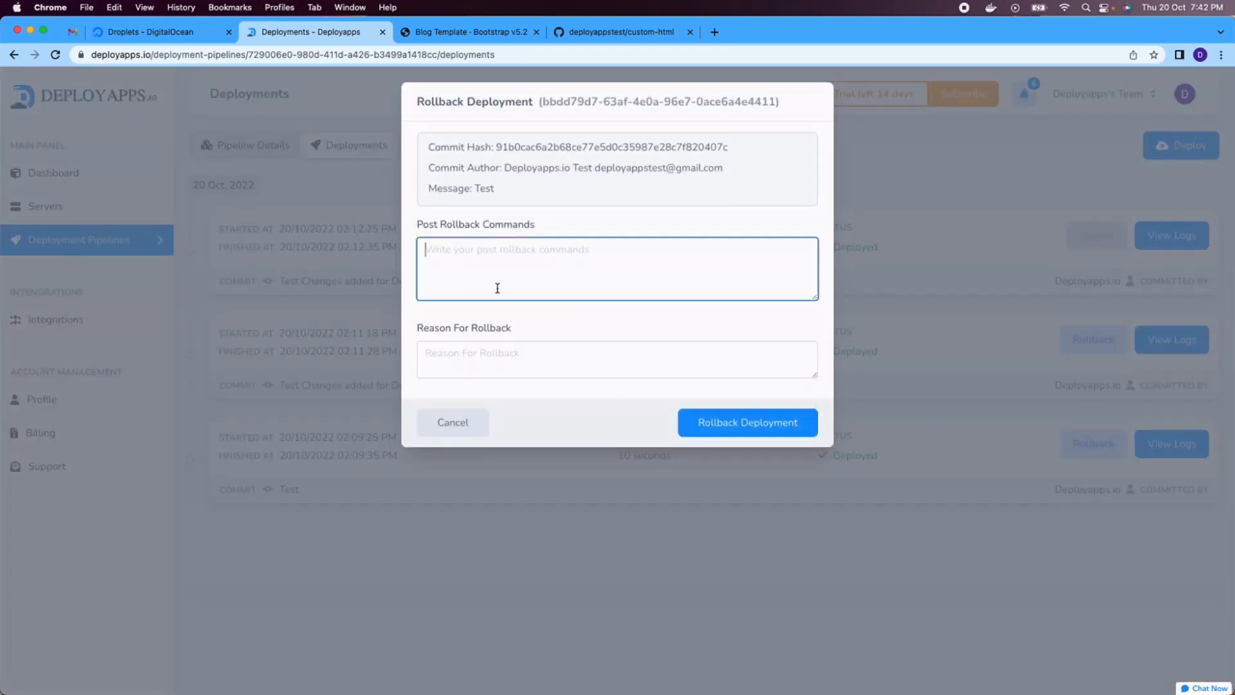
{"action": "type", "text": "ls"}
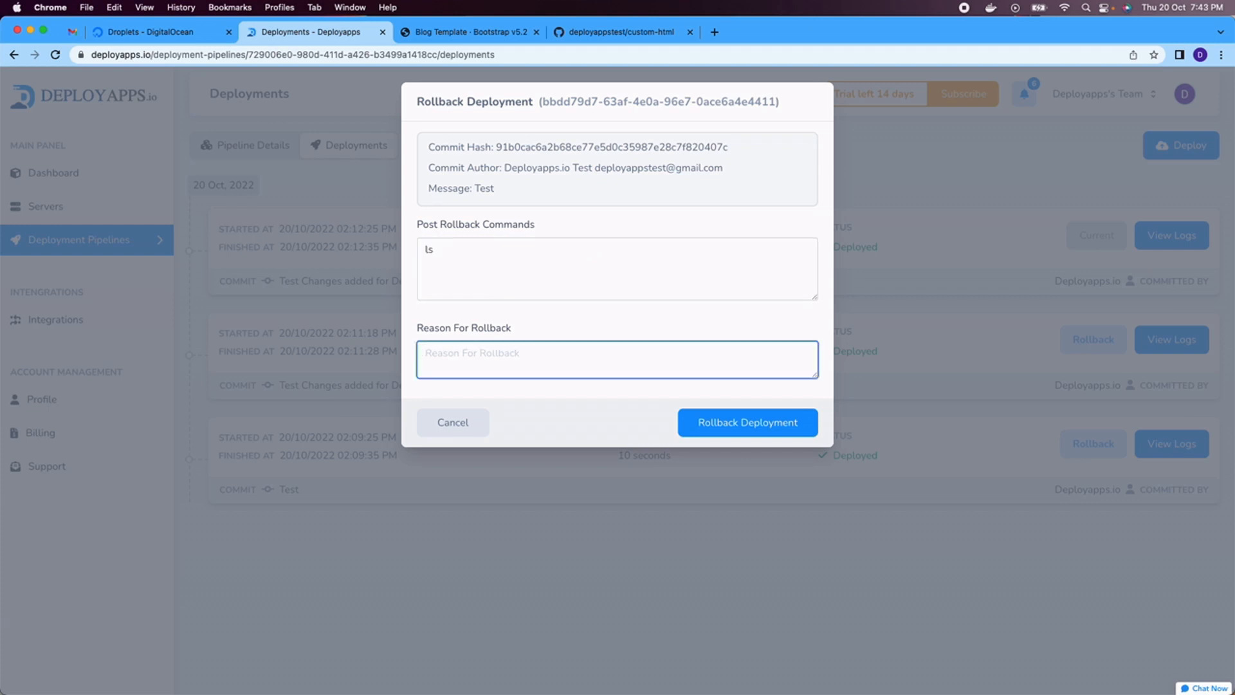
{"action": "type", "text": "Trying to rollback"}
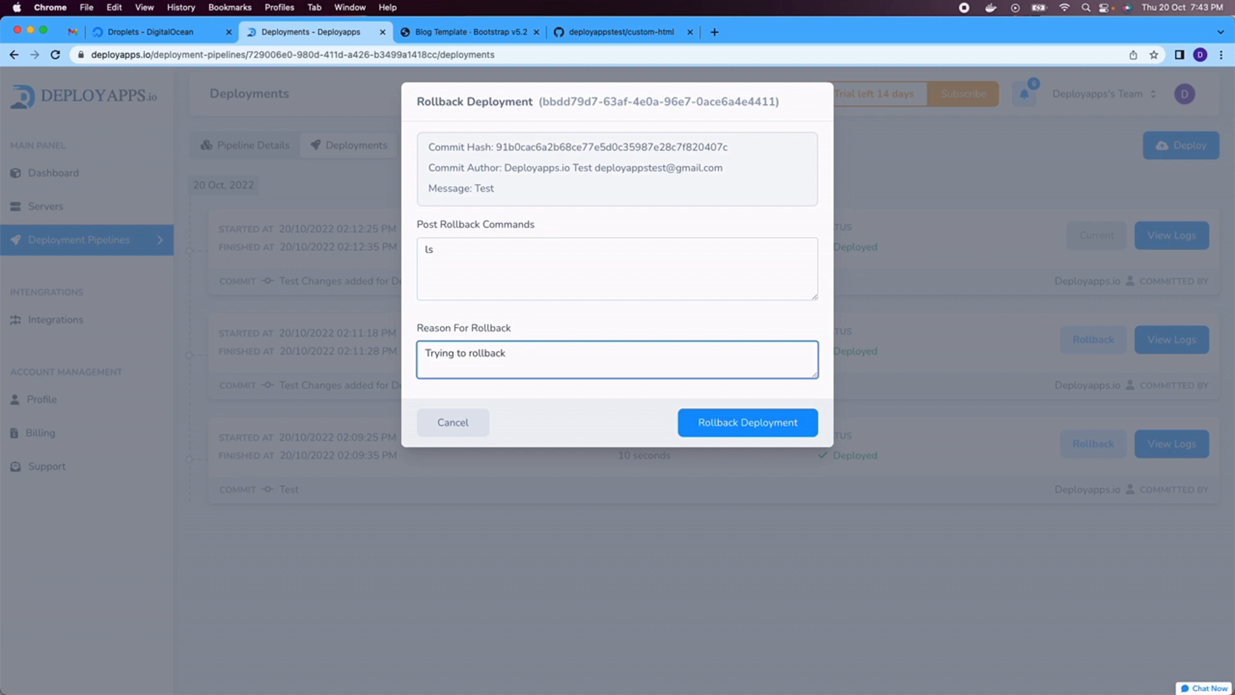
{"action": "left_click", "coordinate": [746, 422]}
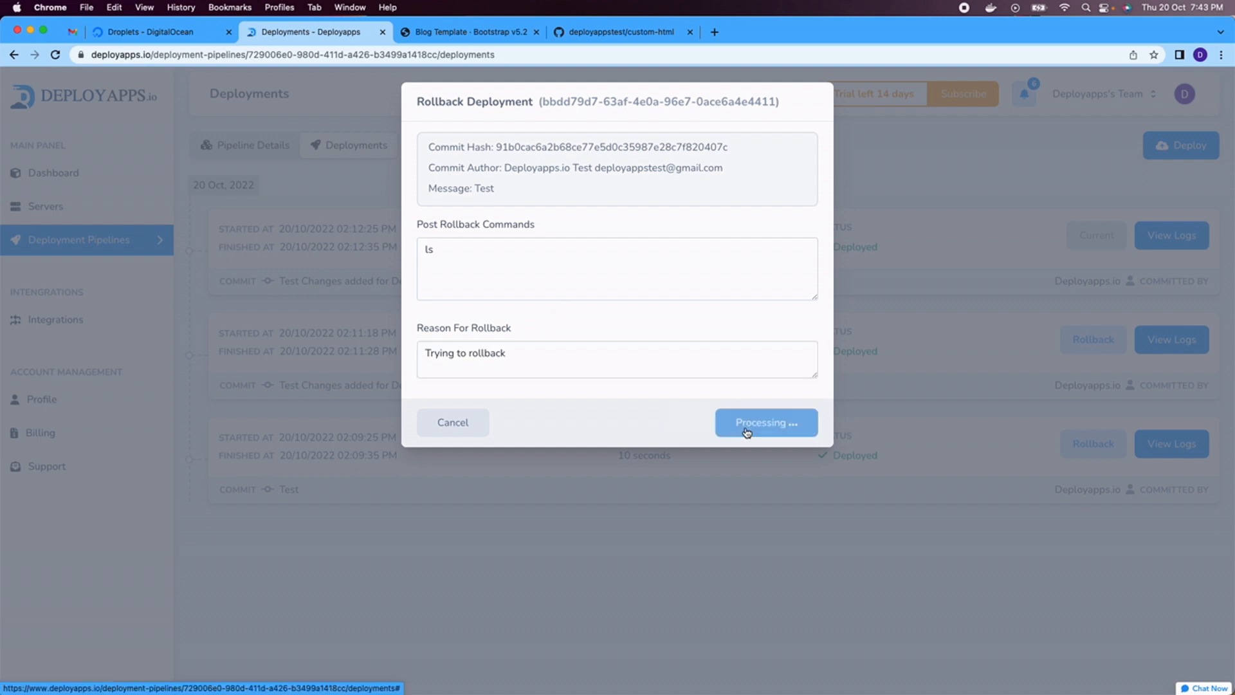
{"action": "left_click", "coordinate": [764, 422]}
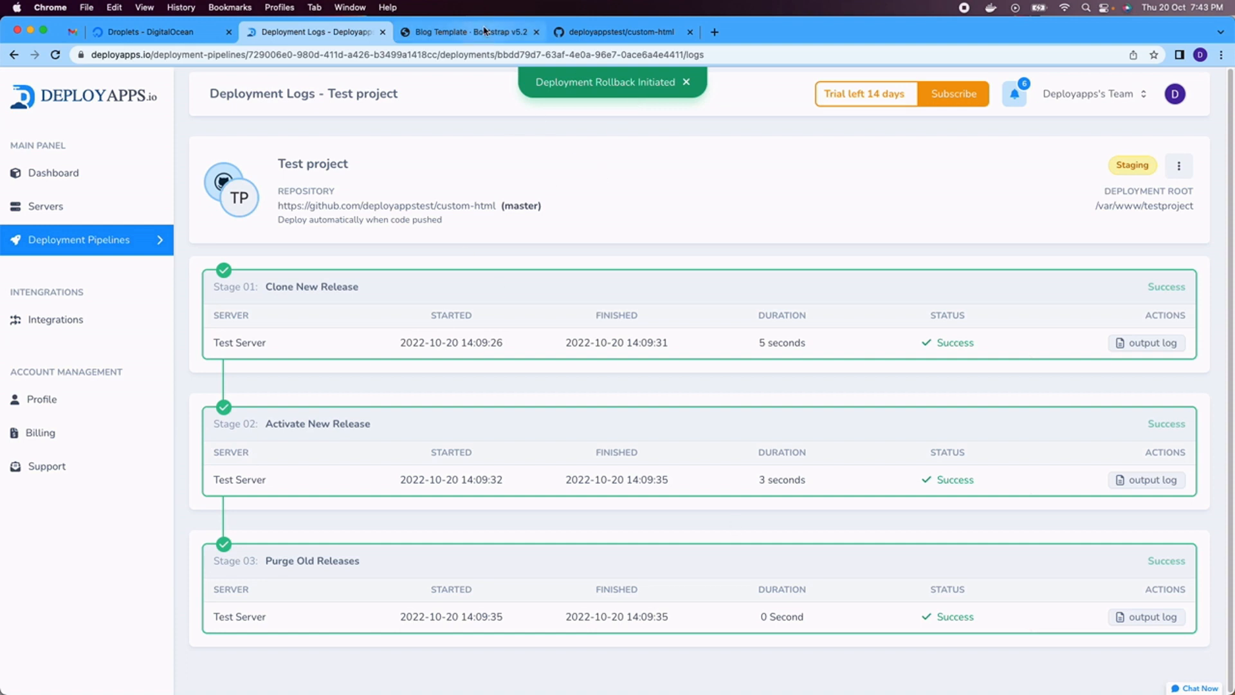
{"action": "left_click", "coordinate": [467, 32]}
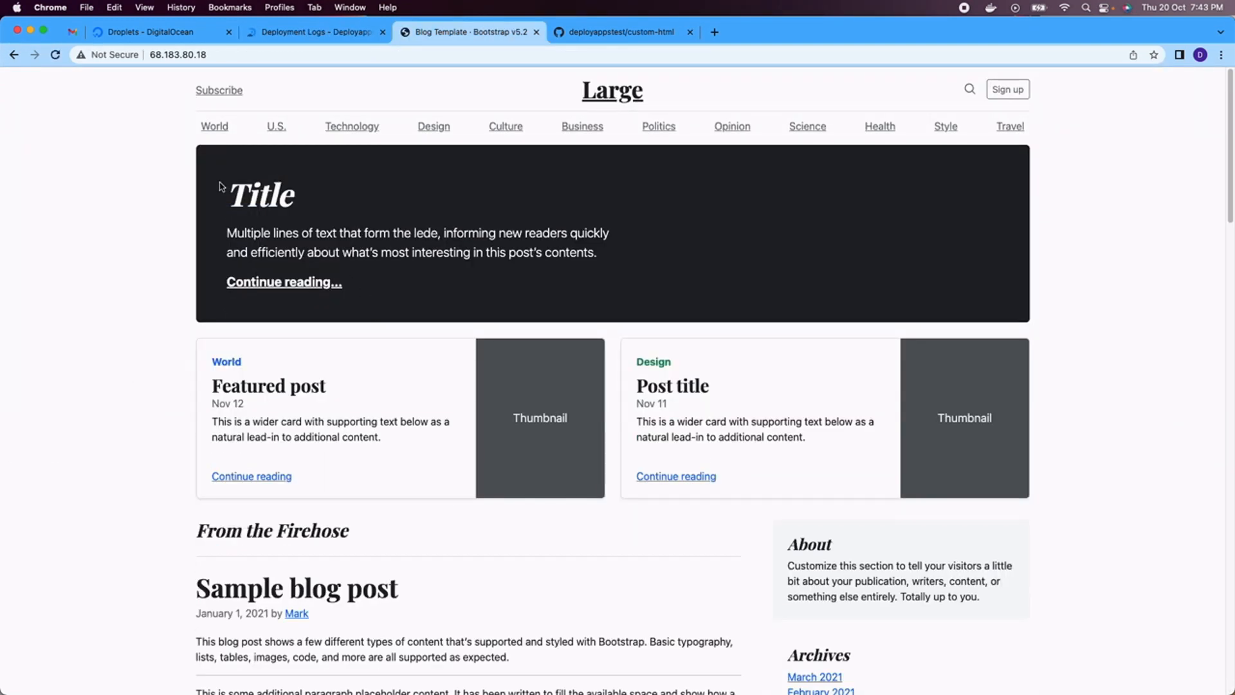
{"action": "left_click", "coordinate": [313, 32]}
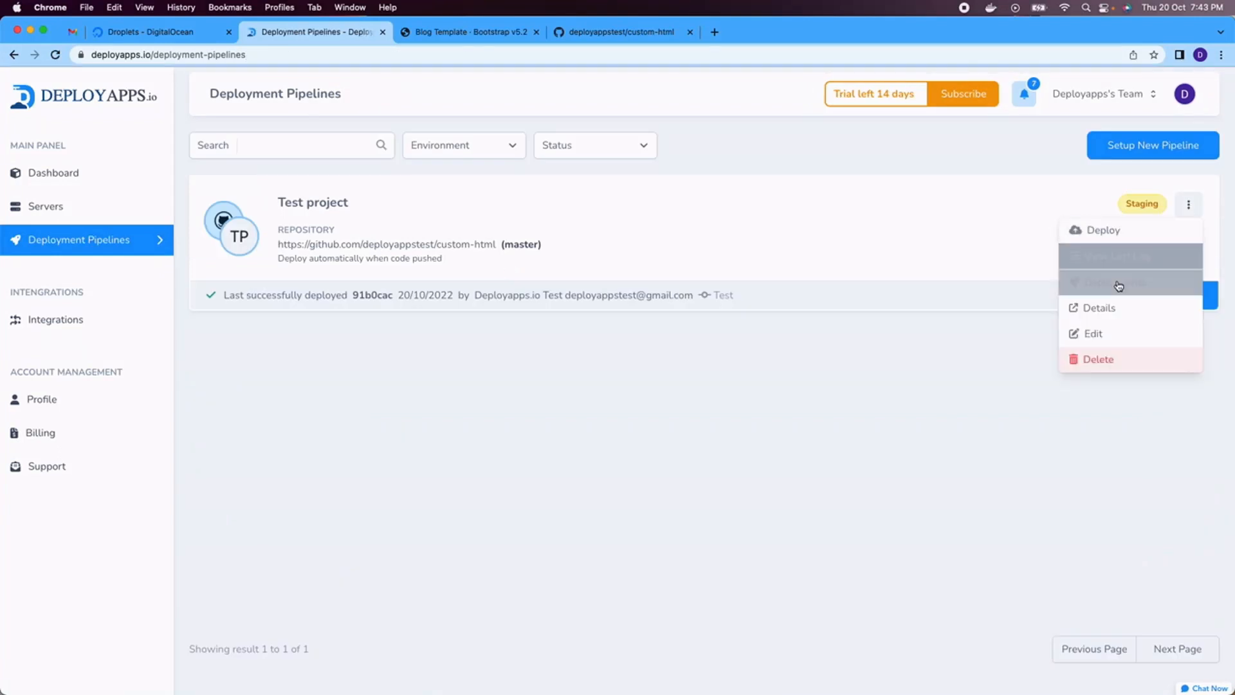
Roll back to the Automatic deployment release (1d864e4) with command ls, then reload the live site.
{"action": "left_click", "coordinate": [1098, 308]}
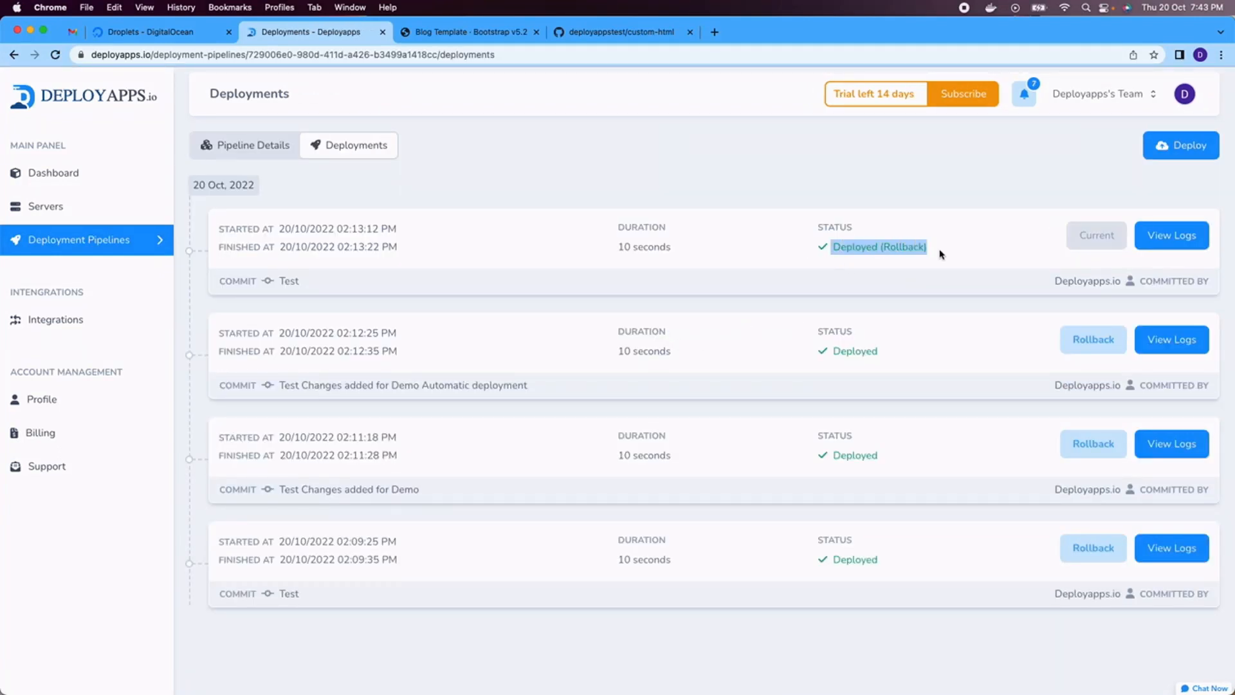
{"action": "left_click", "coordinate": [1092, 339]}
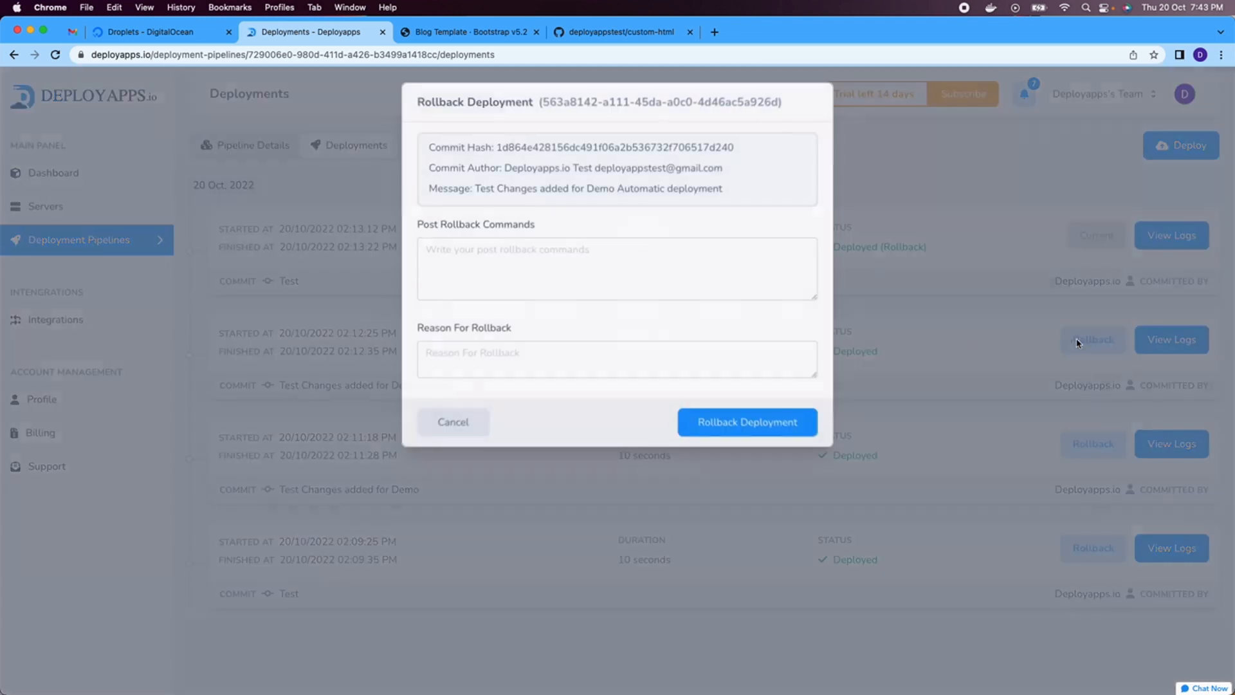
{"action": "type", "text": "ls"}
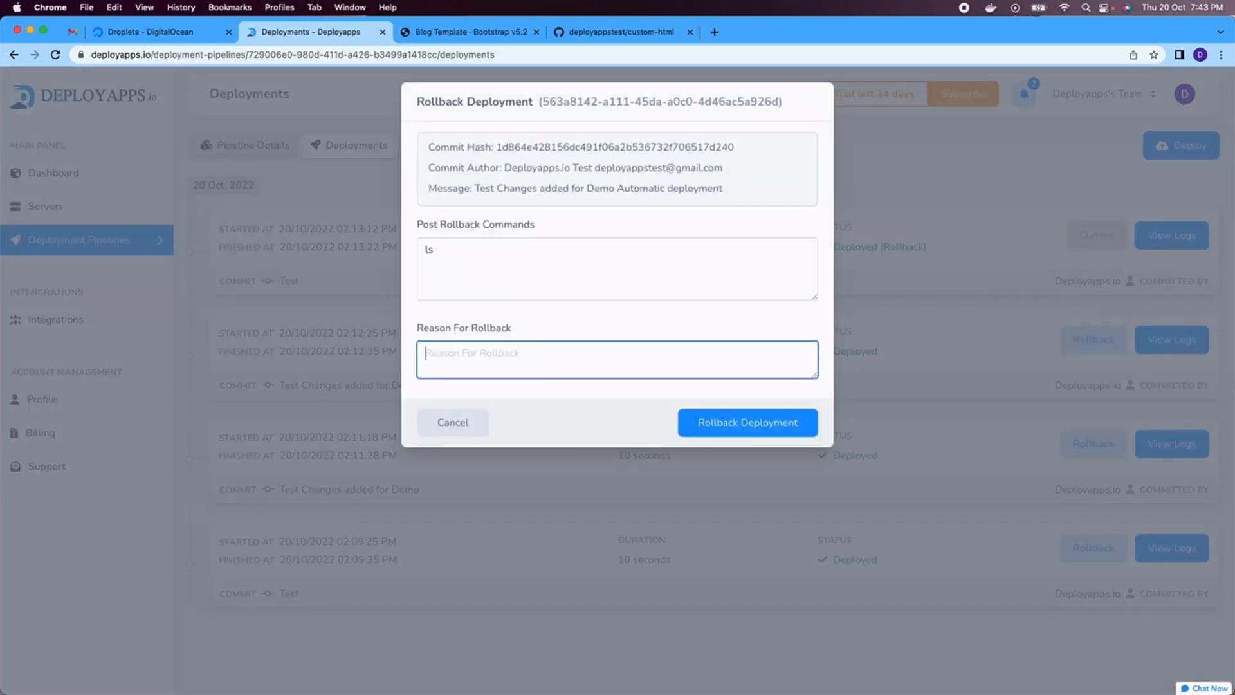
{"action": "left_click", "coordinate": [747, 422]}
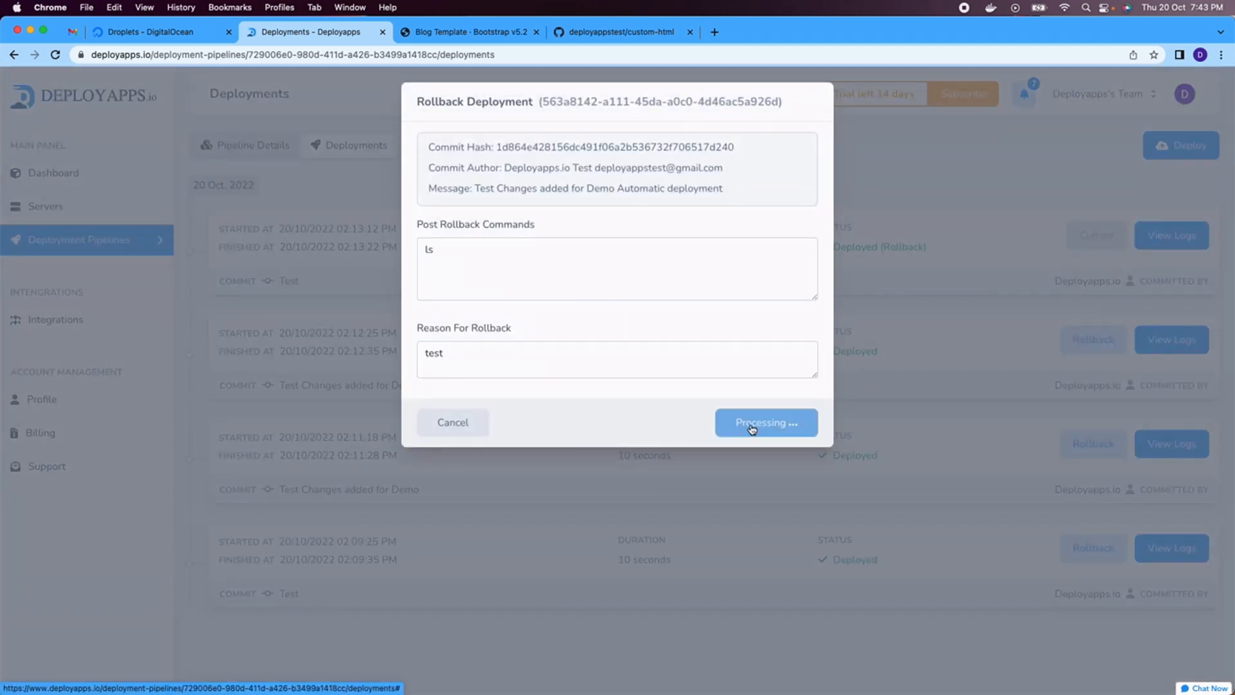
{"action": "left_click", "coordinate": [469, 32]}
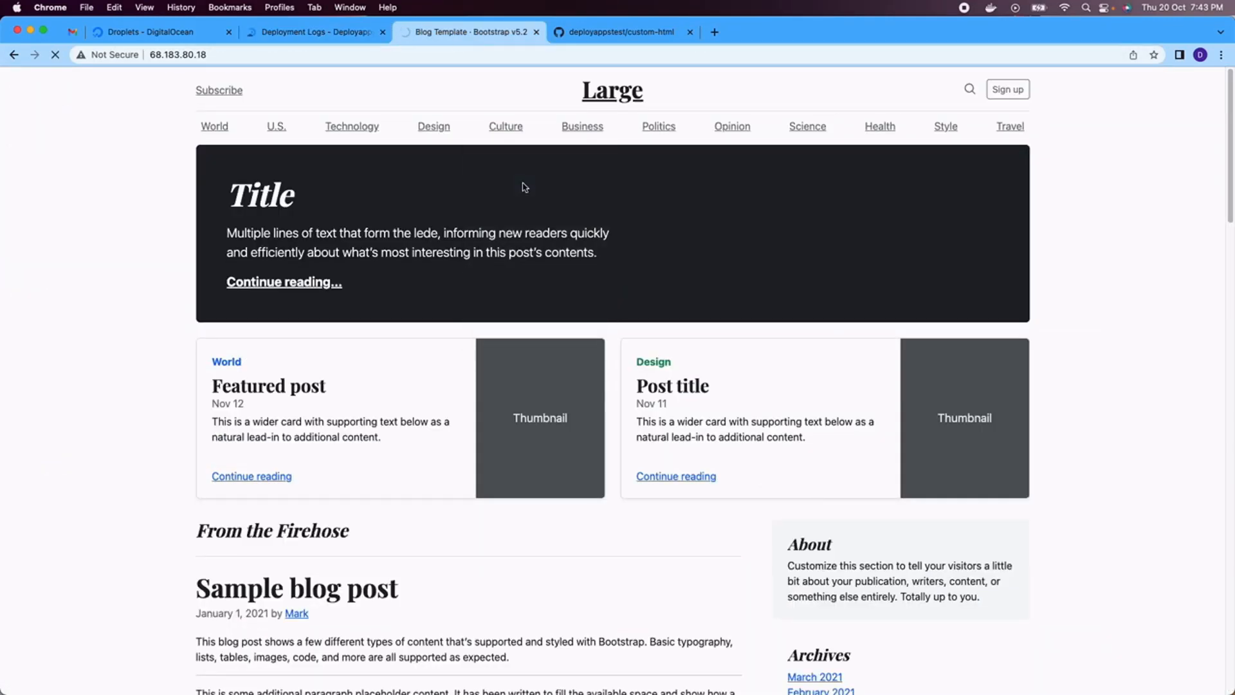
{"action": "left_click", "coordinate": [56, 54]}
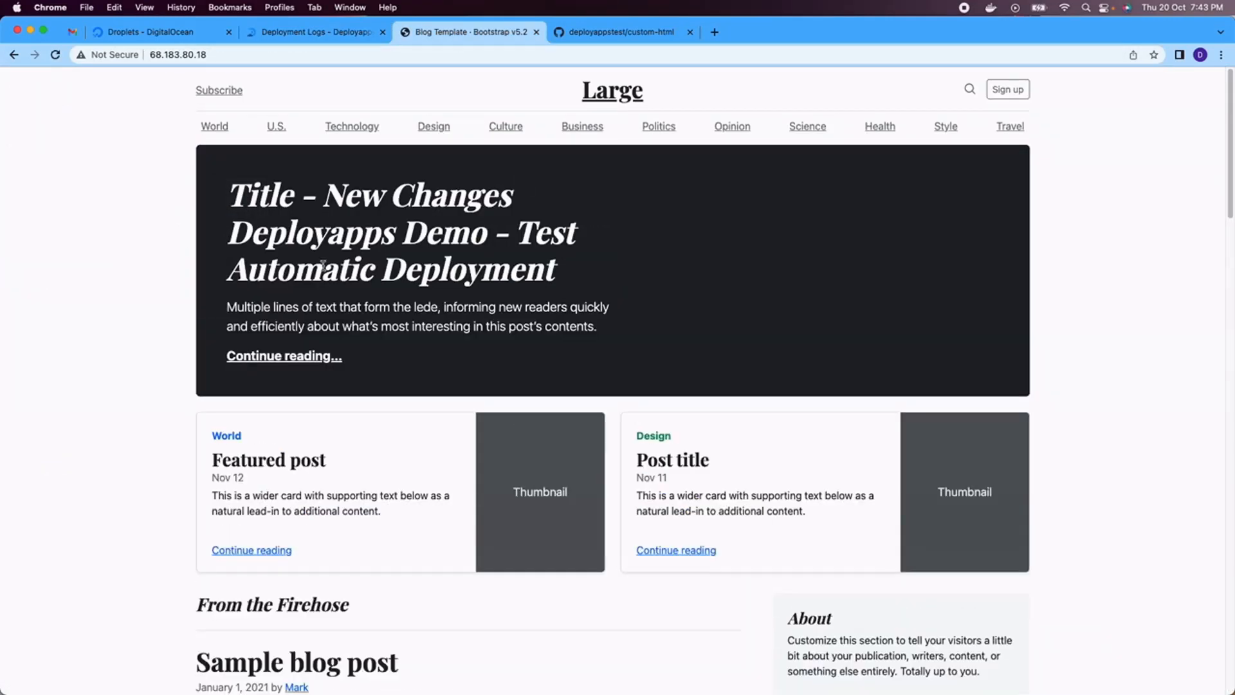
Review the rollback deployment log and go back to the Deployment Pipelines list.
{"action": "left_click", "coordinate": [315, 32]}
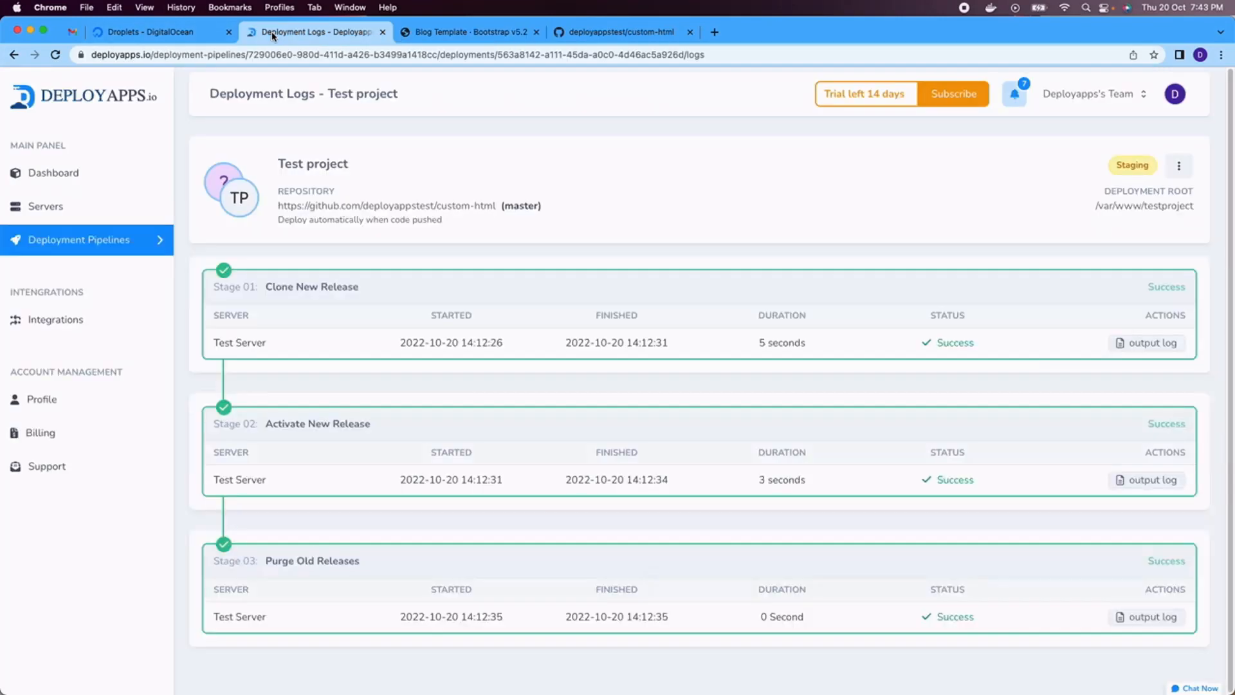
{"action": "mouse_move", "coordinate": [116, 246]}
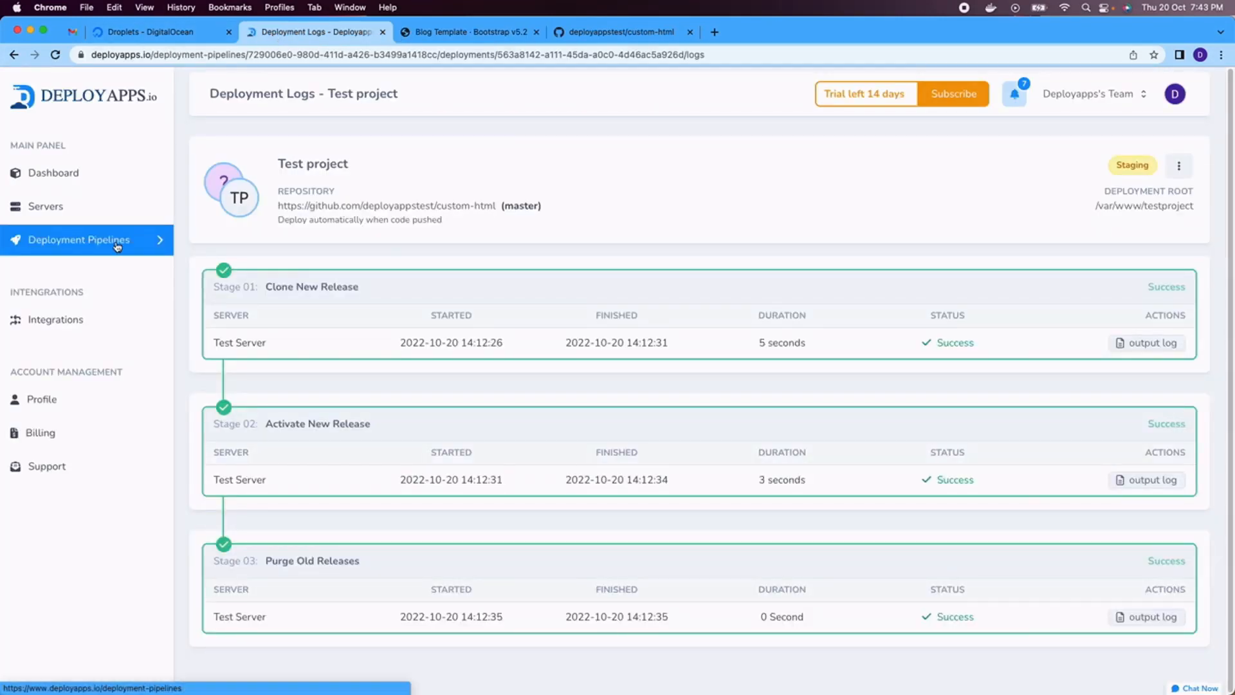
{"action": "left_click", "coordinate": [78, 240]}
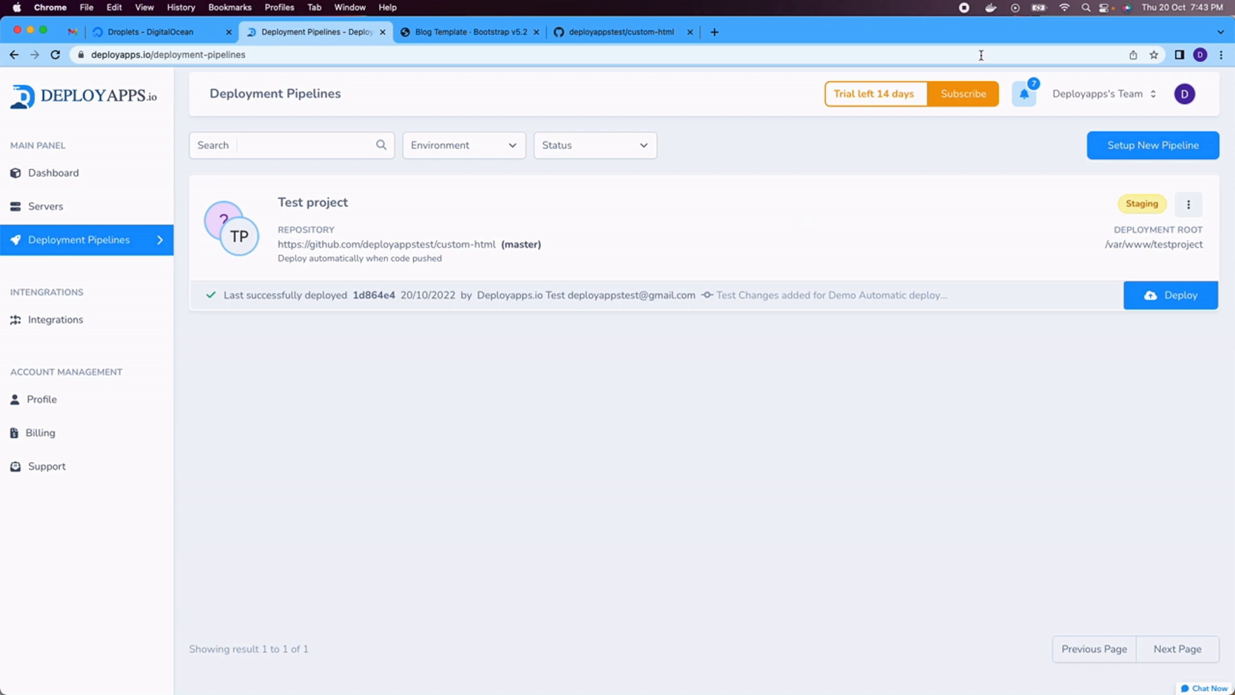
{"action": "mouse_move", "coordinate": [962, 10]}
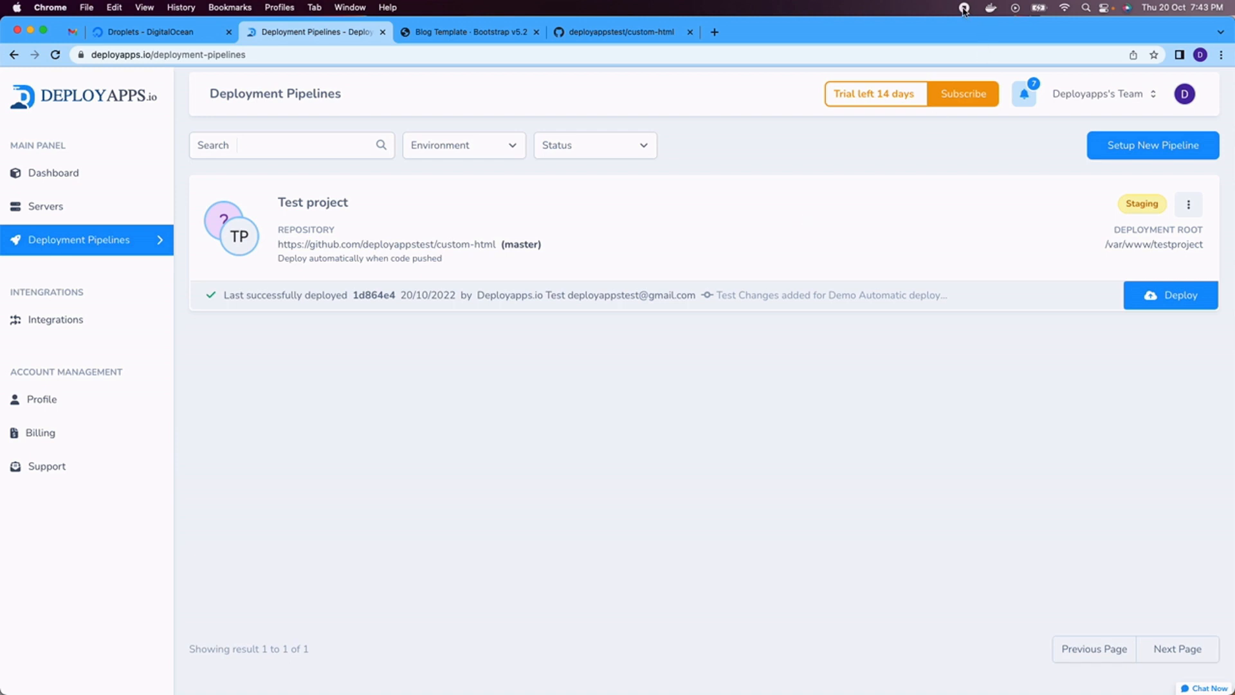